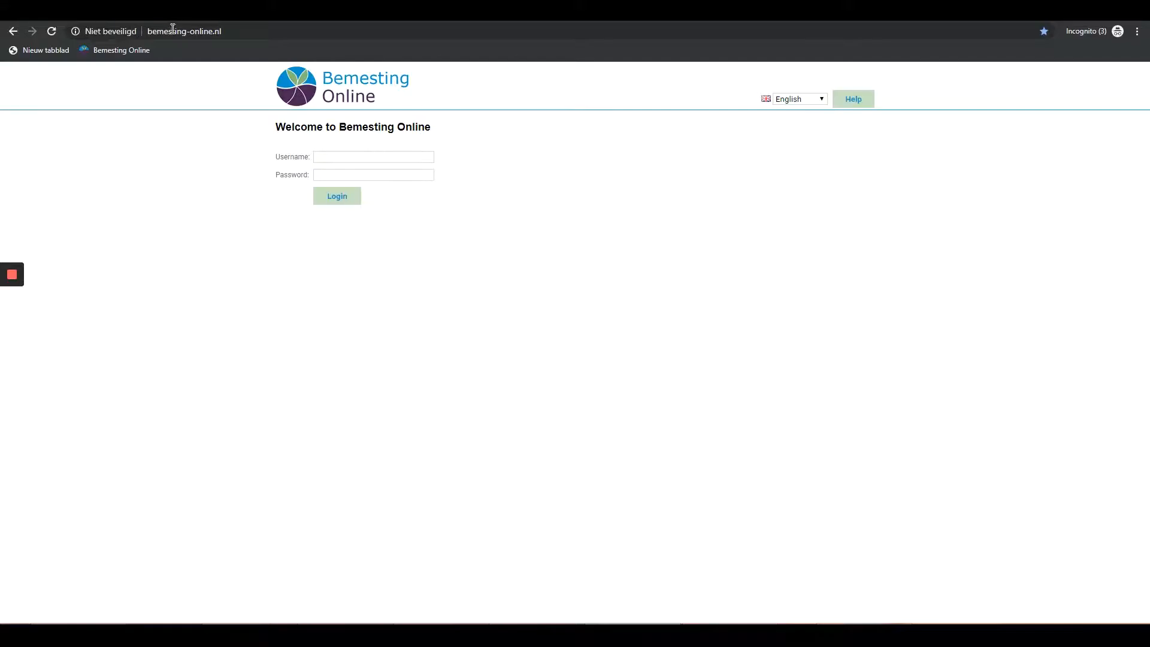
- Keep the interface in English and log in with your username and password
{"action": "left_click", "coordinate": [798, 99]}
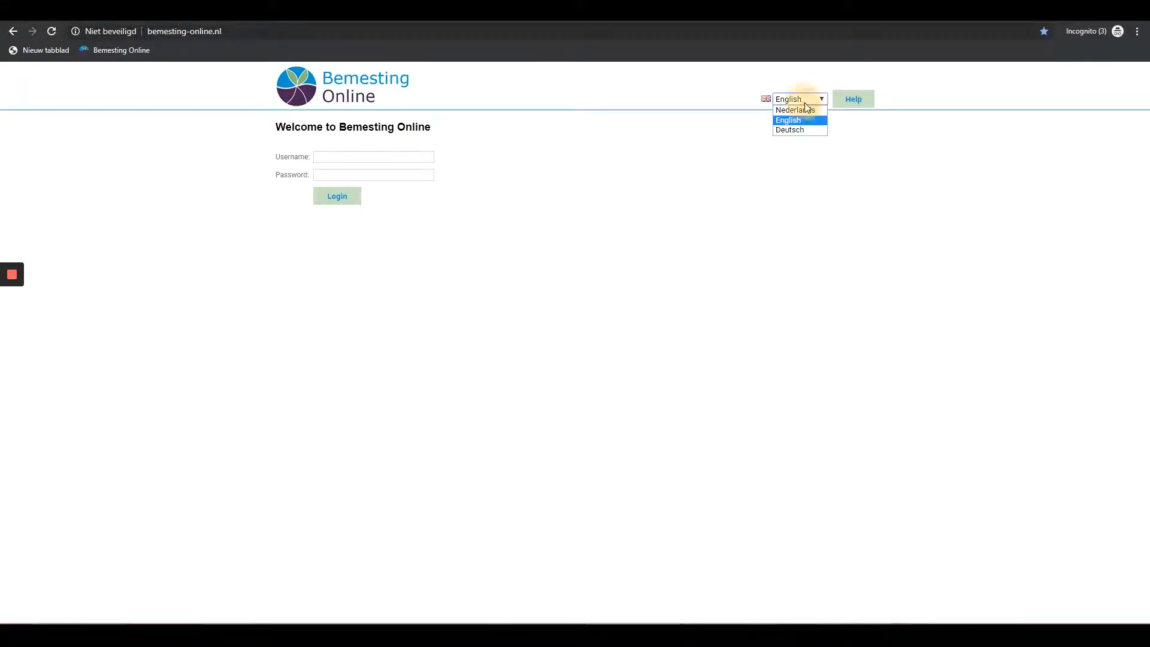
{"action": "left_click", "coordinate": [788, 120]}
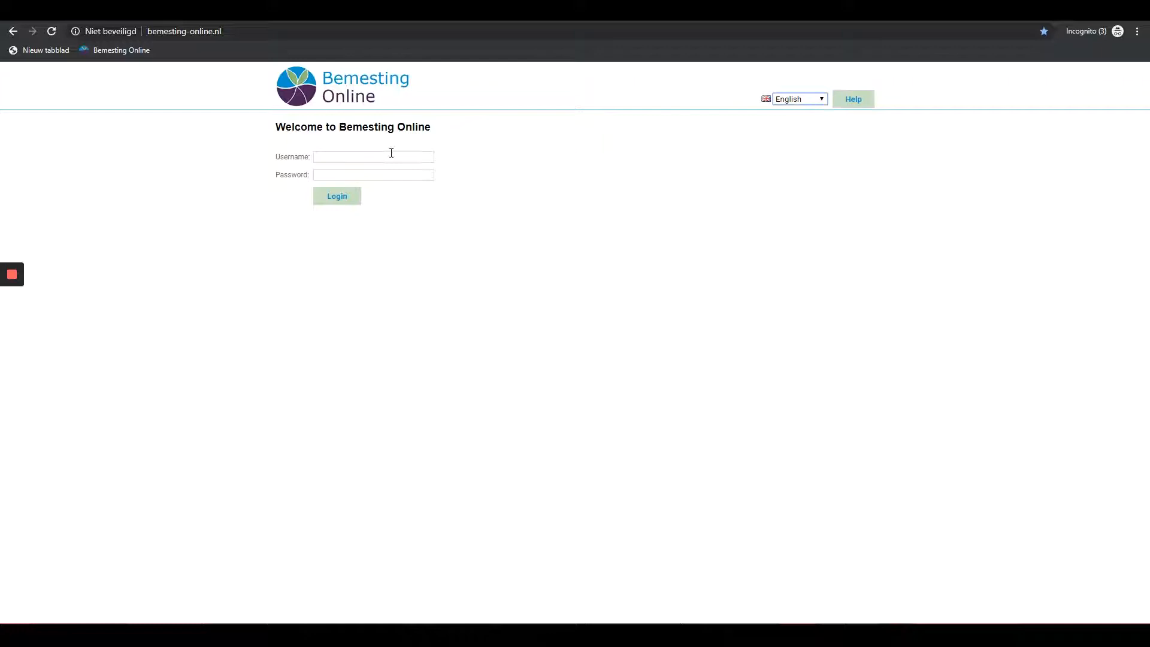
{"action": "type", "text": "ln"}
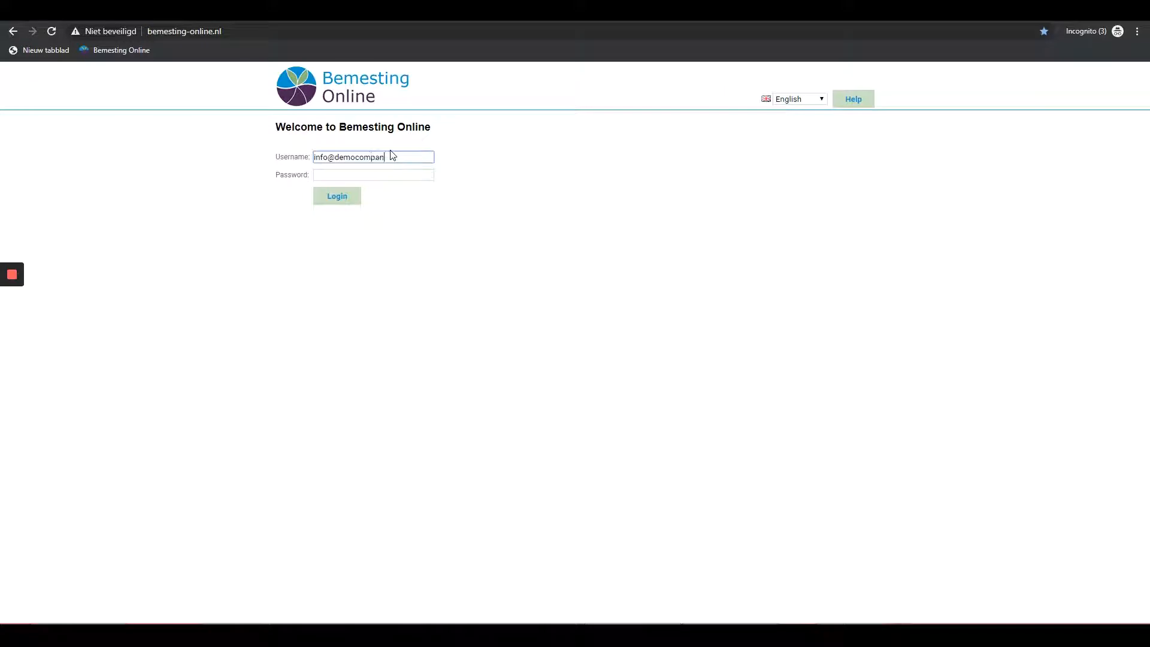
{"action": "type", "text": "y.nl"}
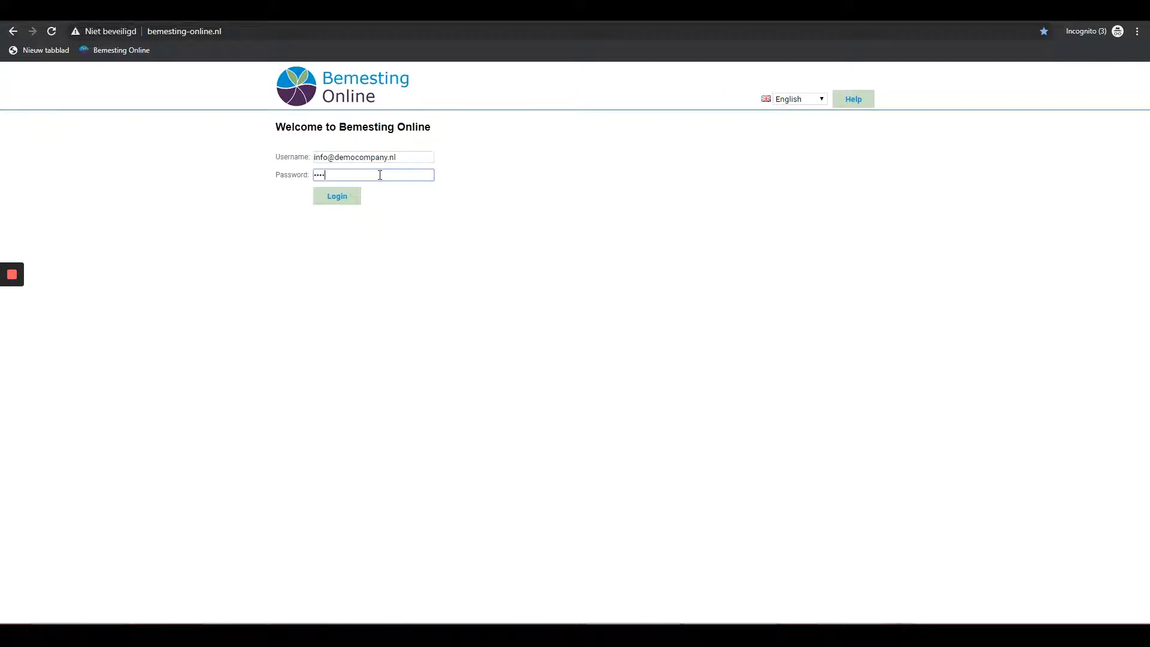
{"action": "left_click", "coordinate": [337, 196]}
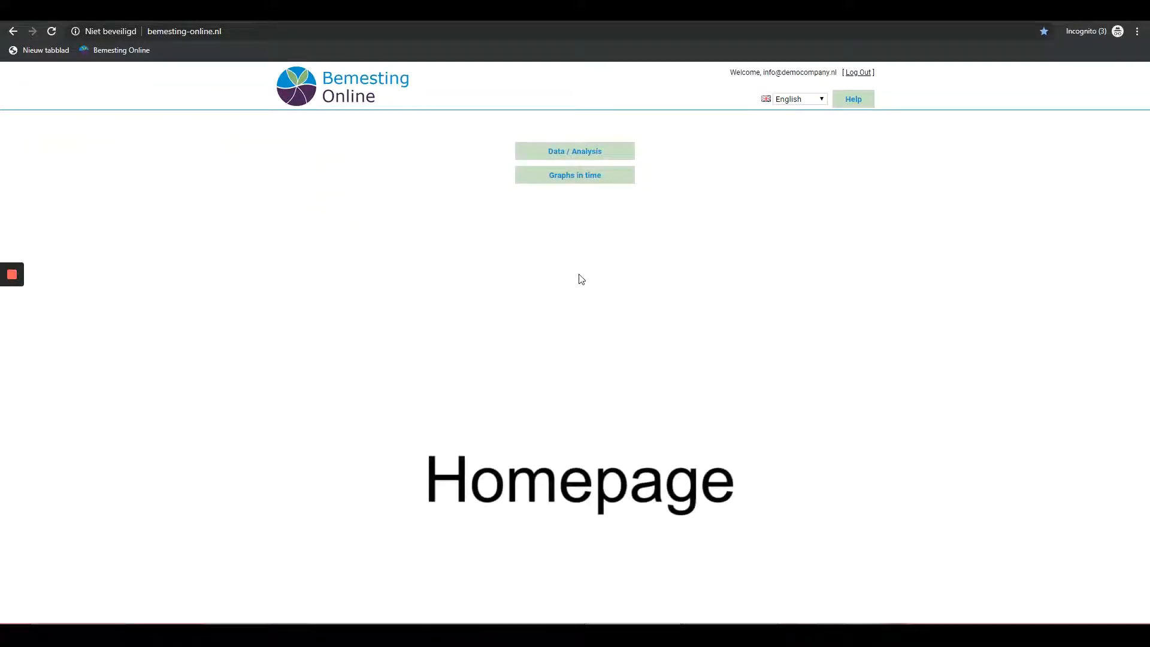
{"action": "mouse_move", "coordinate": [598, 263]}
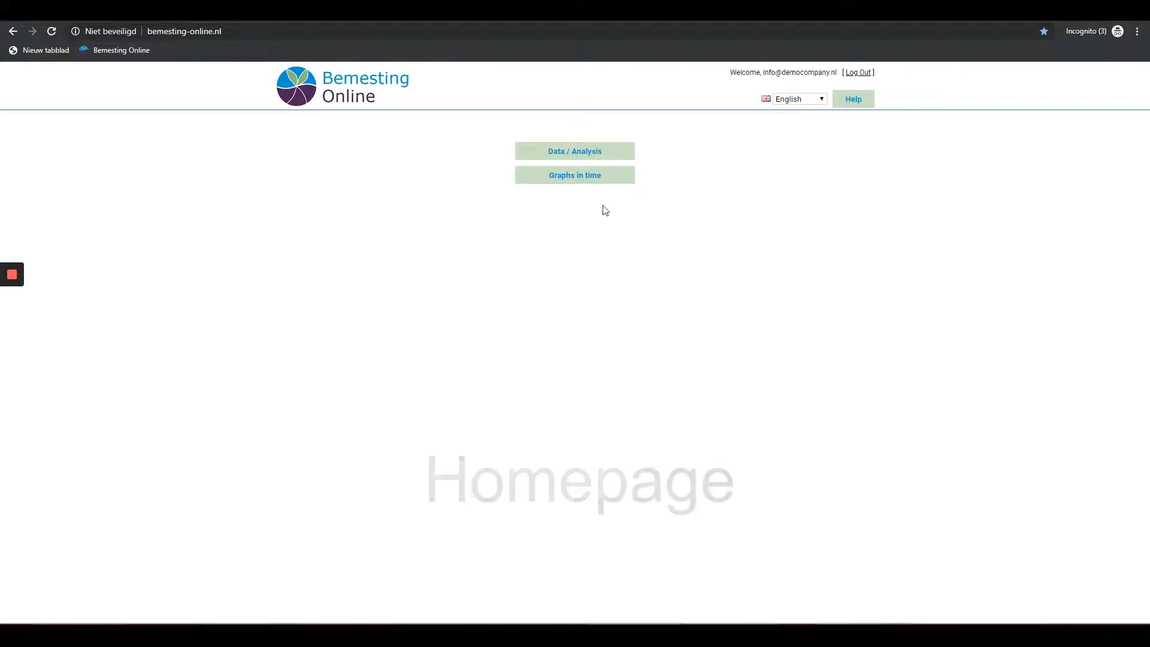
{"action": "mouse_move", "coordinate": [575, 174]}
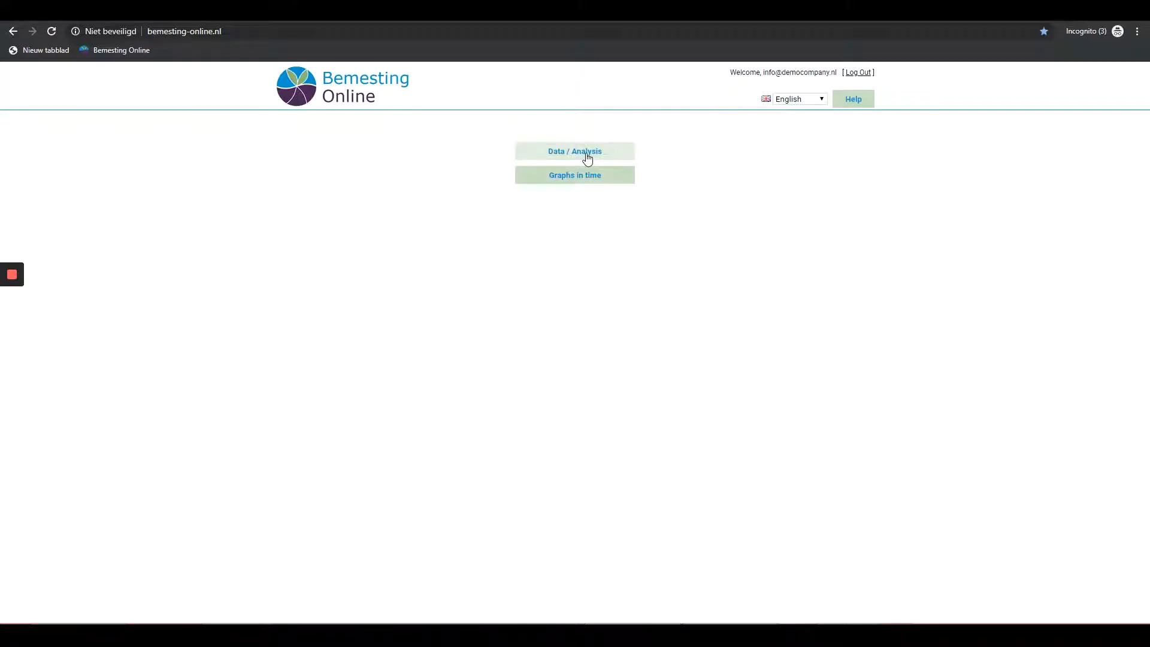
{"action": "mouse_move", "coordinate": [586, 175]}
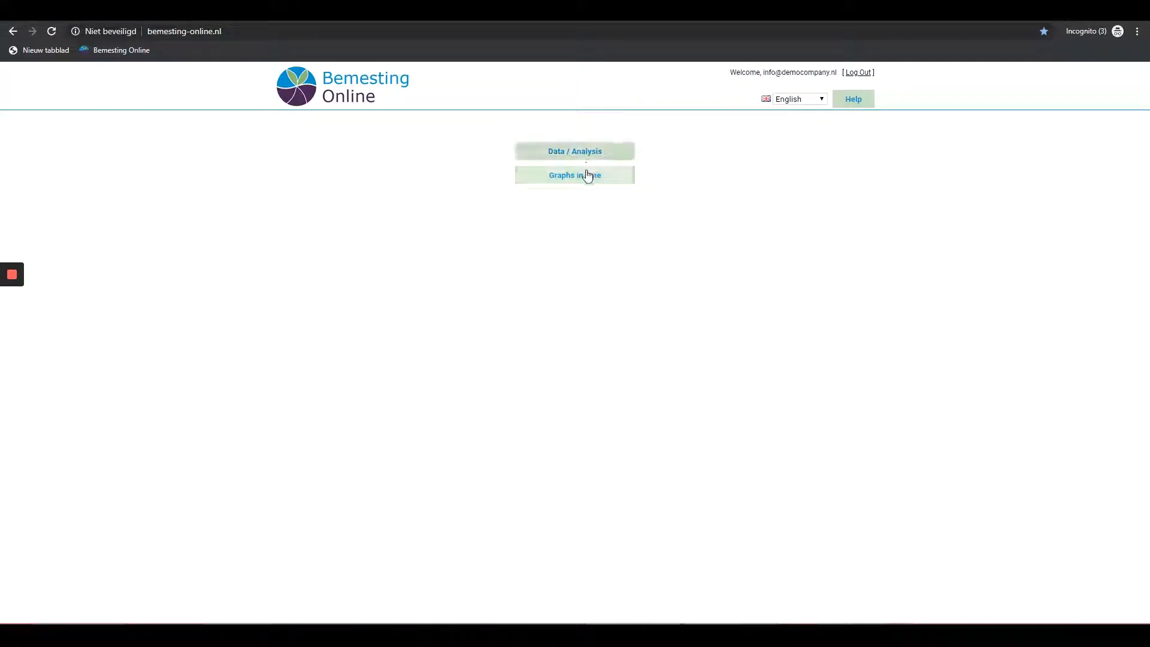
{"action": "mouse_move", "coordinate": [587, 183]}
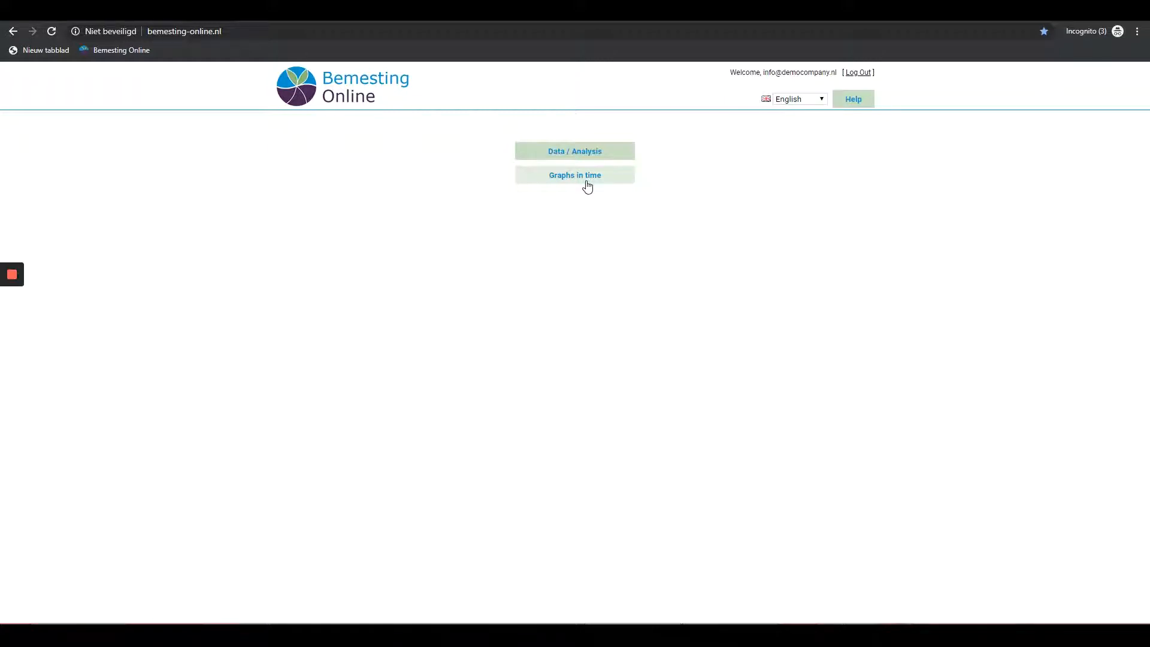
{"action": "mouse_move", "coordinate": [801, 182]}
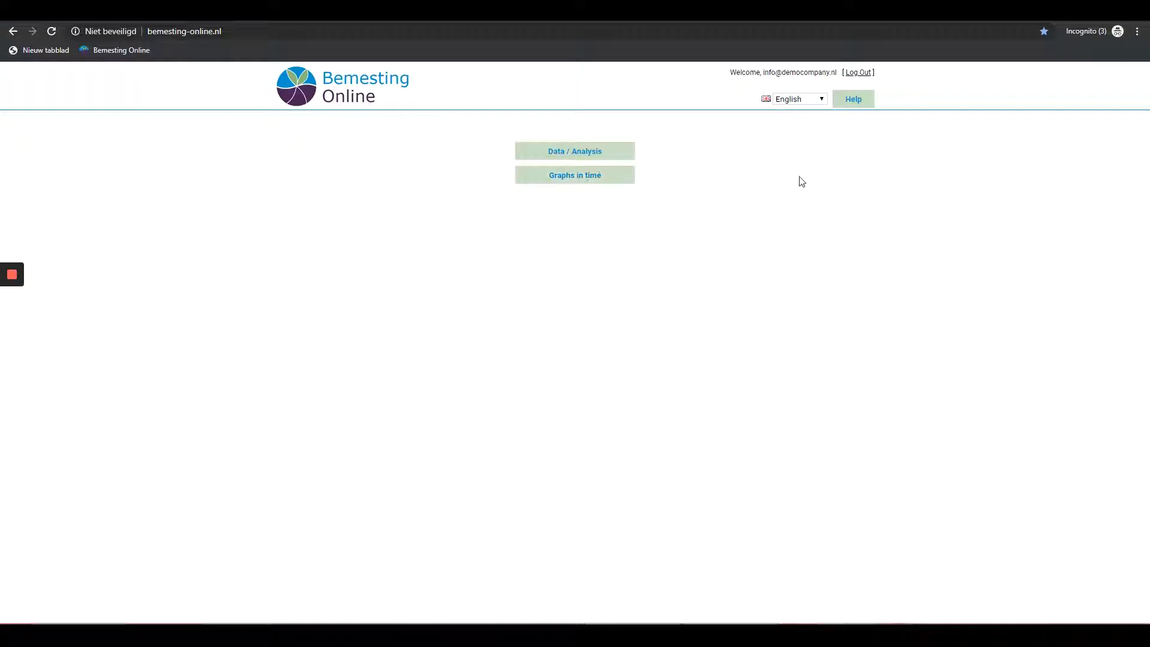
{"action": "mouse_move", "coordinate": [857, 72]}
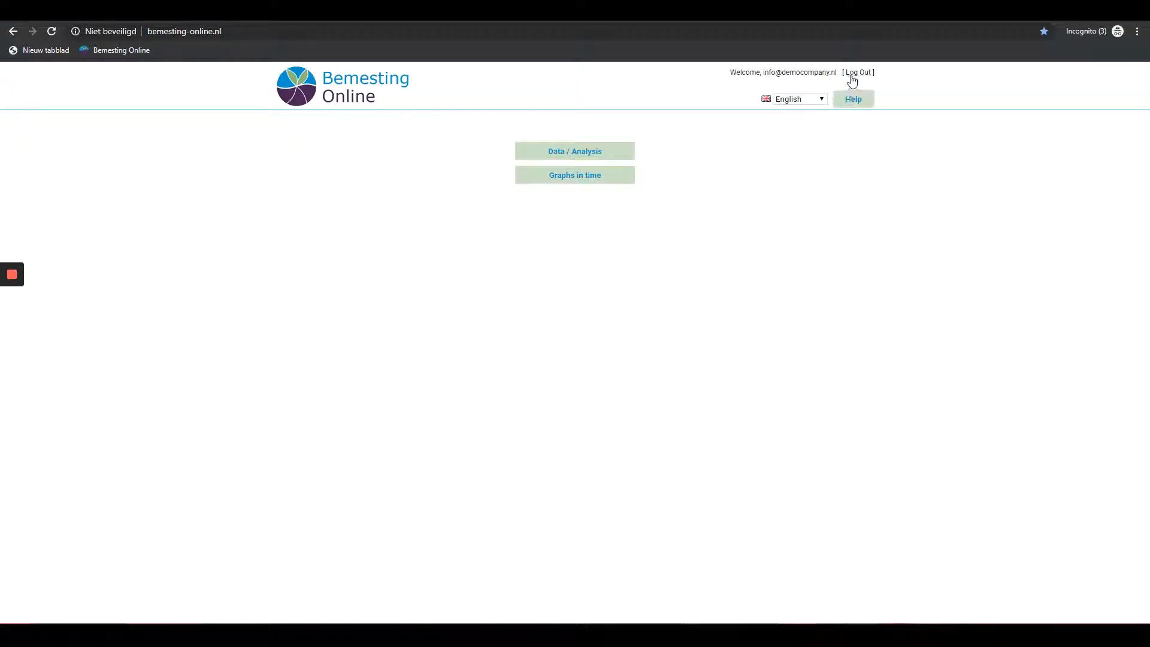
{"action": "mouse_move", "coordinate": [857, 72]}
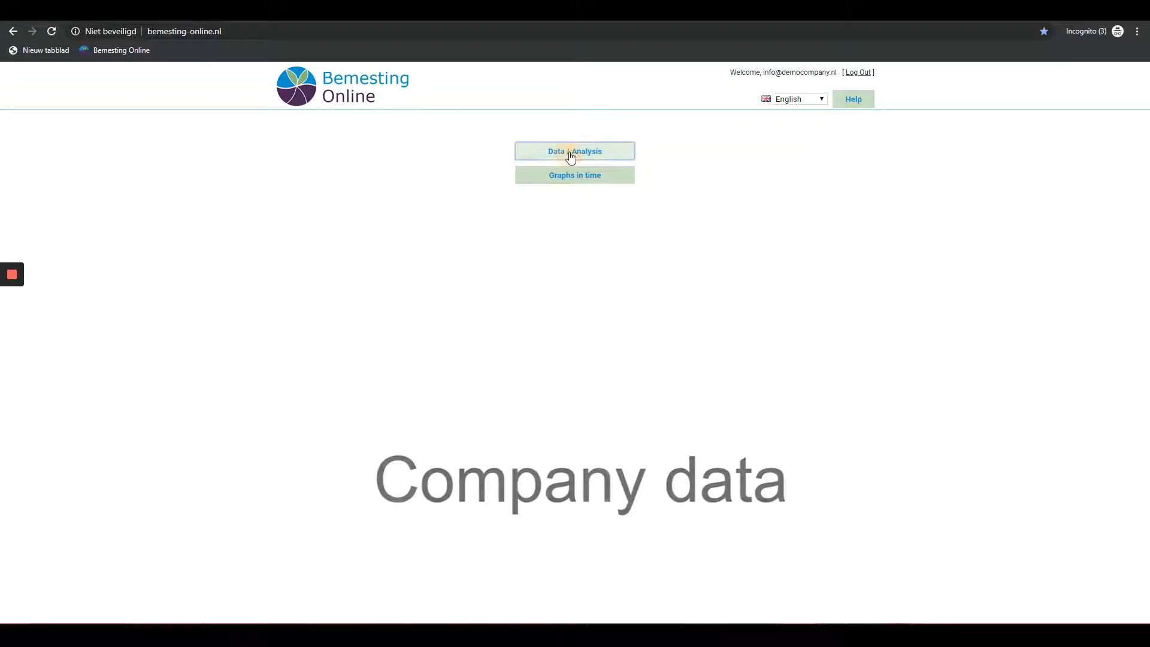
- Open Data / Analysis, then Demo company's Locations / Cultivations to show Greenhouse 1
{"action": "left_click", "coordinate": [575, 151]}
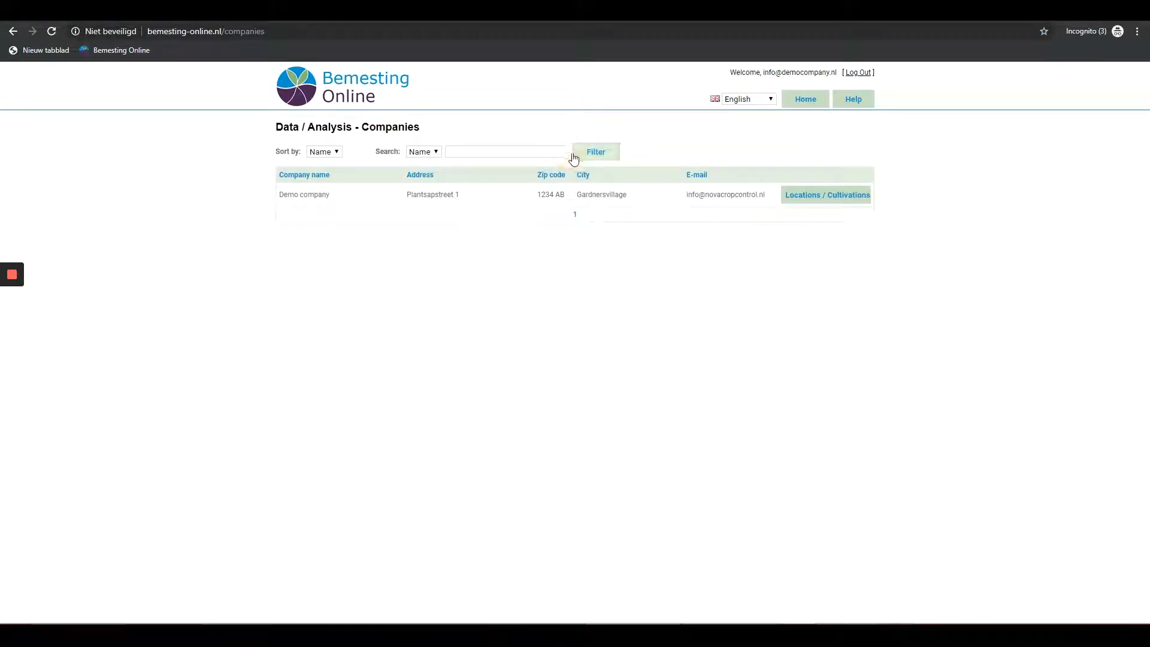
{"action": "mouse_move", "coordinate": [564, 166]}
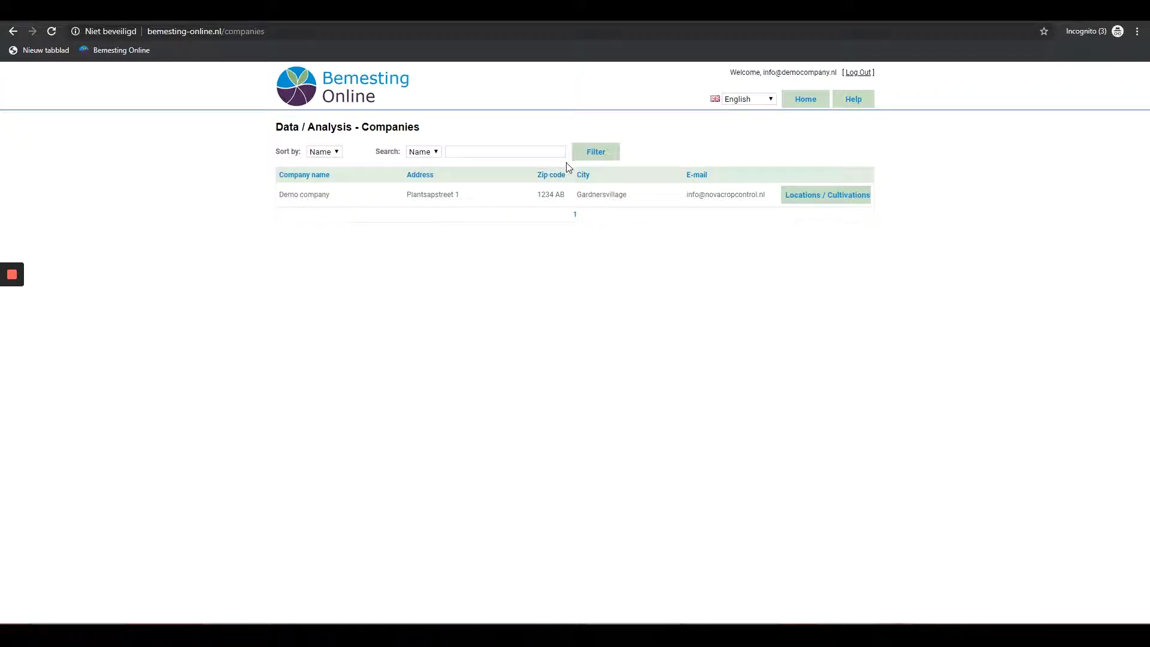
{"action": "left_click", "coordinate": [826, 194]}
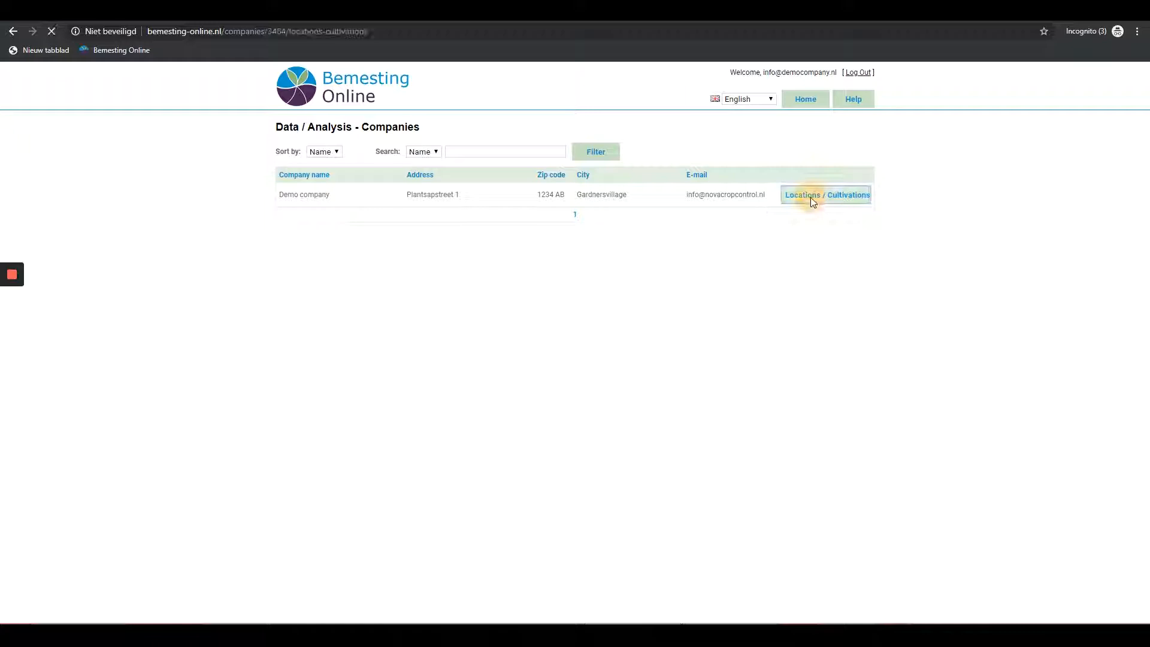
{"action": "left_click", "coordinate": [826, 195]}
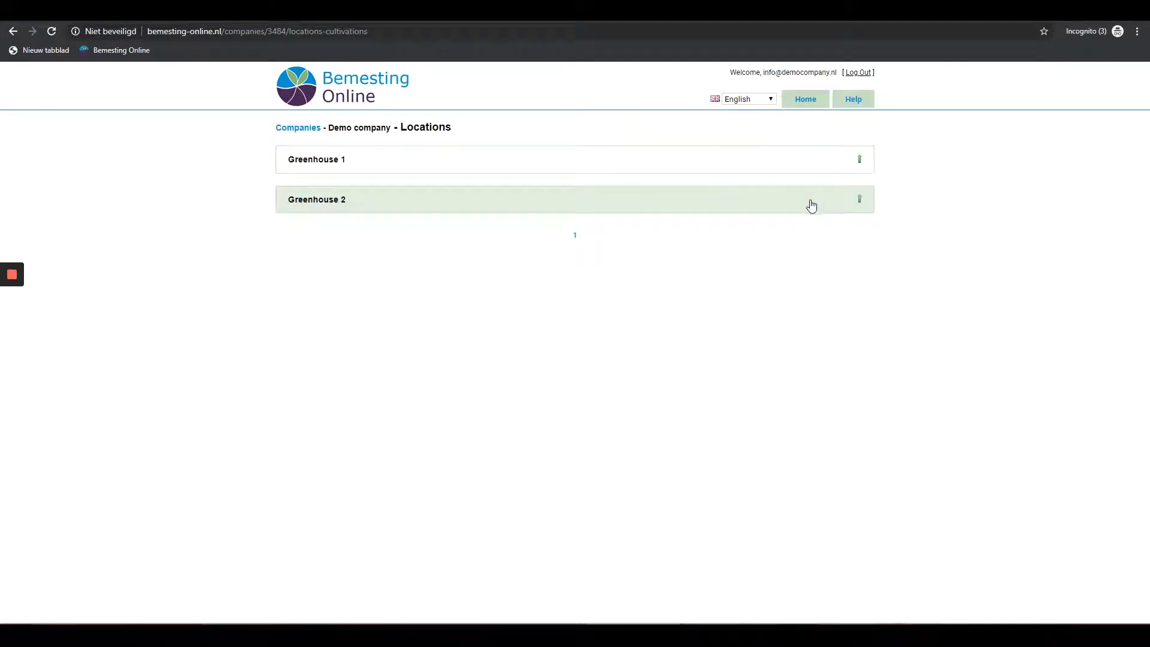
{"action": "mouse_move", "coordinate": [860, 177]}
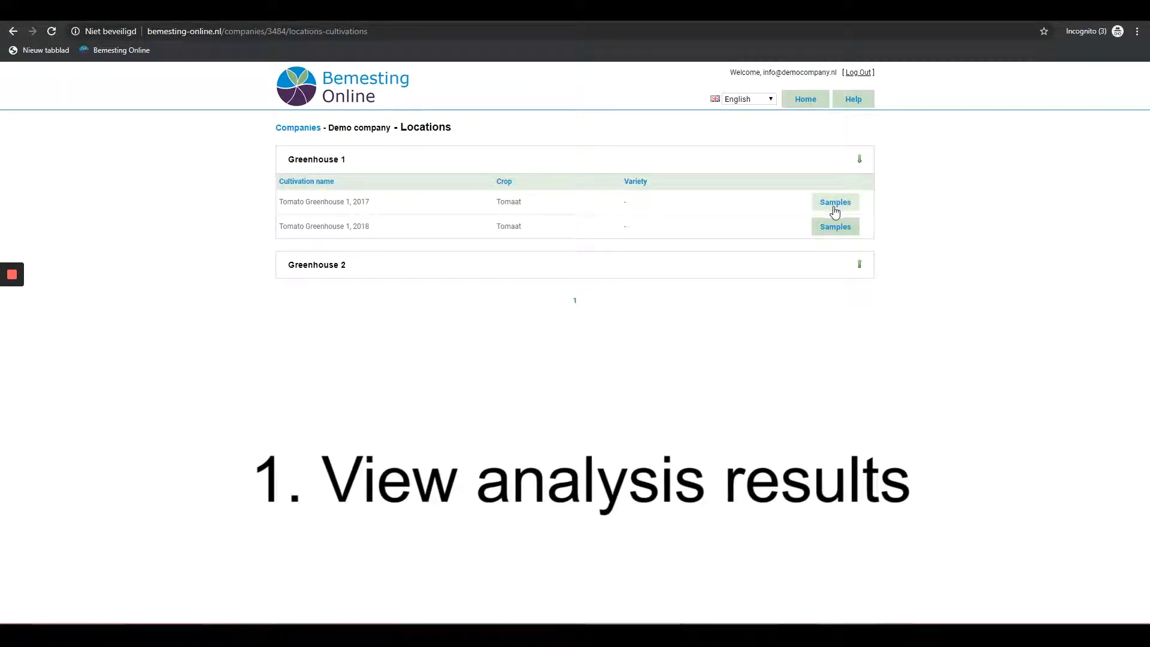
- List Tomato Greenhouse 1, 2017 samples and select the 02-10-2017 irrigation water sample
{"action": "left_click", "coordinate": [834, 202]}
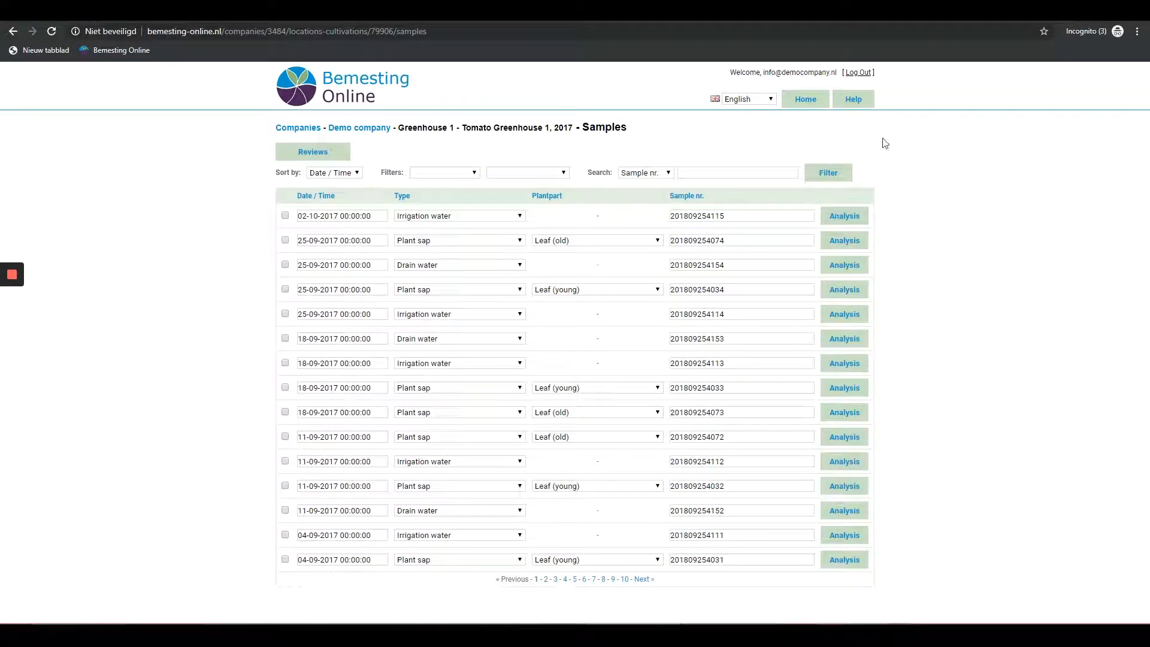
{"action": "mouse_move", "coordinate": [804, 99]}
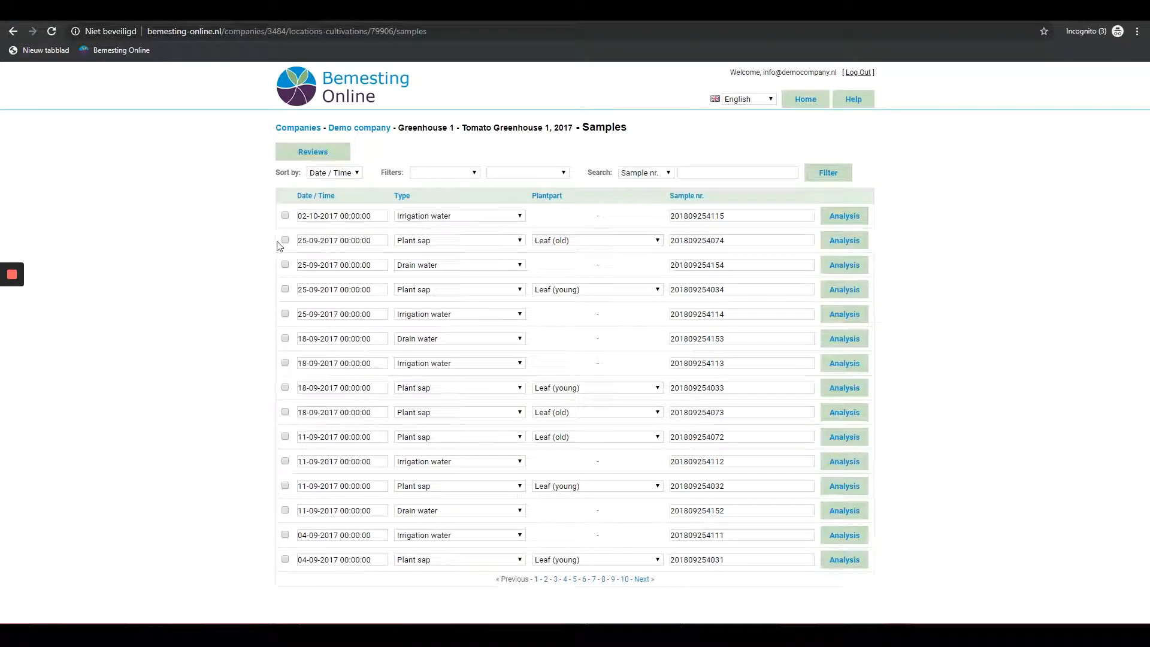
{"action": "left_click", "coordinate": [285, 215]}
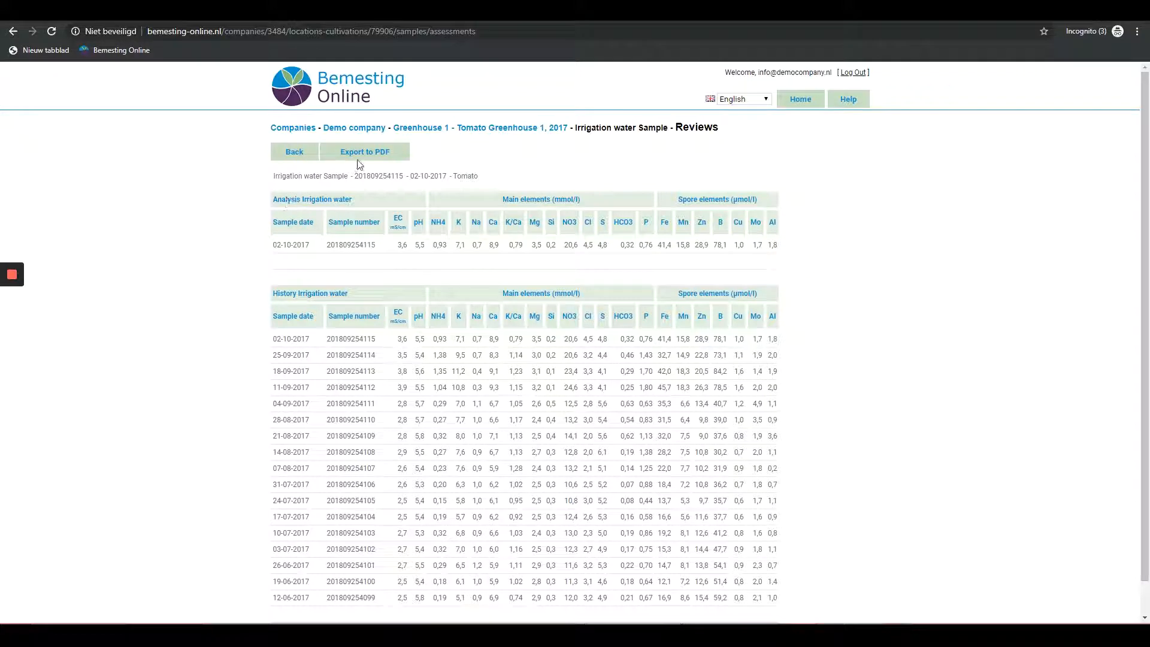
- Export the 02-10-2017 irrigation water review to PDF and open the downloaded report
{"action": "left_click", "coordinate": [364, 151]}
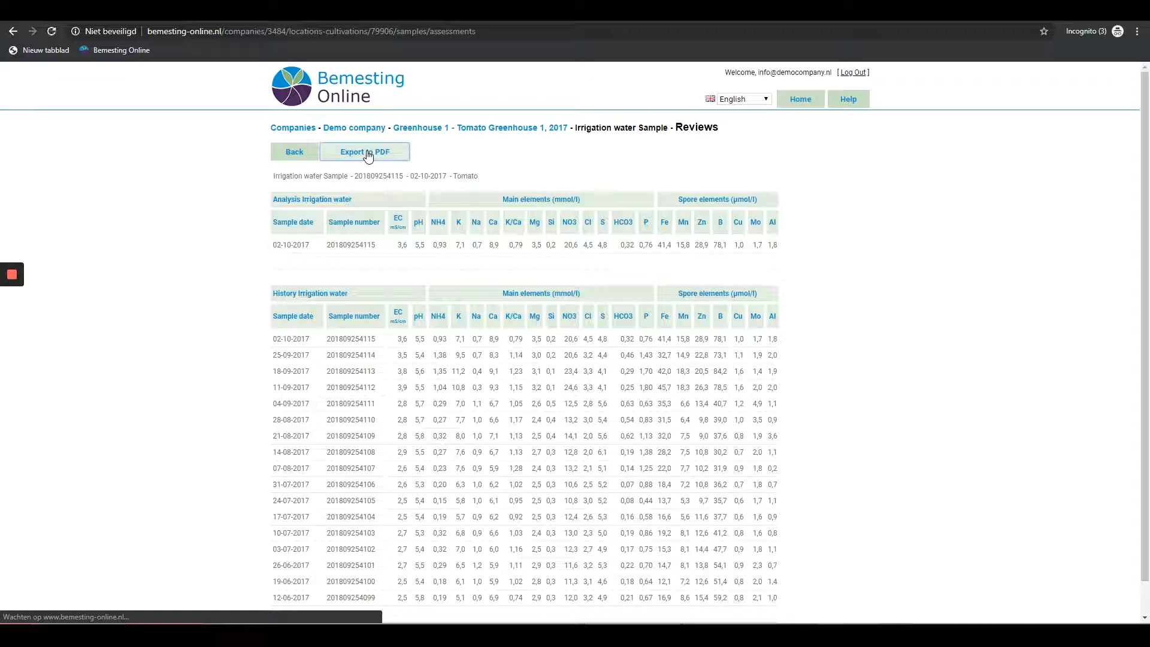
{"action": "left_click", "coordinate": [365, 151]}
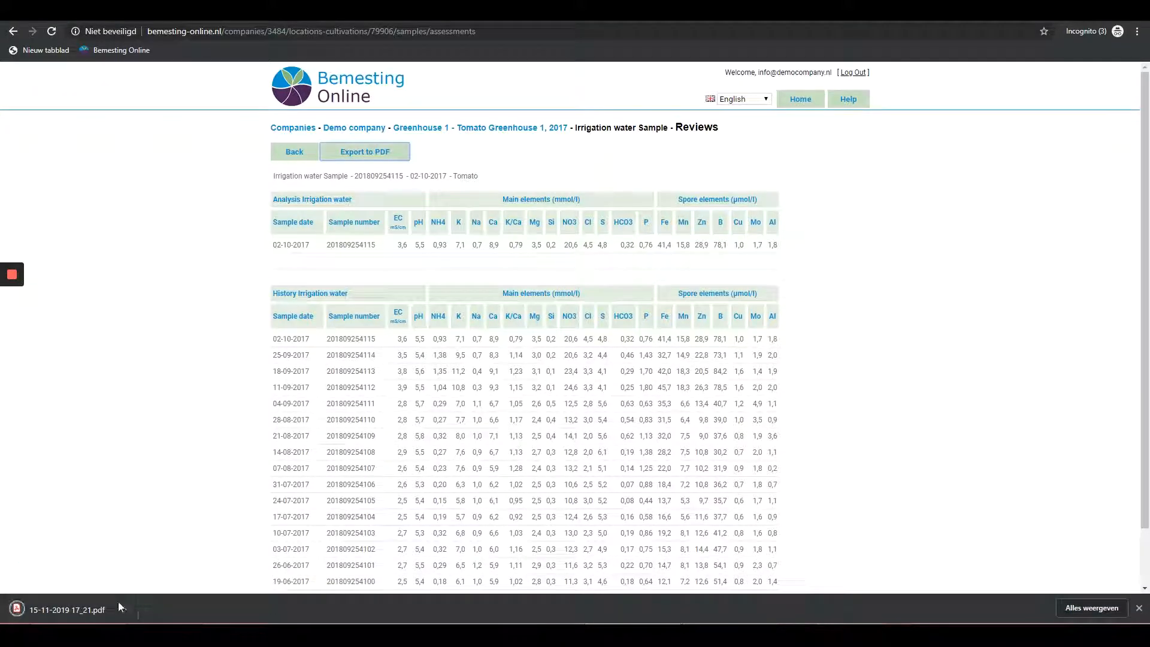
{"action": "left_click", "coordinate": [65, 608]}
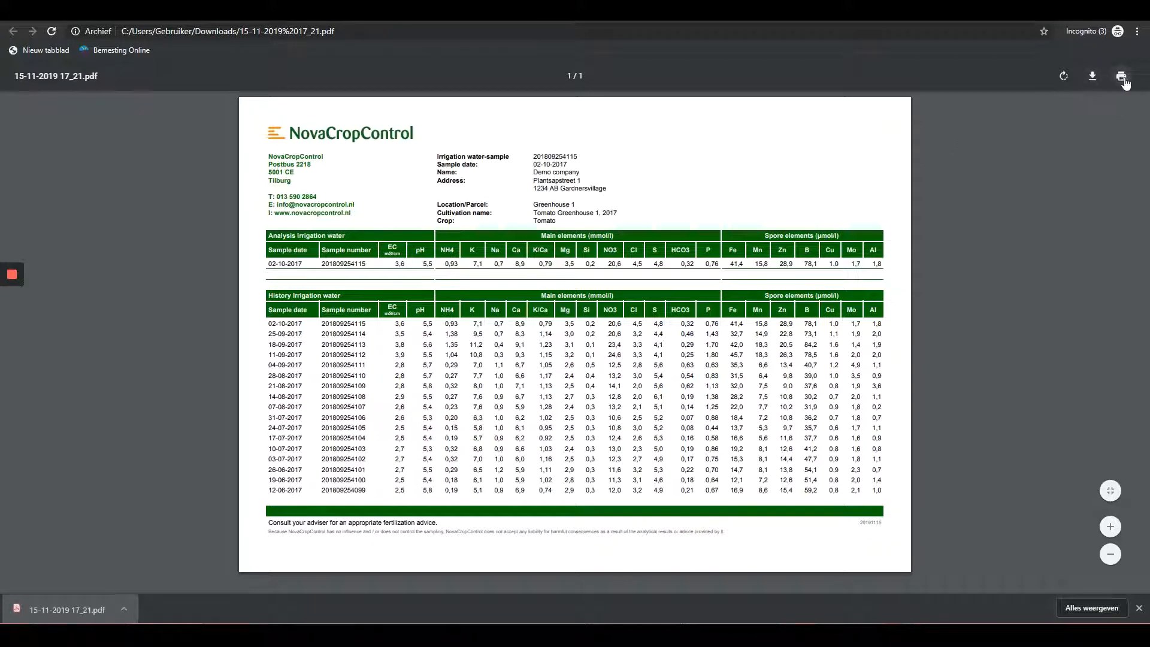
{"action": "mouse_move", "coordinate": [490, 66]}
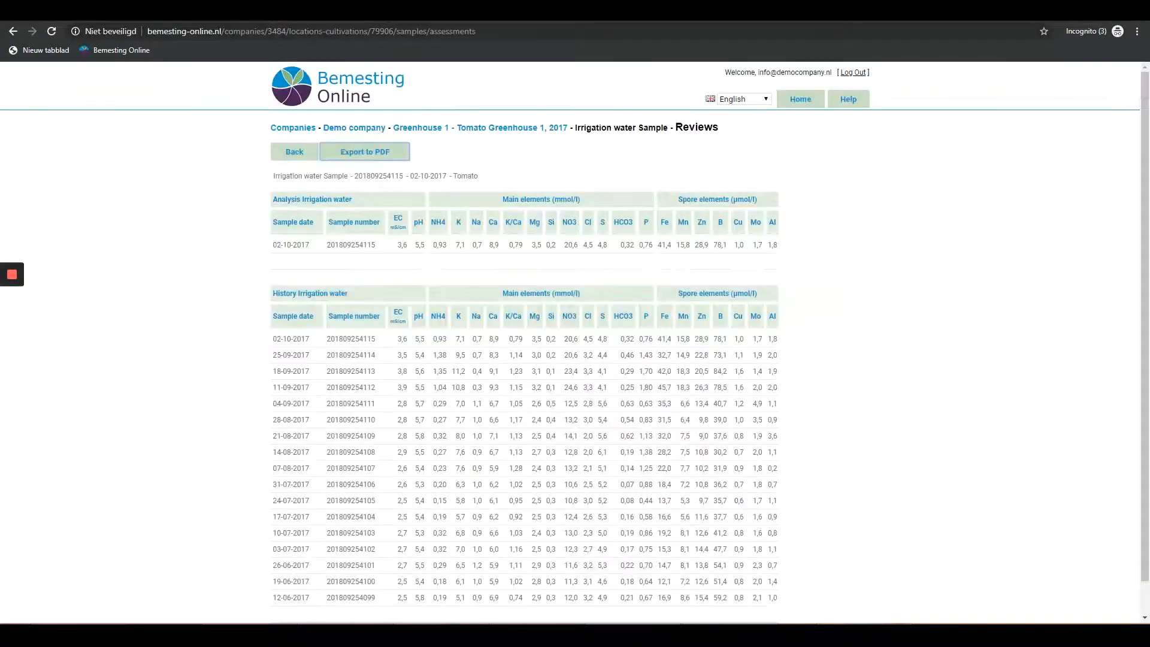
- Select the 18-09-2017 old and young leaf plant sap samples and compare them in Reviews
{"action": "left_click", "coordinate": [294, 152]}
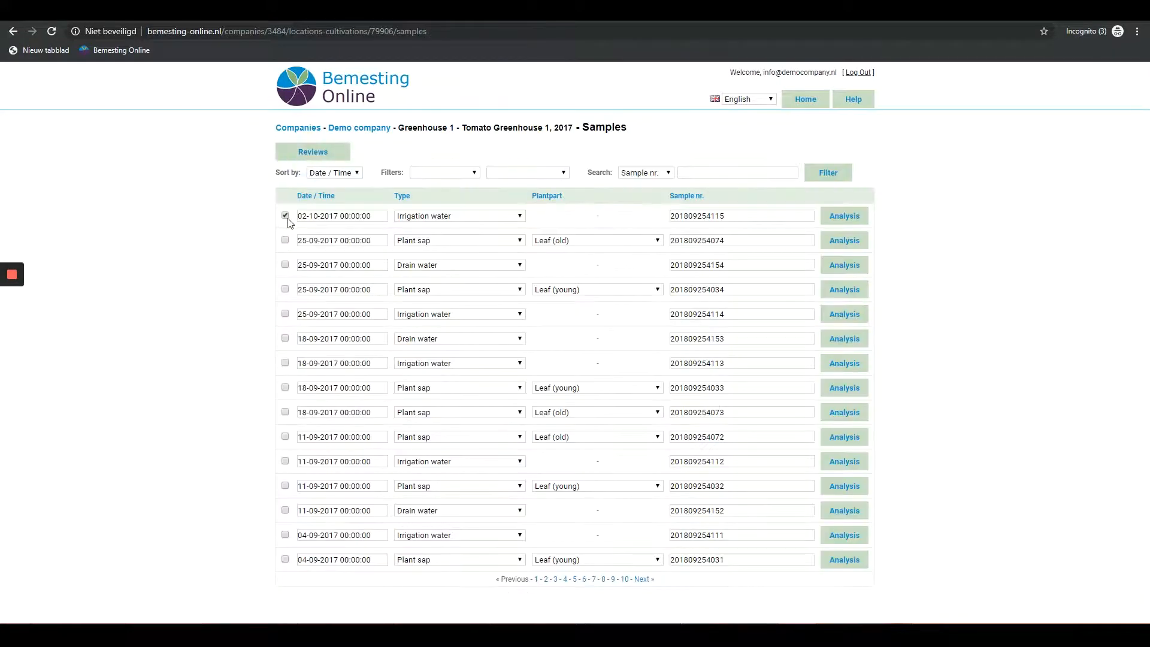
{"action": "left_click", "coordinate": [284, 216]}
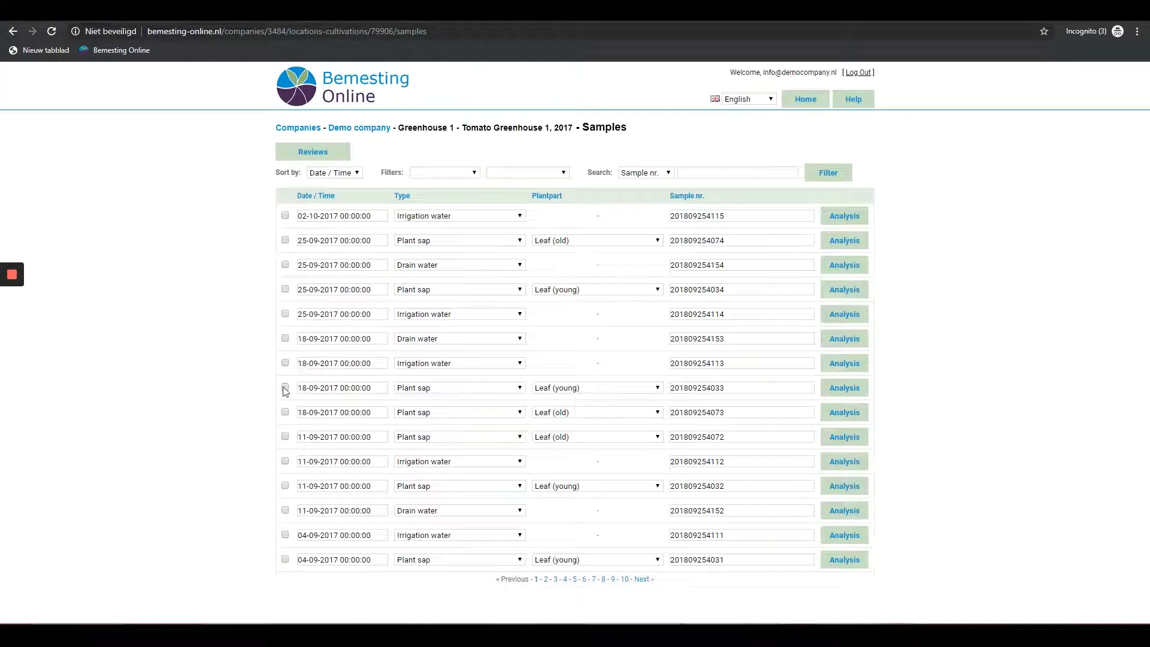
{"action": "mouse_move", "coordinate": [285, 425]}
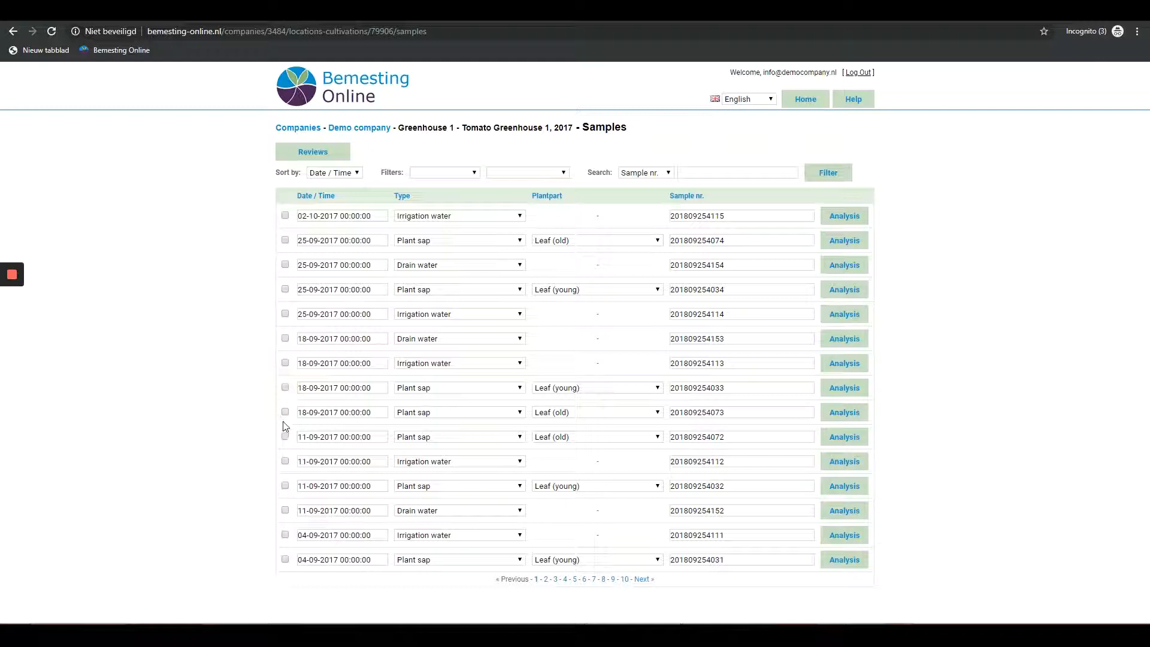
{"action": "left_click", "coordinate": [285, 412]}
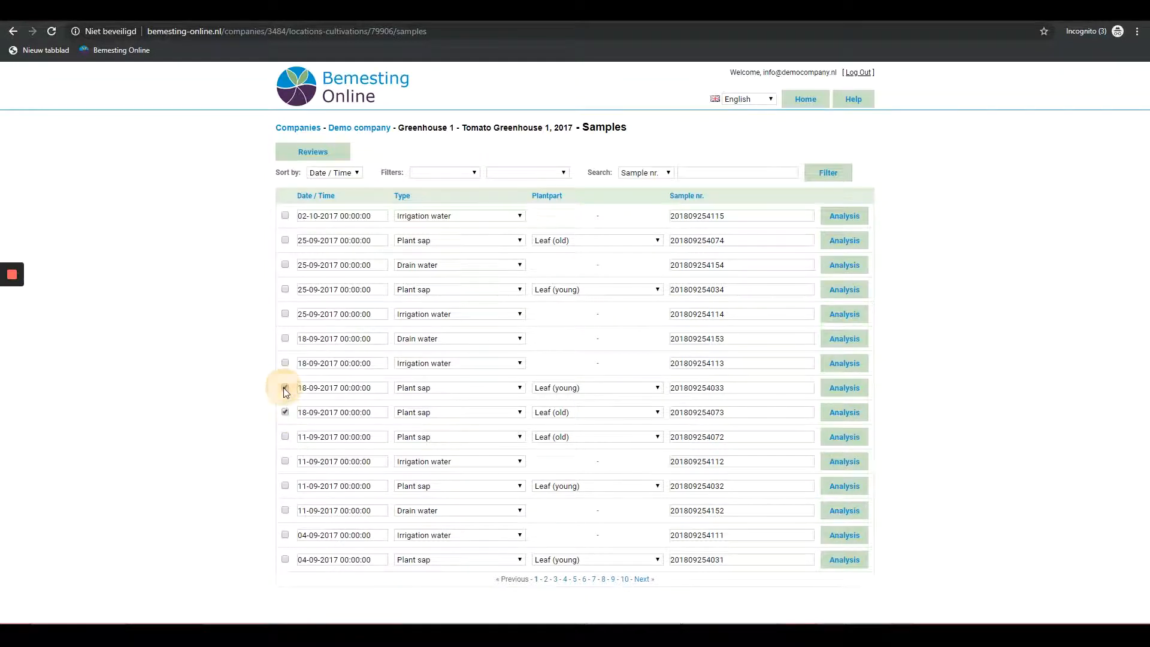
{"action": "left_click", "coordinate": [285, 388]}
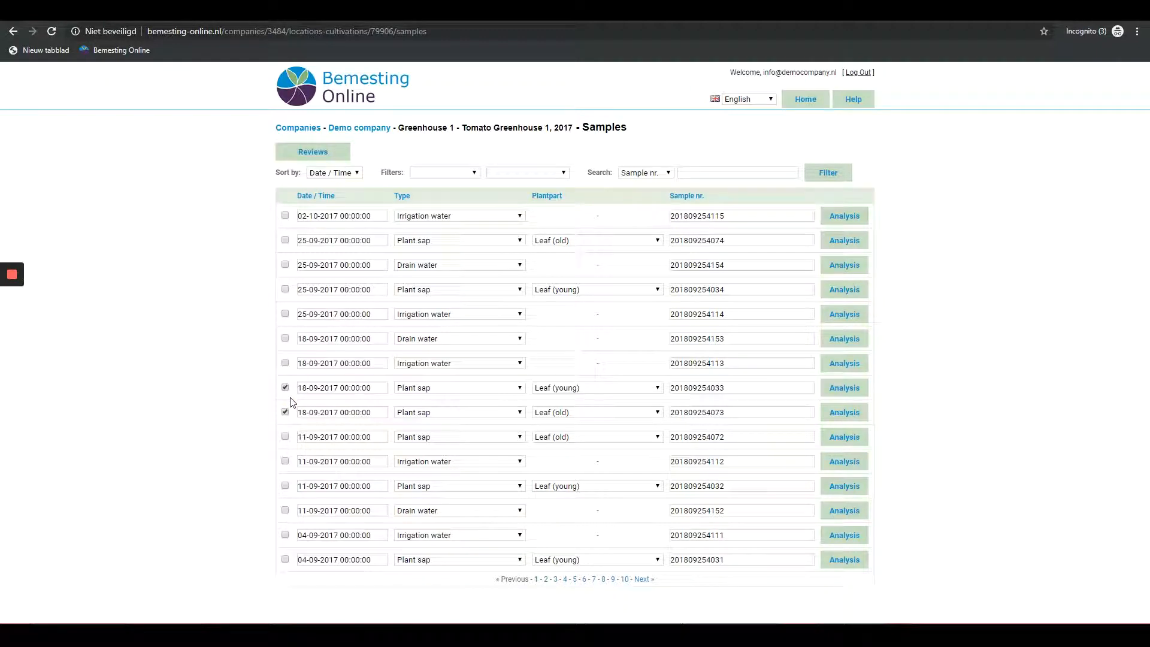
{"action": "mouse_move", "coordinate": [339, 272]}
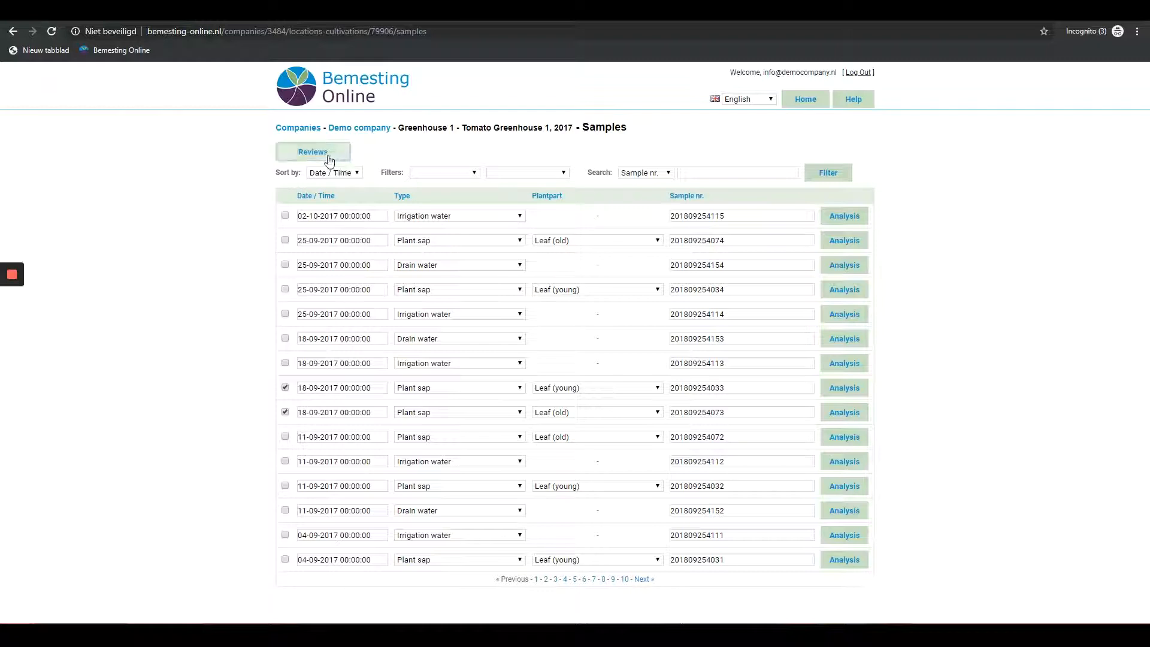
{"action": "left_click", "coordinate": [312, 152]}
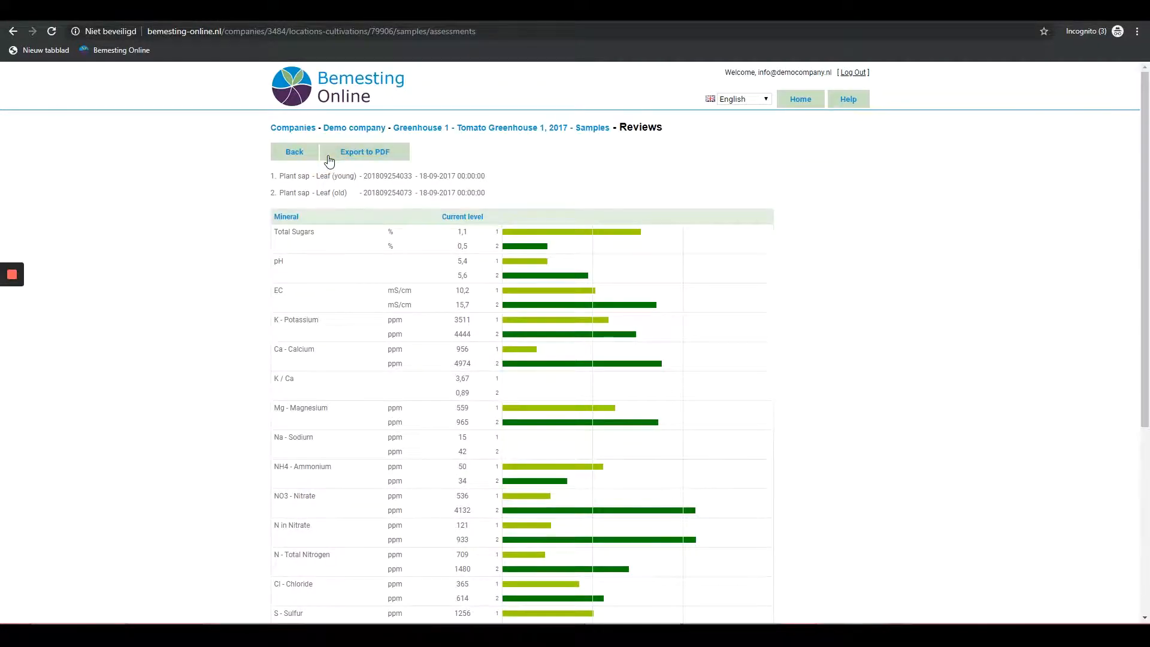
- Export the young/old leaf comparison to PDF, then return to the samples list
{"action": "scroll", "scroll_direction": "down", "scroll_amount": 3}
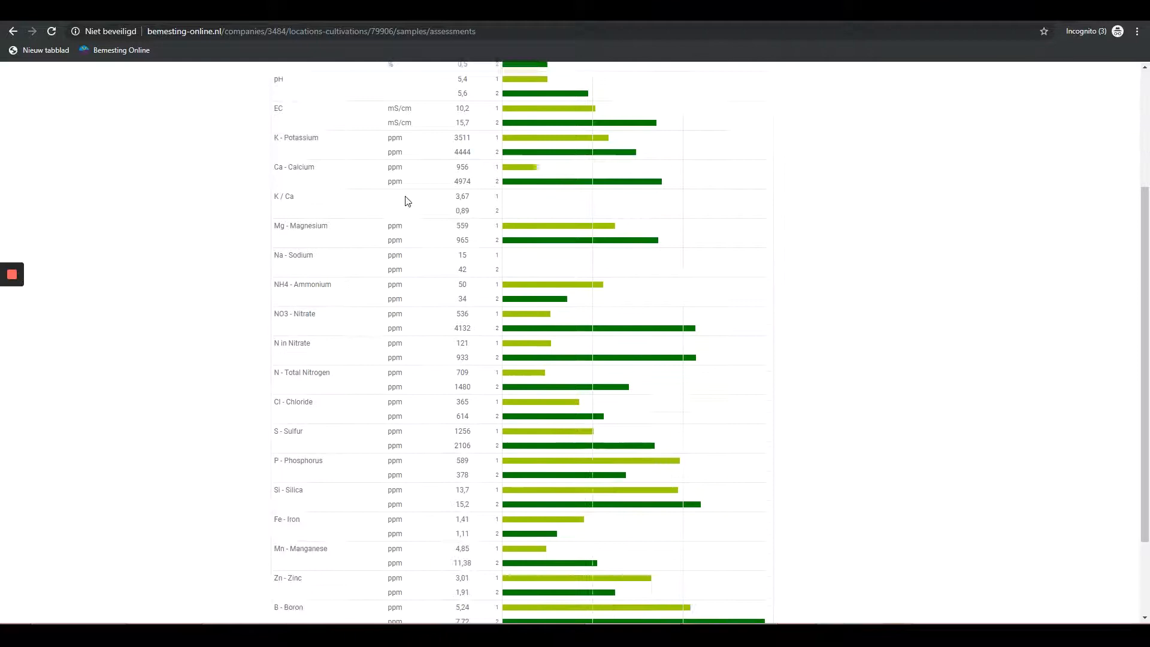
{"action": "scroll", "scroll_direction": "down", "scroll_amount": 3}
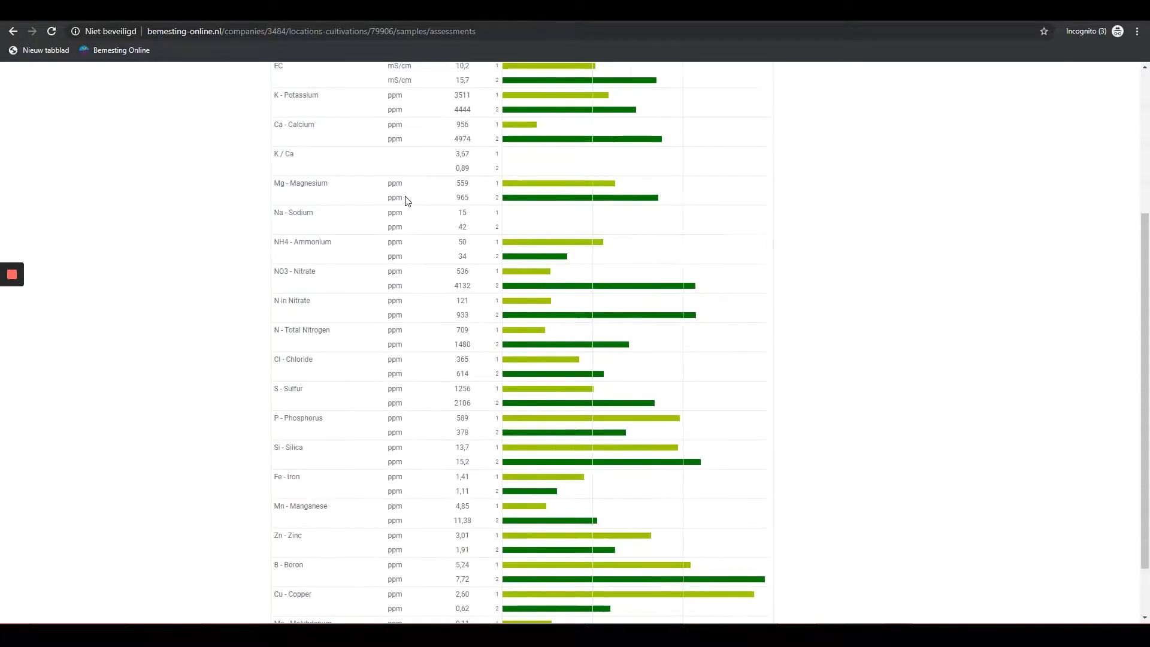
{"action": "scroll", "scroll_direction": "up", "scroll_amount": 3}
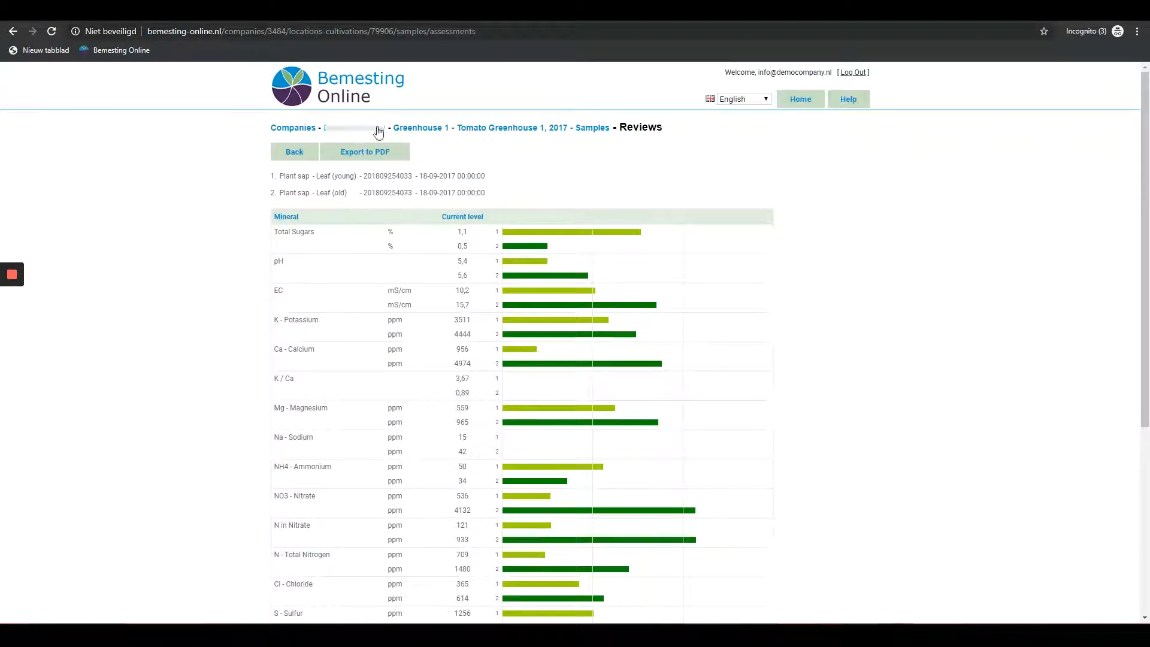
{"action": "left_click", "coordinate": [365, 151]}
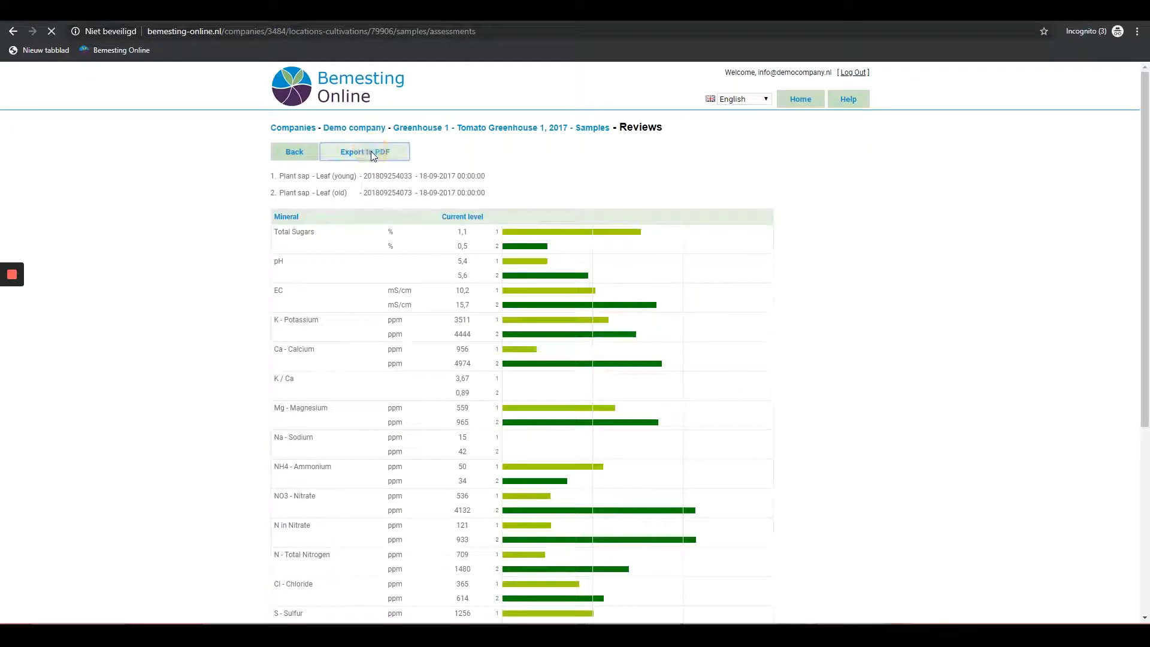
{"action": "left_click", "coordinate": [365, 151]}
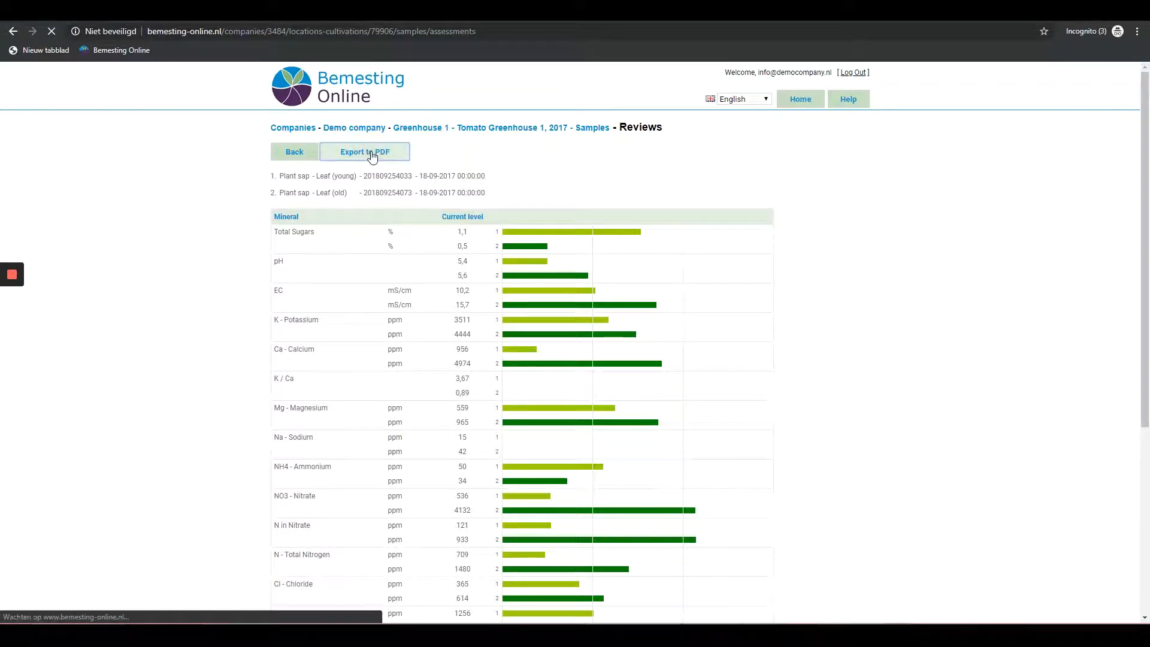
{"action": "left_click", "coordinate": [363, 152]}
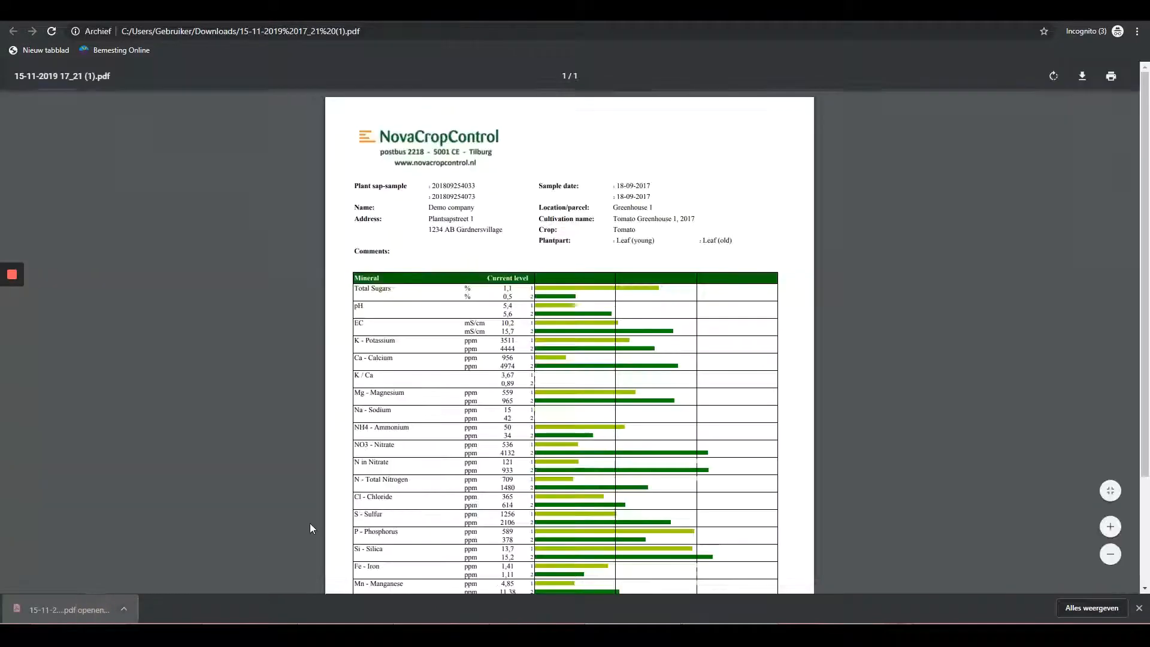
{"action": "mouse_move", "coordinate": [1082, 76]}
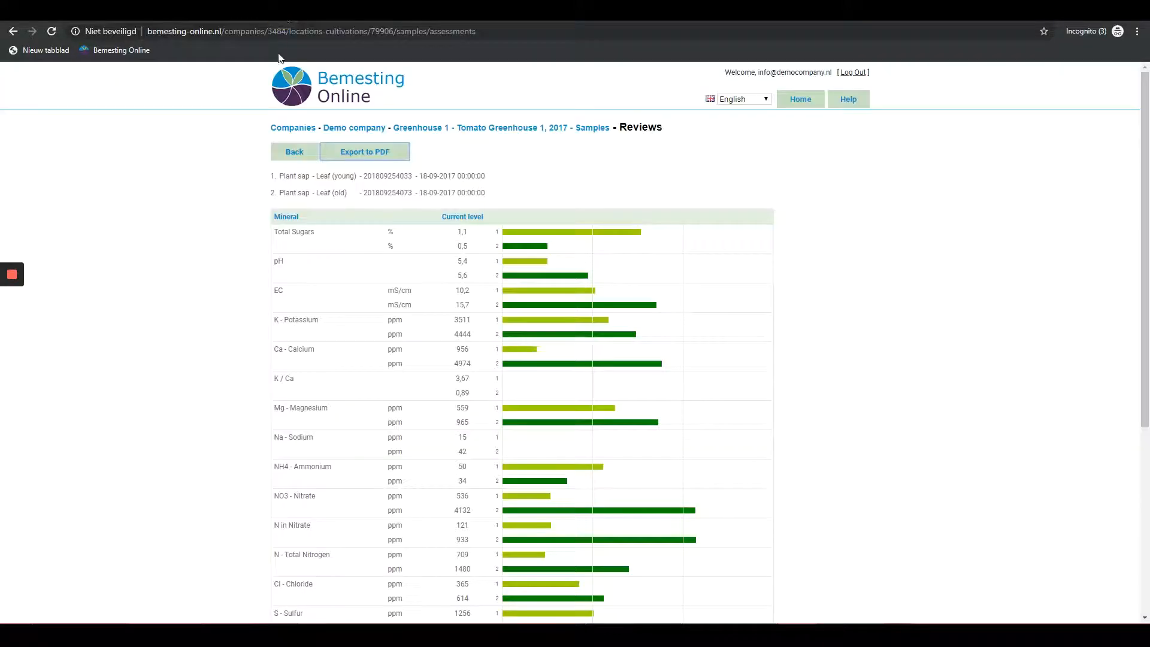
{"action": "left_click", "coordinate": [294, 152]}
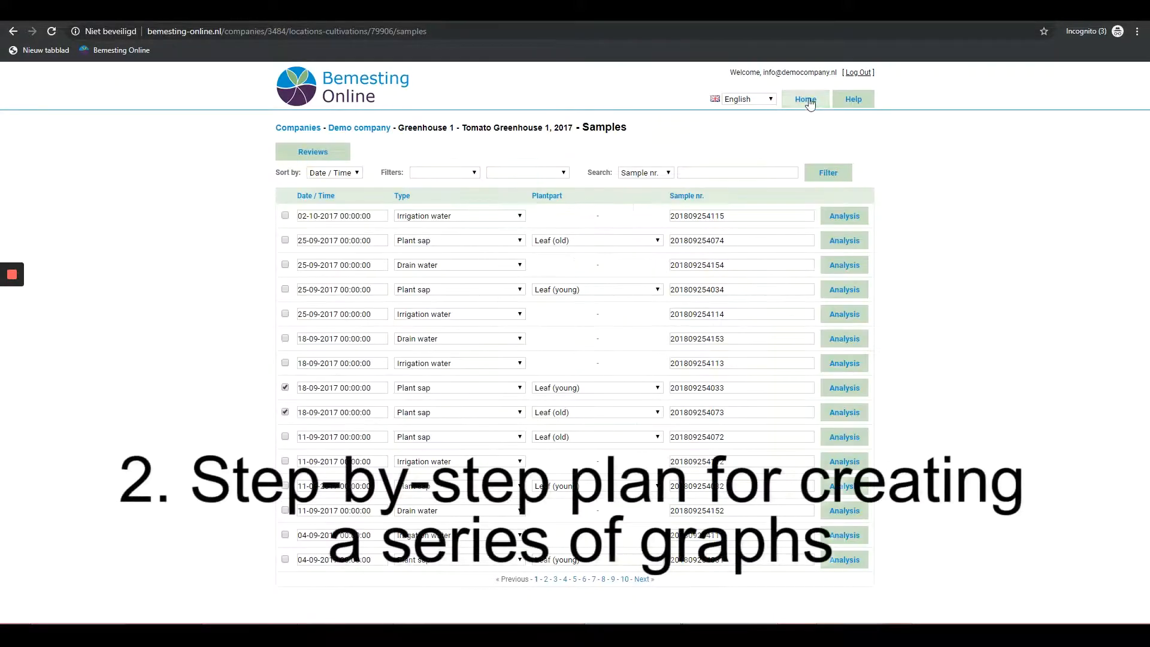
- Start a graphs-over-time composition including Demo company, Greenhouse 1 and Greenhouse 2
{"action": "left_click", "coordinate": [804, 99]}
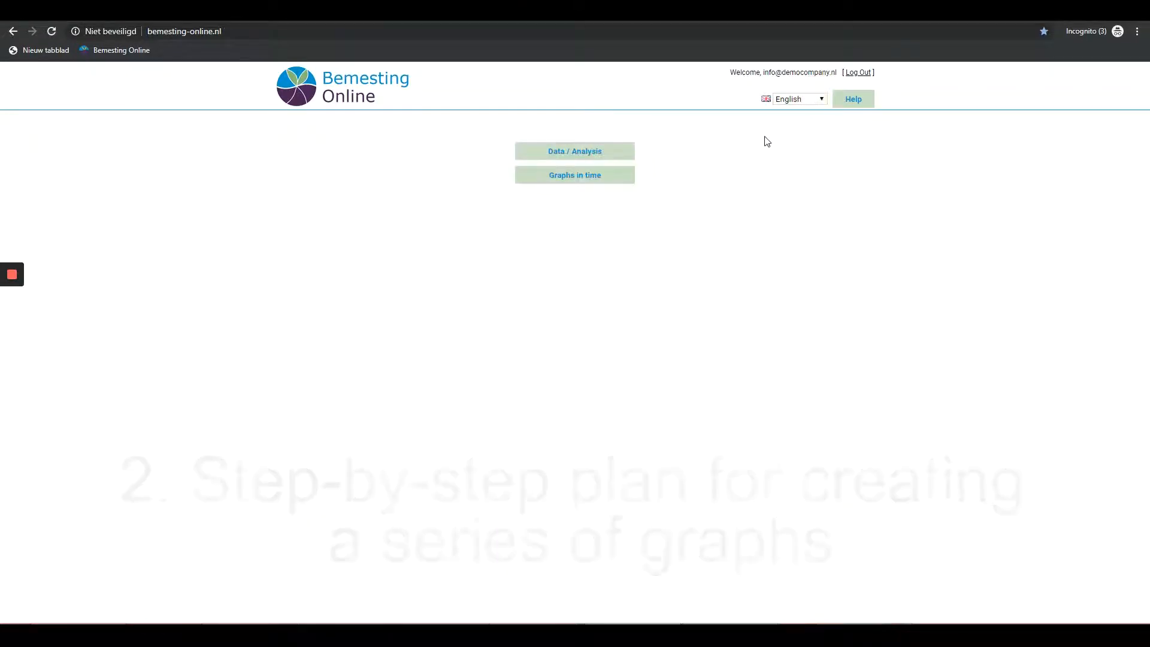
{"action": "left_click", "coordinate": [575, 174]}
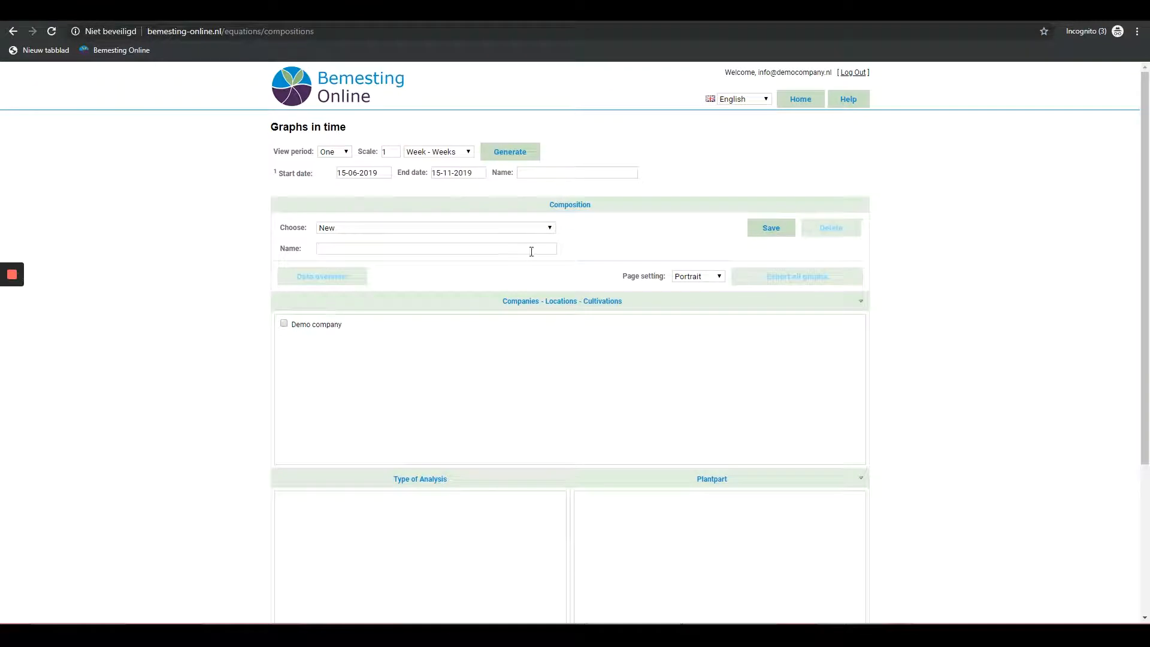
{"action": "mouse_move", "coordinate": [538, 238]}
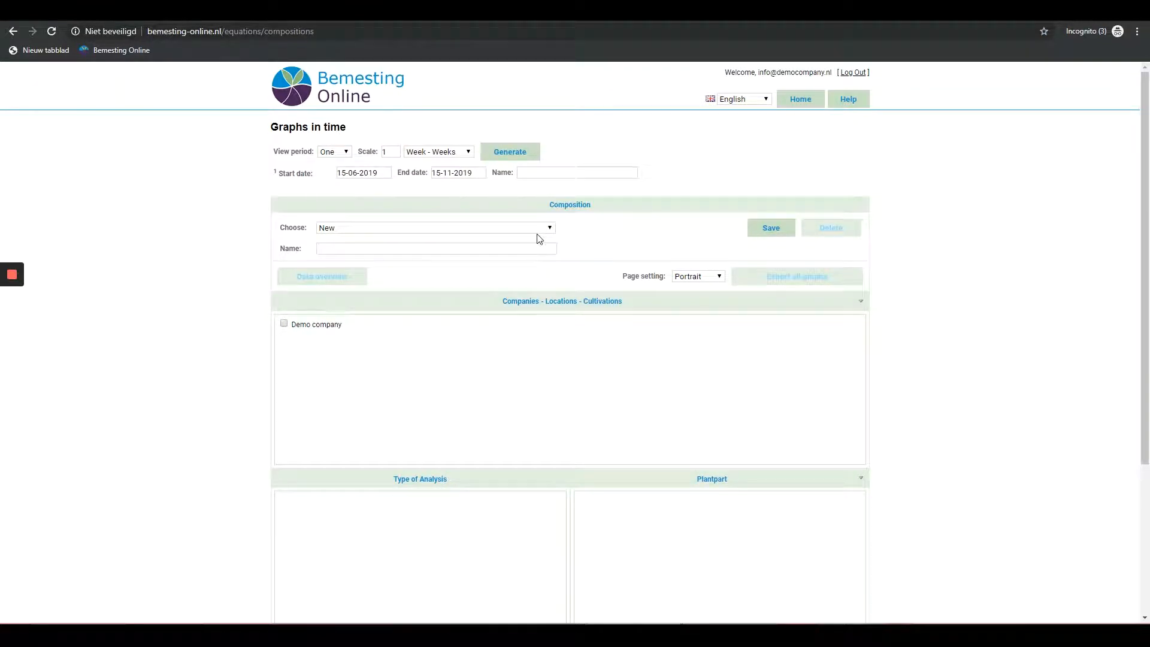
{"action": "mouse_move", "coordinate": [284, 324]}
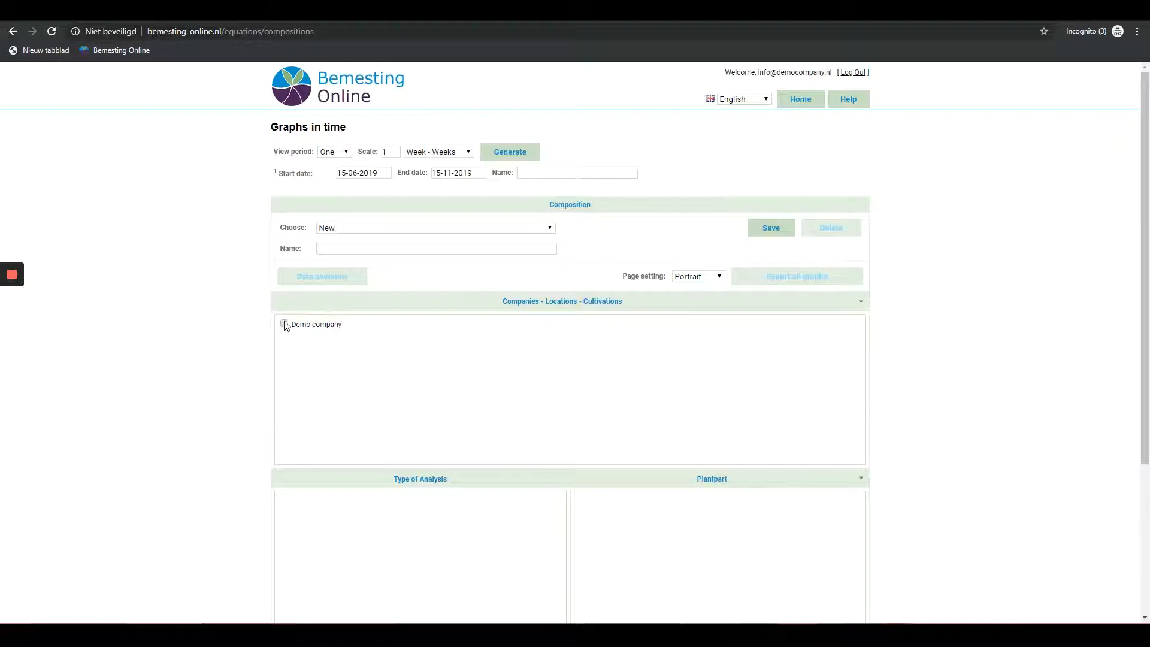
{"action": "left_click", "coordinate": [284, 324]}
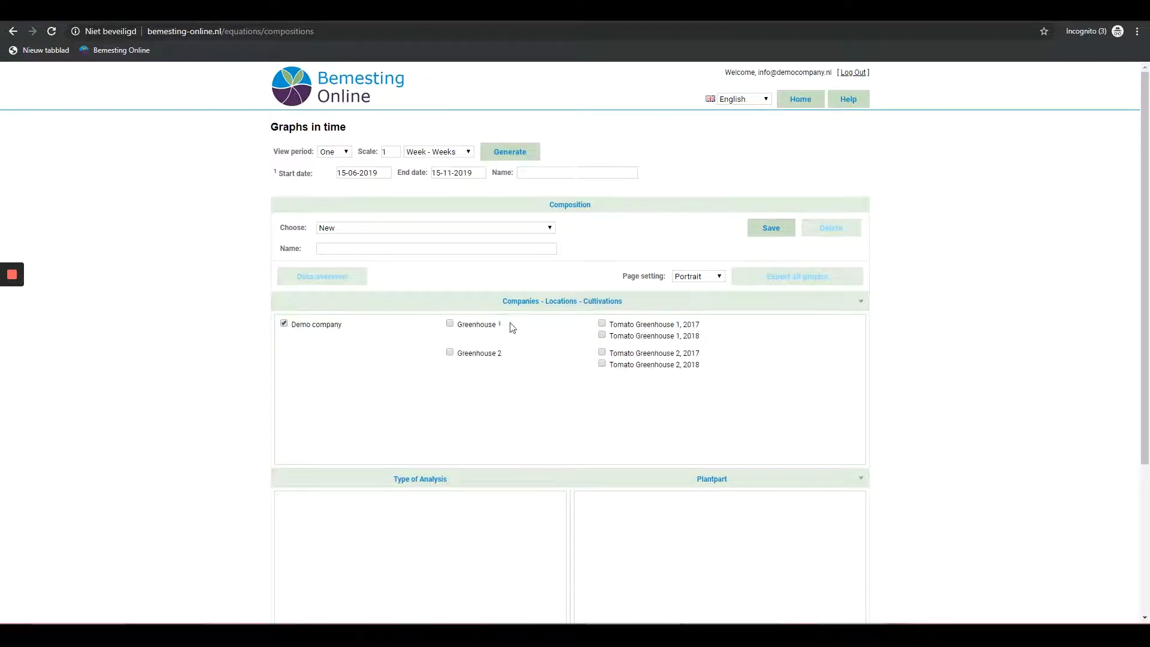
{"action": "left_click", "coordinate": [450, 324]}
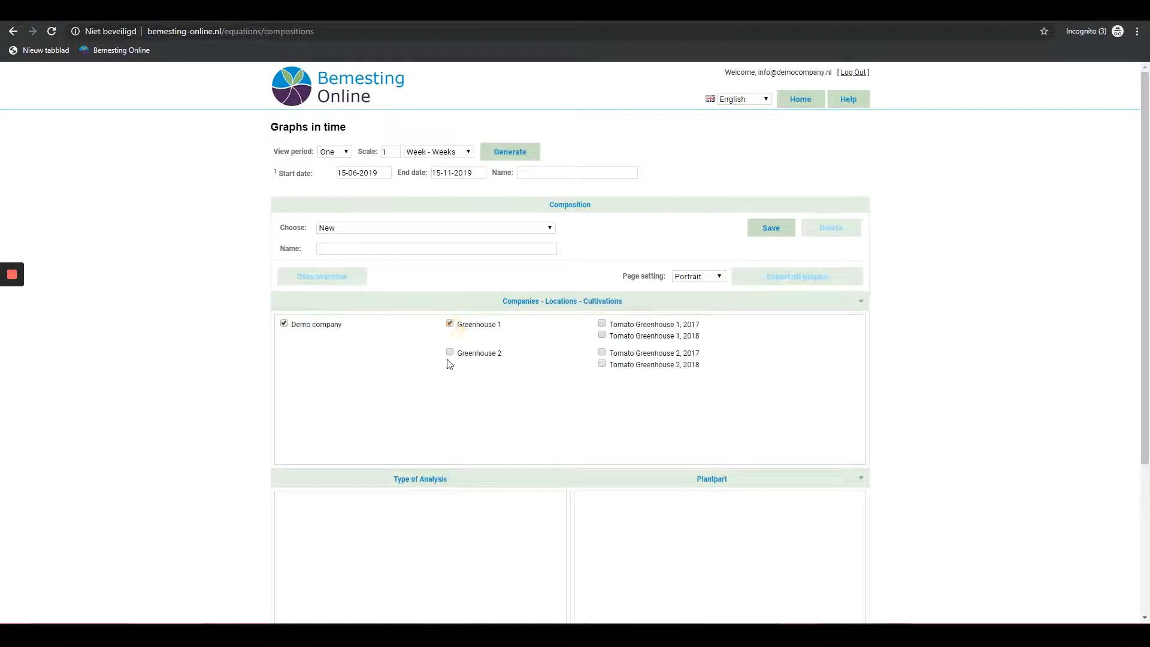
{"action": "left_click", "coordinate": [450, 352]}
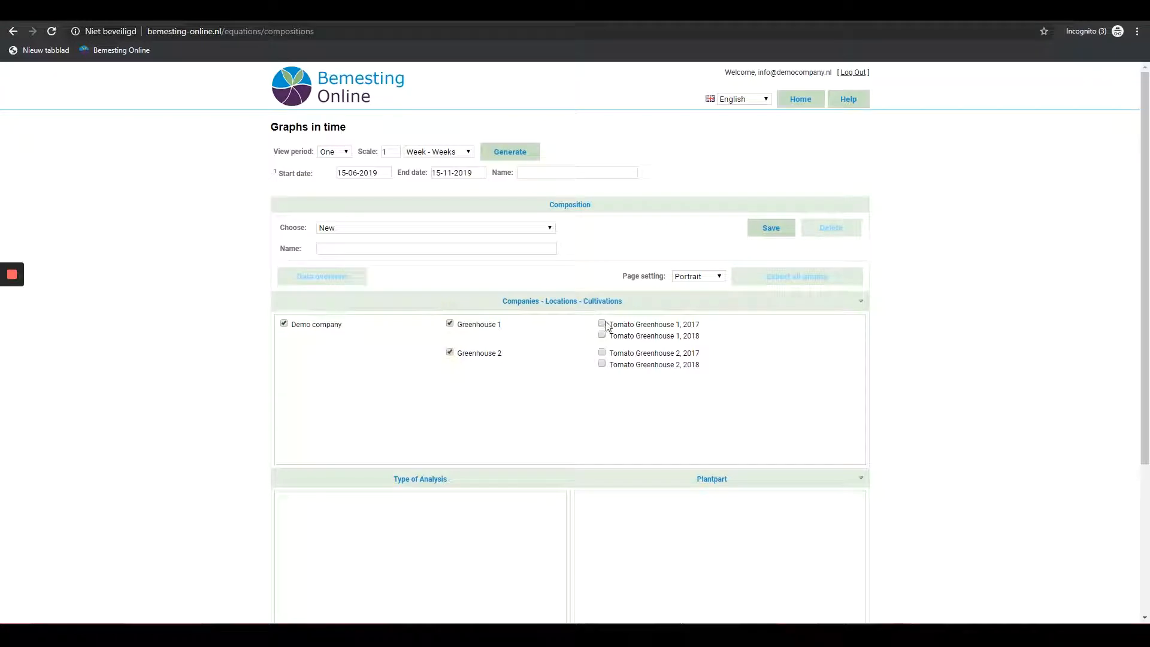
- Add both 2017 tomato cultivations, Plant sap analyses, and old and young leaves
{"action": "left_click", "coordinate": [602, 324]}
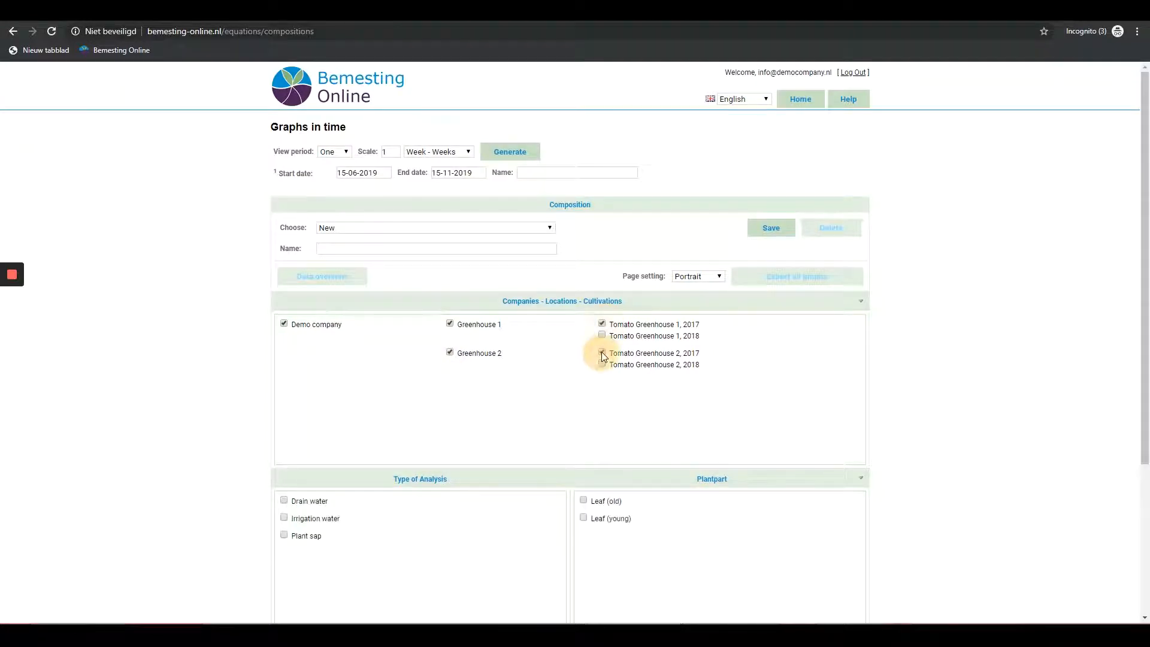
{"action": "left_click", "coordinate": [601, 353]}
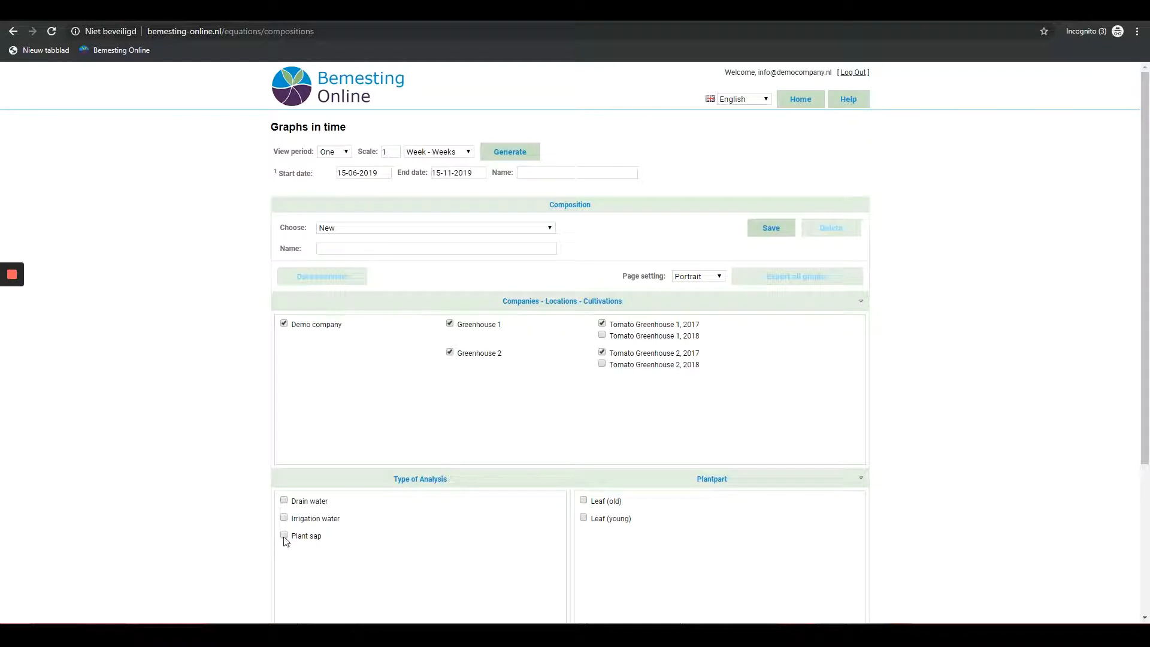
{"action": "left_click", "coordinate": [284, 536]}
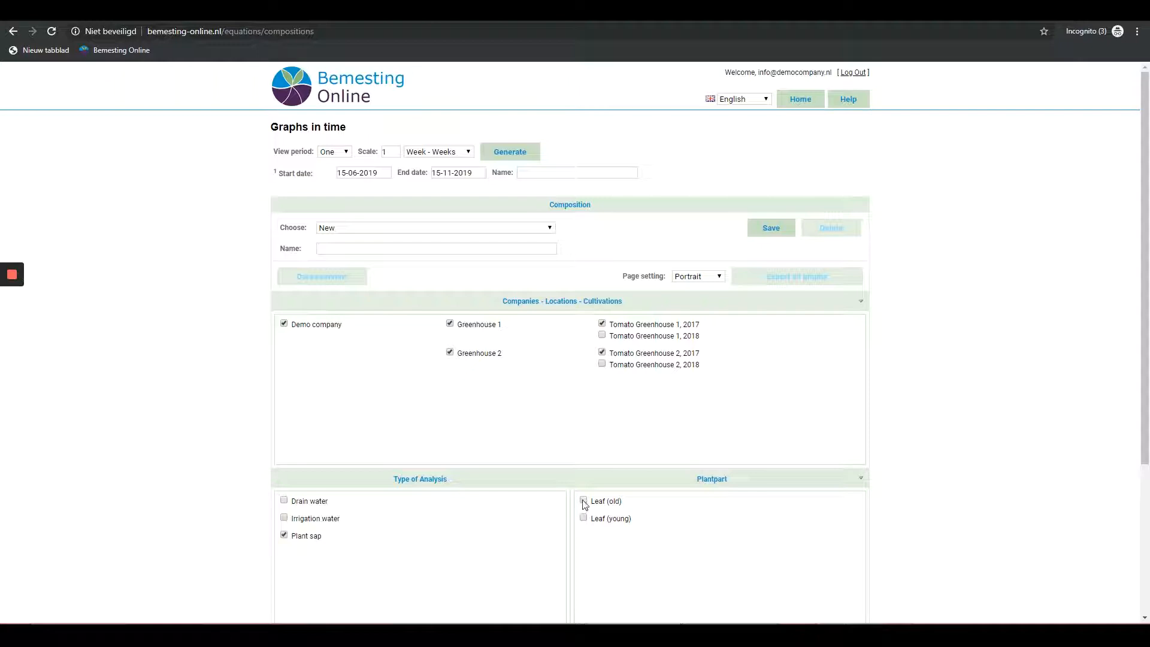
{"action": "left_click", "coordinate": [583, 500]}
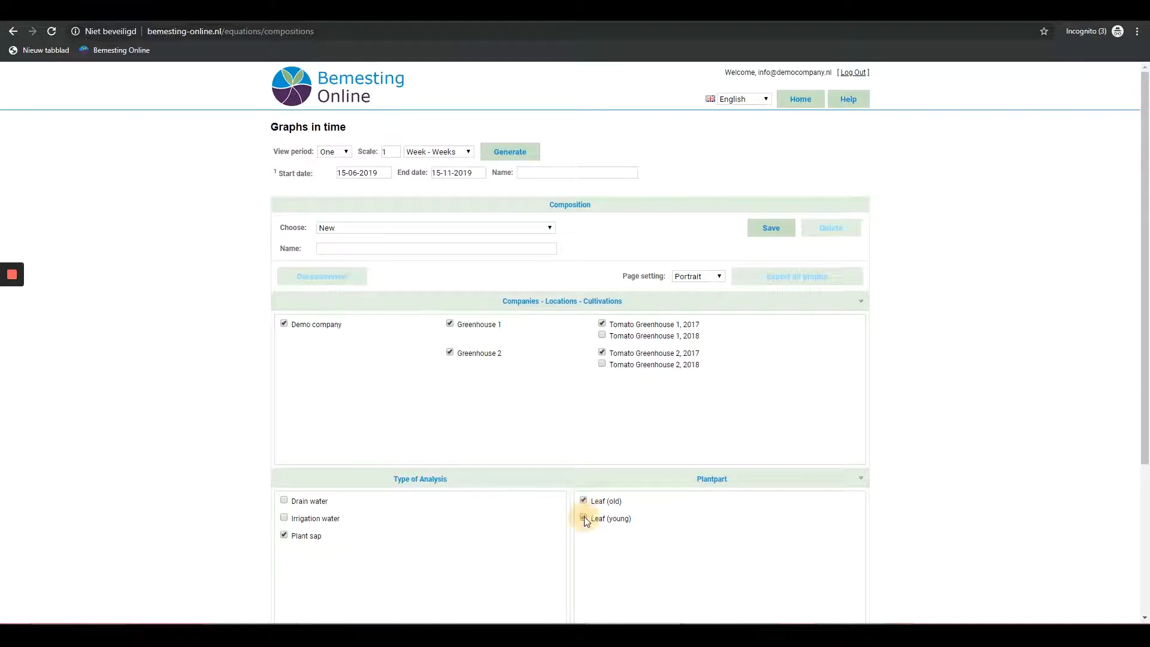
{"action": "left_click", "coordinate": [584, 519]}
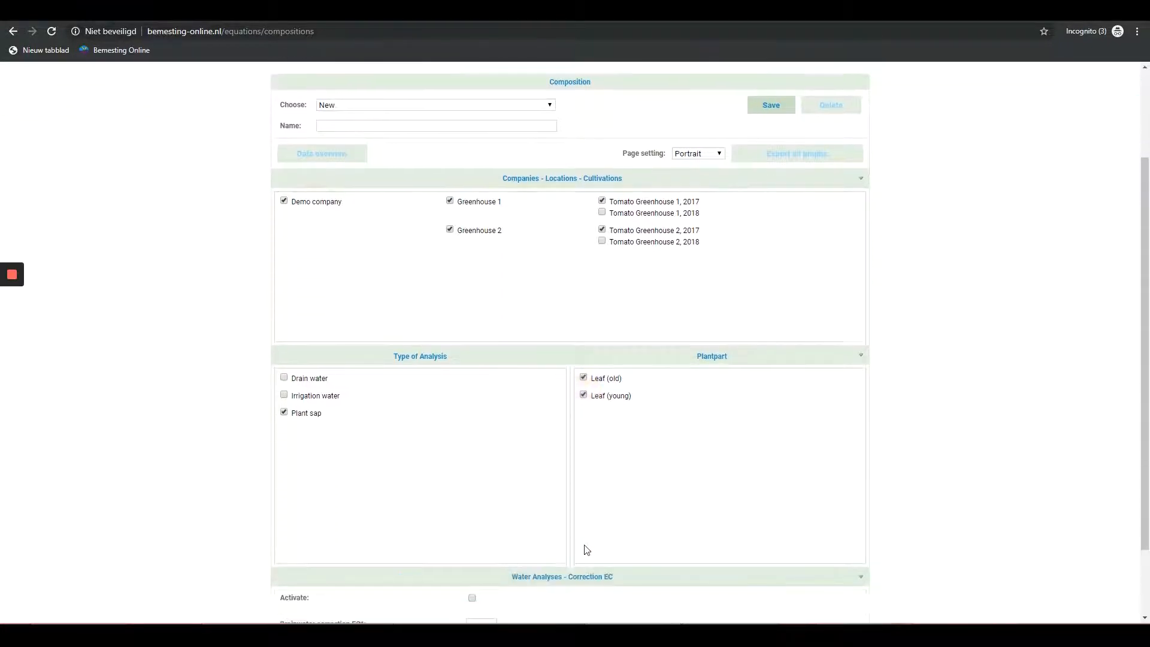
{"action": "scroll", "scroll_direction": "down", "scroll_amount": 3}
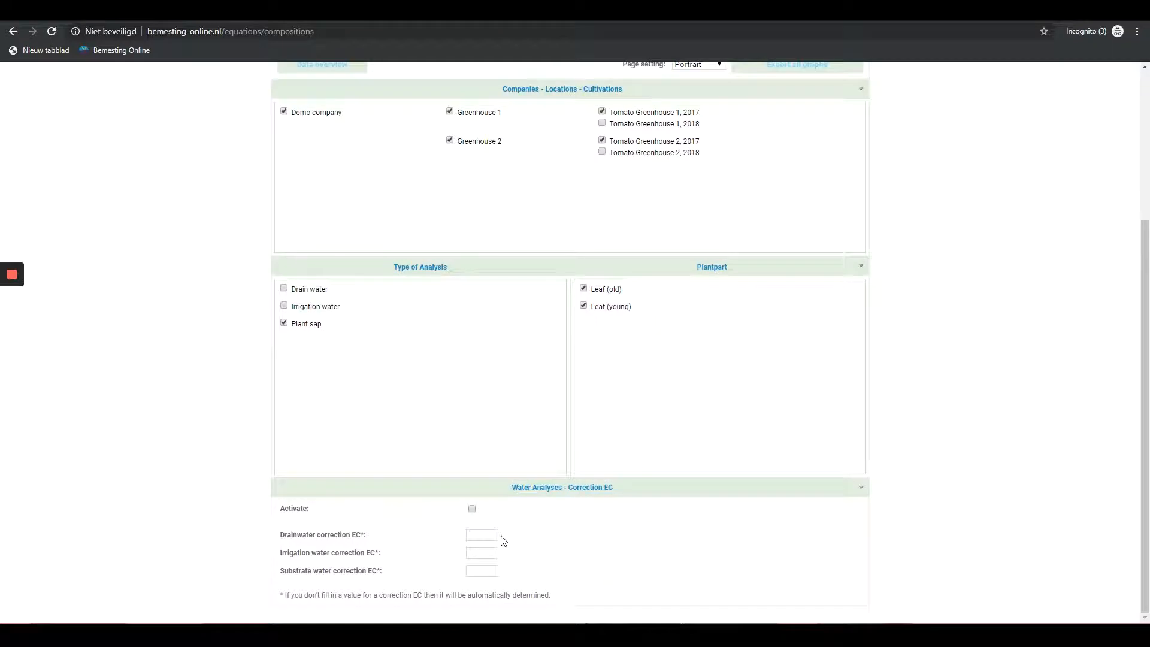
{"action": "scroll", "scroll_direction": "up", "scroll_amount": 3}
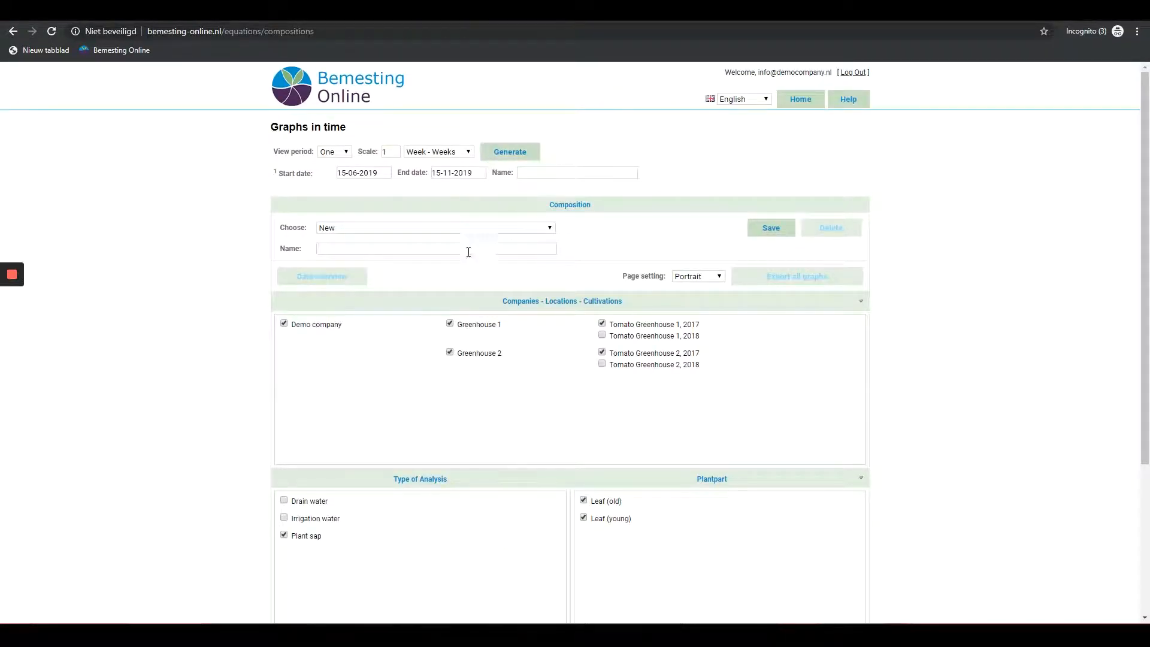
- Name the composition 'Tomato 1 + 2 2017'
{"action": "left_click", "coordinate": [435, 248]}
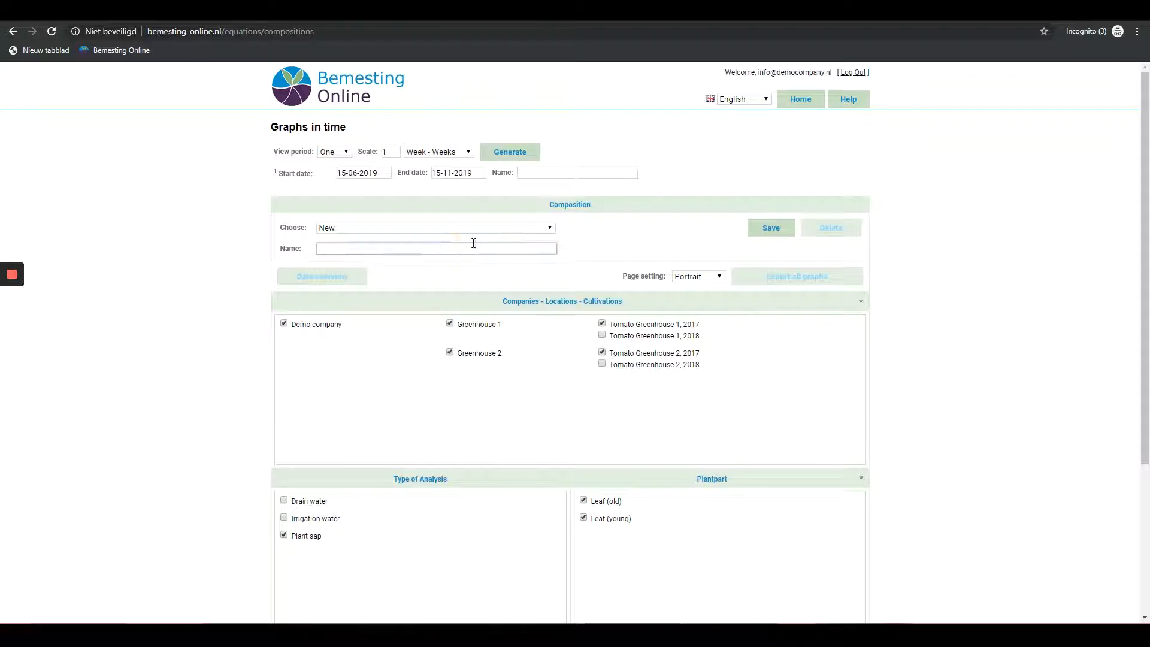
{"action": "type", "text": "To"}
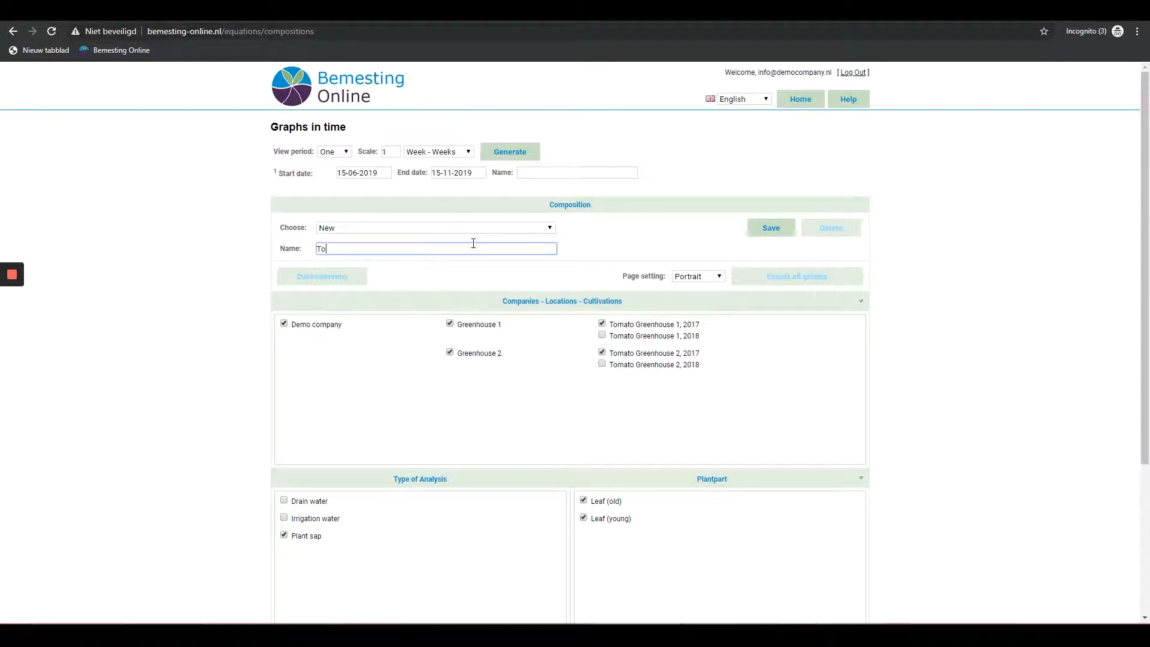
{"action": "type", "text": "mato"}
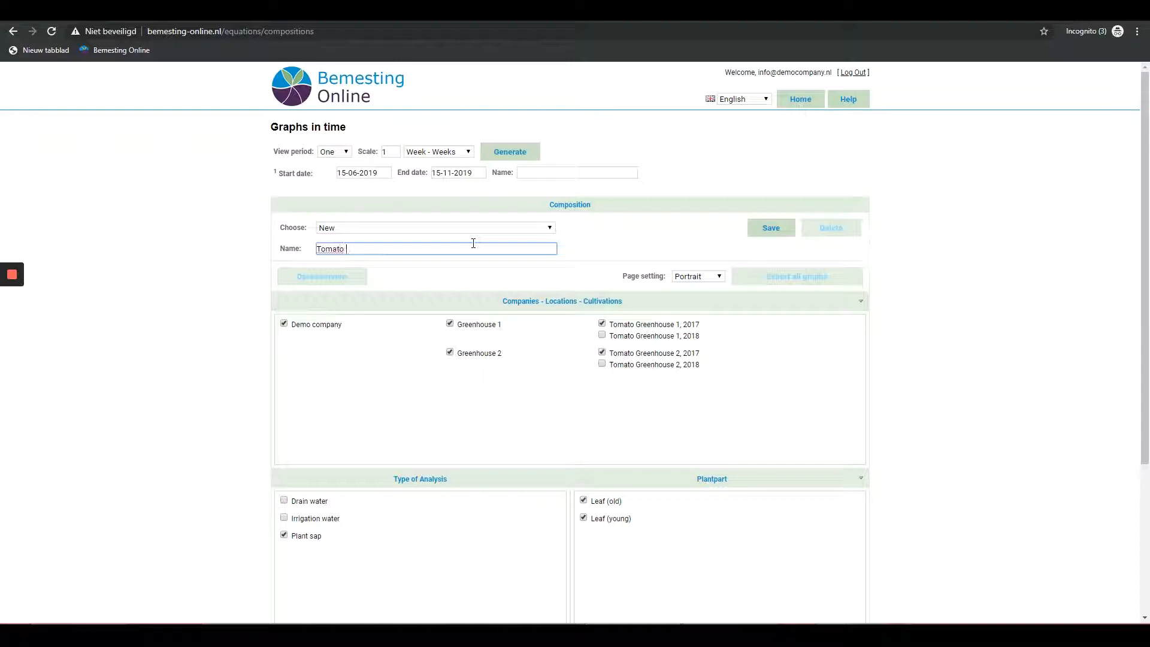
{"action": "type", "text": "1"}
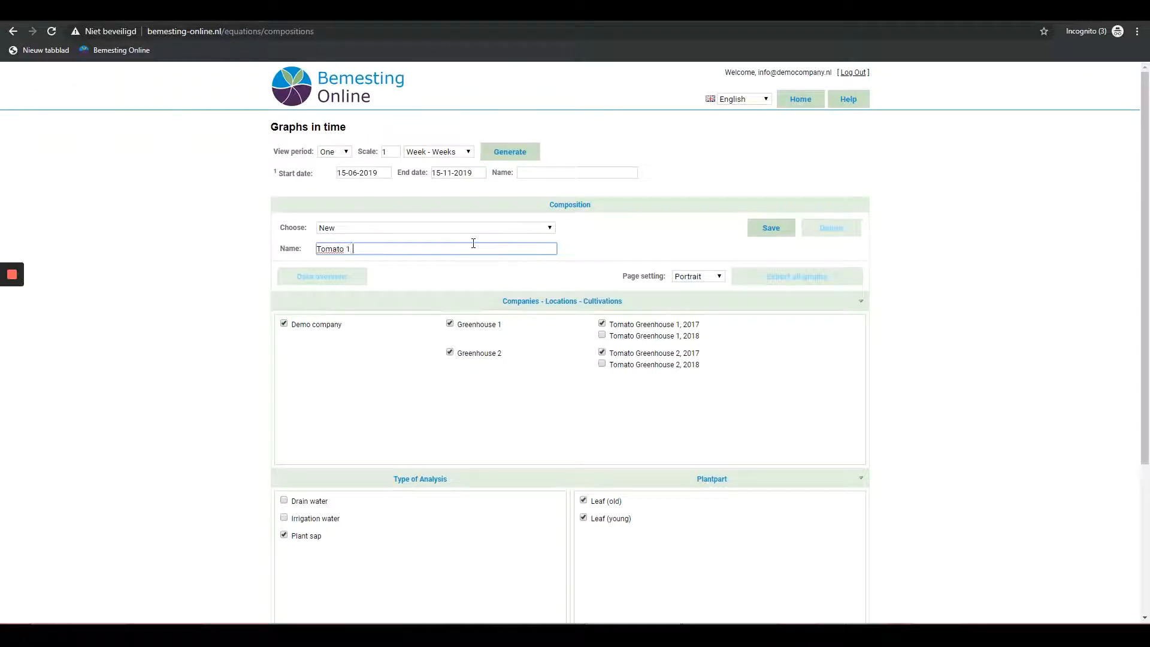
{"action": "type", "text": "+ 2"}
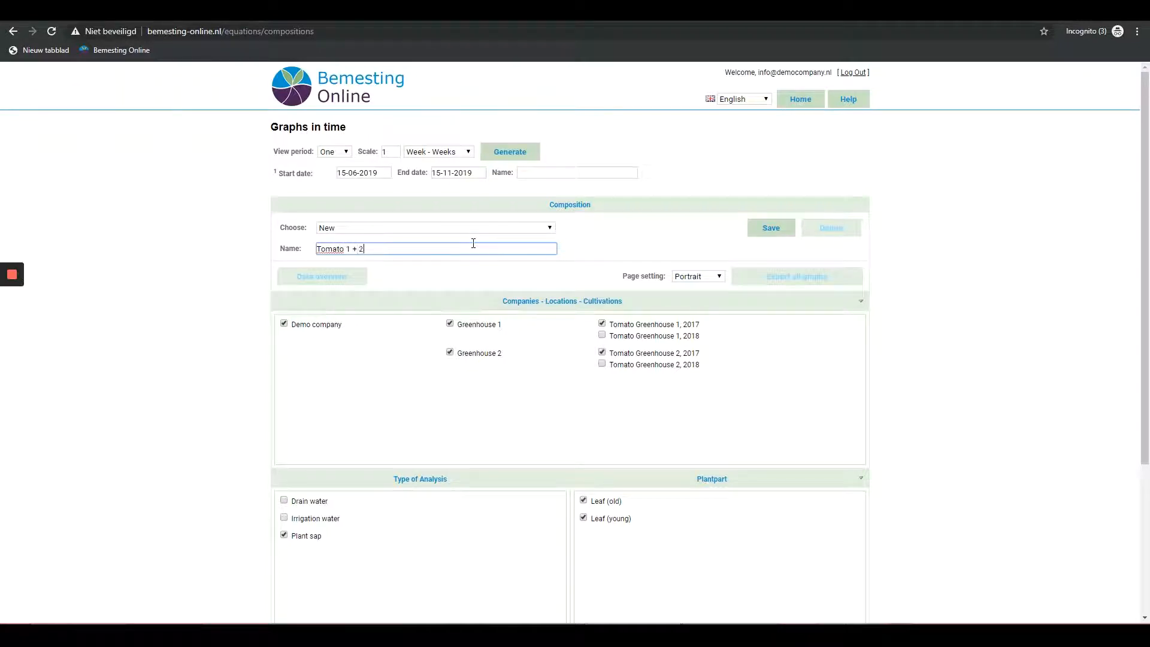
{"action": "type", "text": "2017"}
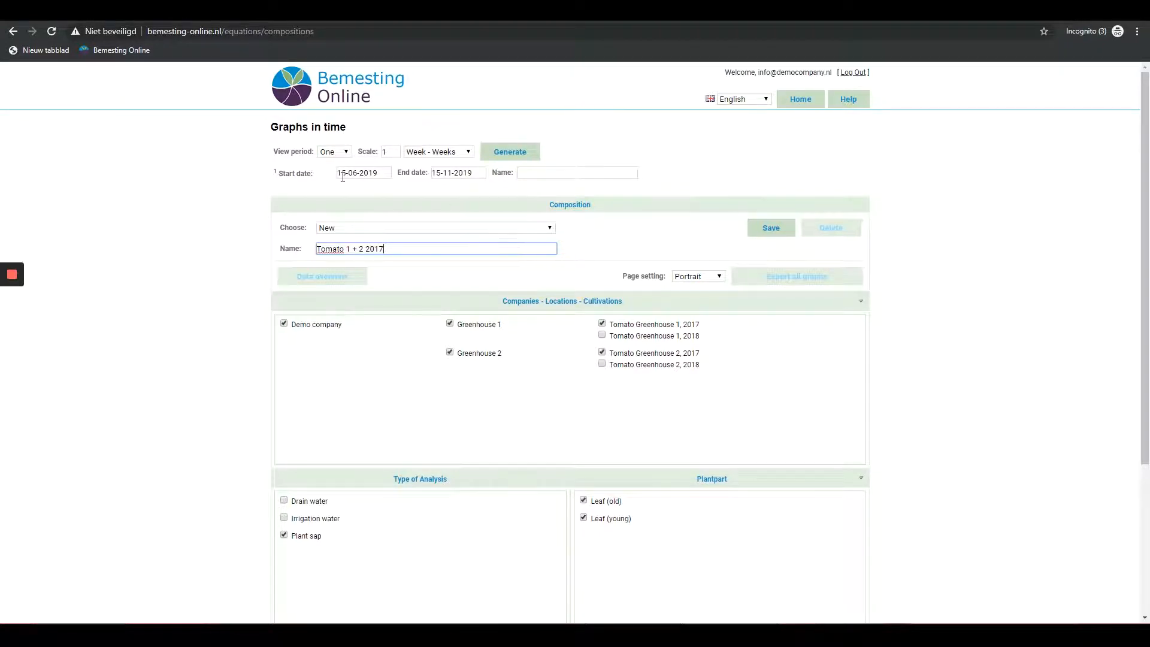
- Set the period to 15-06-2017 through 15-11-2017 by changing both years
{"action": "left_click", "coordinate": [362, 173]}
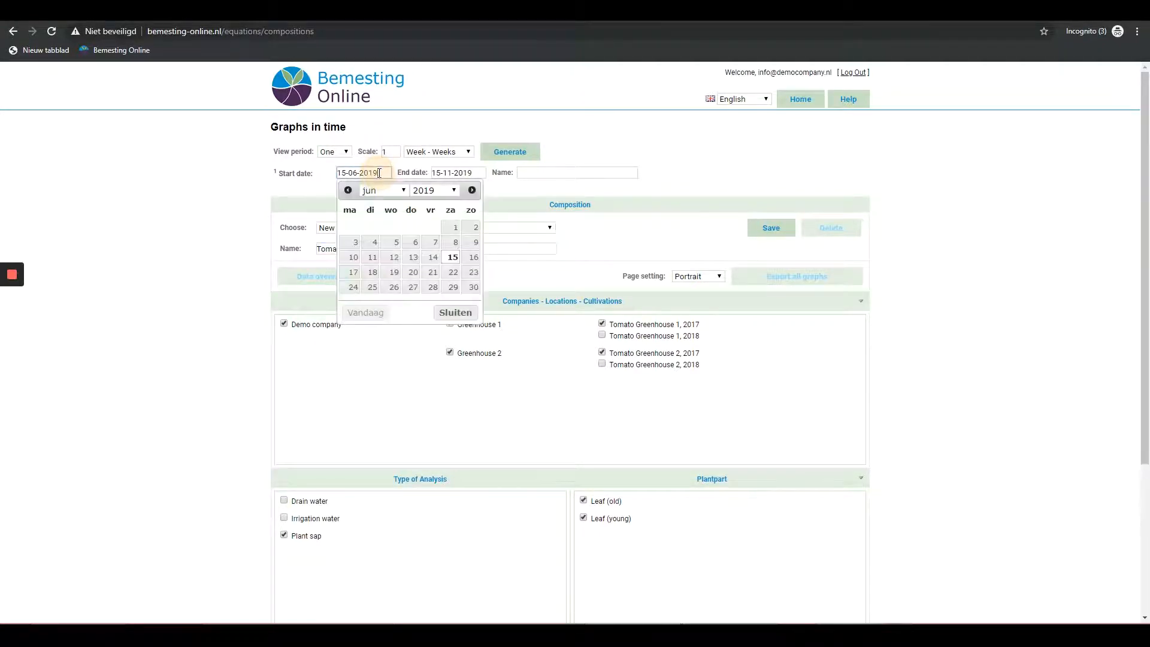
{"action": "left_click", "coordinate": [348, 189]}
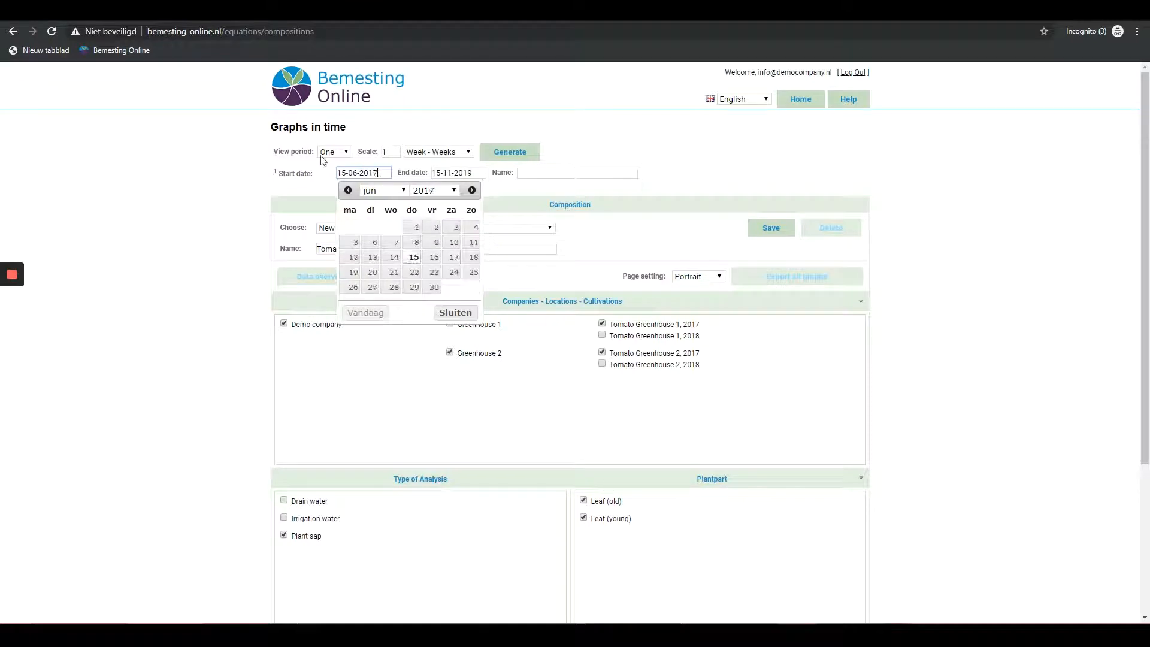
{"action": "left_click", "coordinate": [455, 172]}
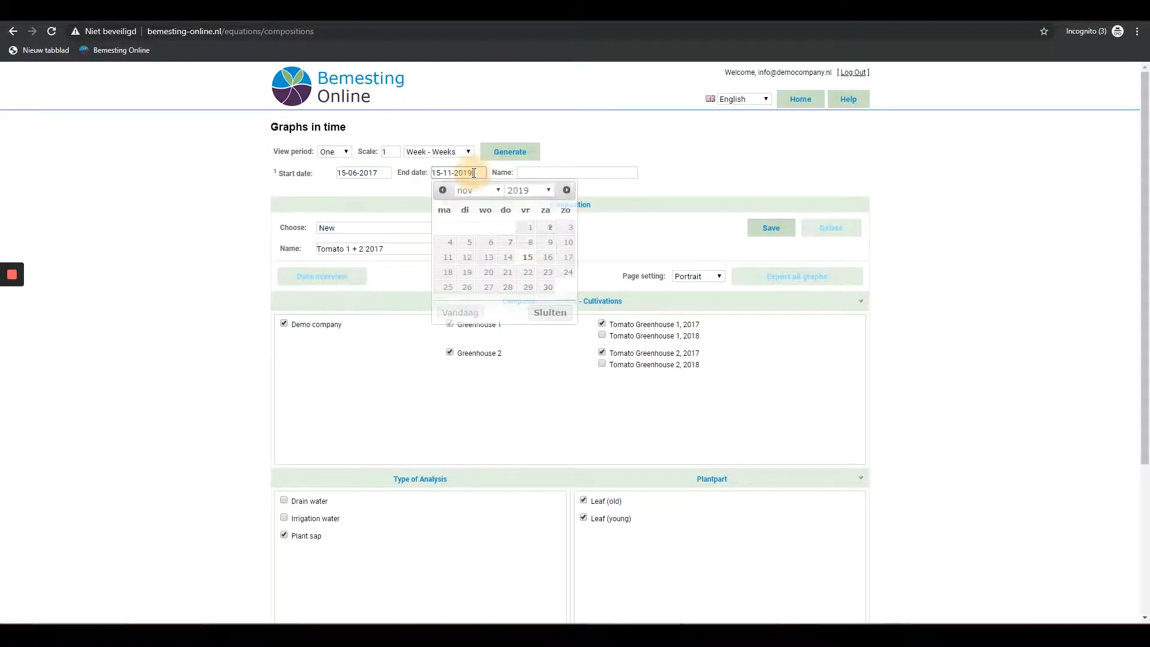
{"action": "left_click", "coordinate": [442, 190]}
{"action": "type", "text": "7"}
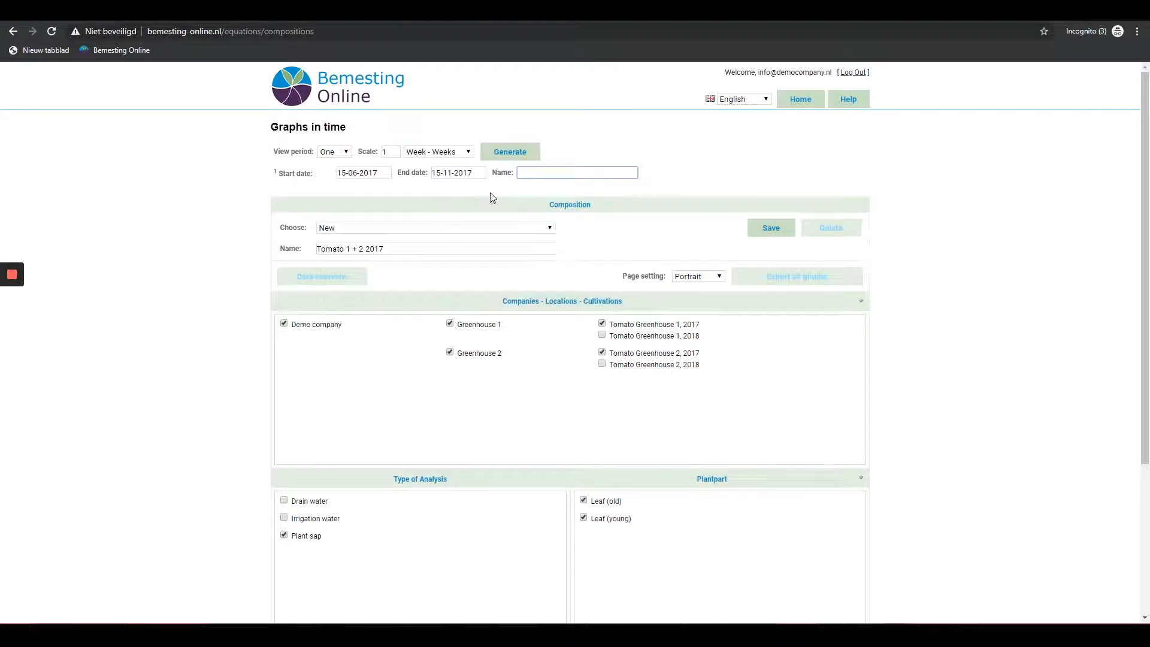
{"action": "mouse_move", "coordinate": [496, 205]}
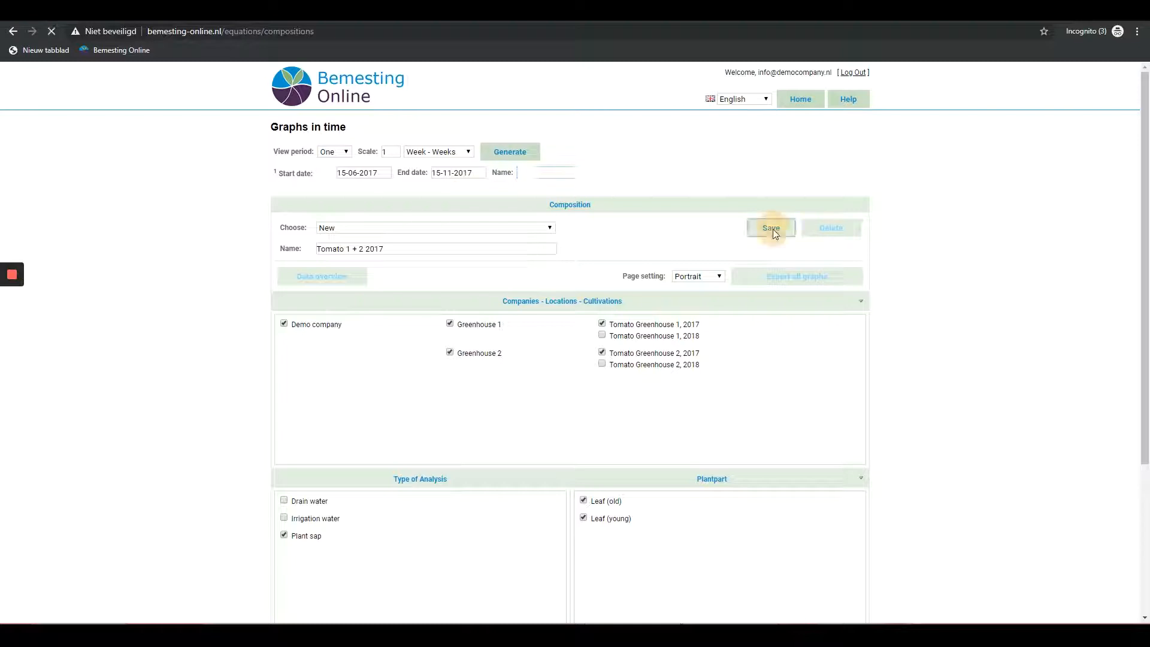
- Save the composition, generating 22 sets
{"action": "left_click", "coordinate": [771, 227]}
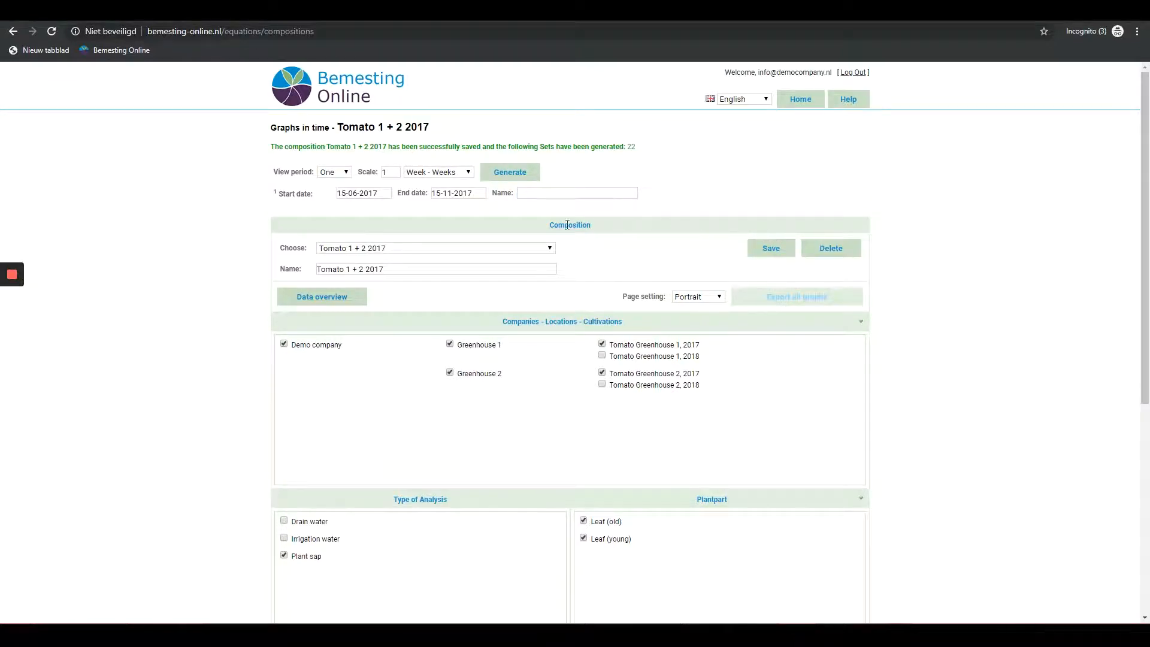
{"action": "mouse_move", "coordinate": [533, 316]}
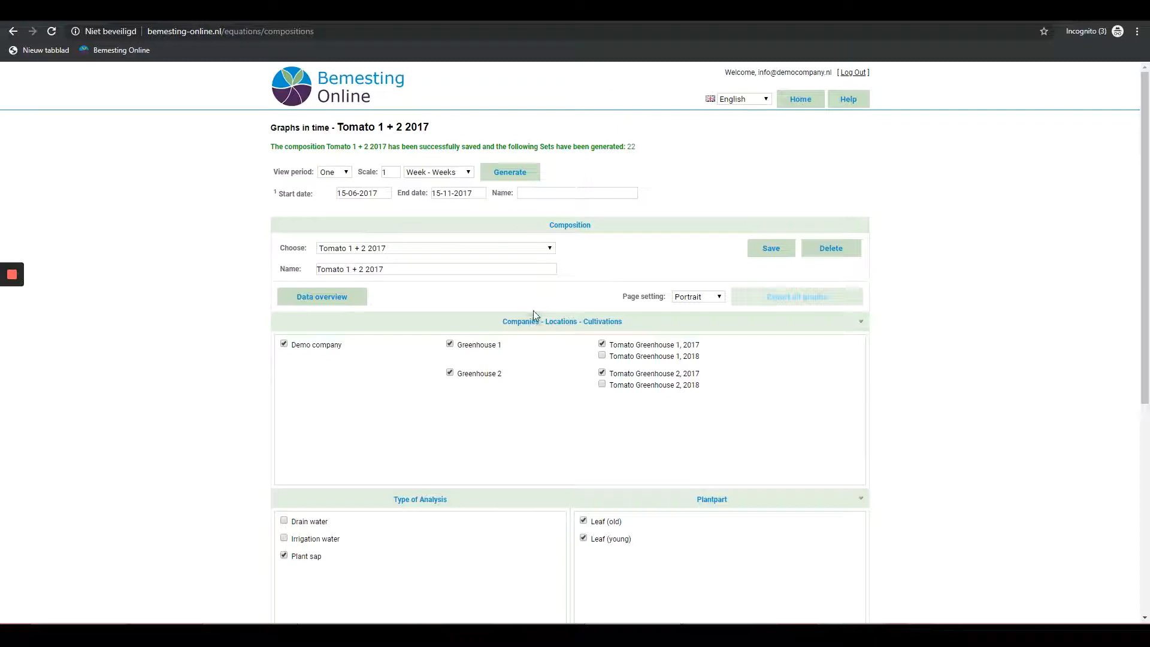
{"action": "scroll", "scroll_direction": "down", "scroll_amount": 3}
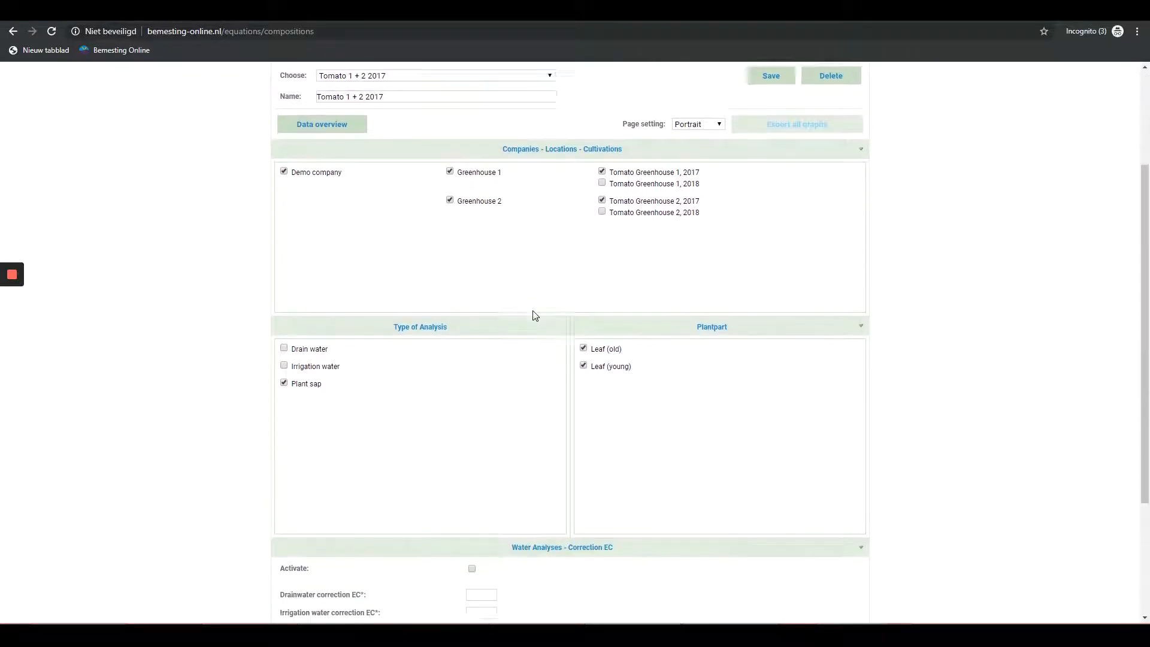
{"action": "scroll", "scroll_direction": "down", "scroll_amount": 3}
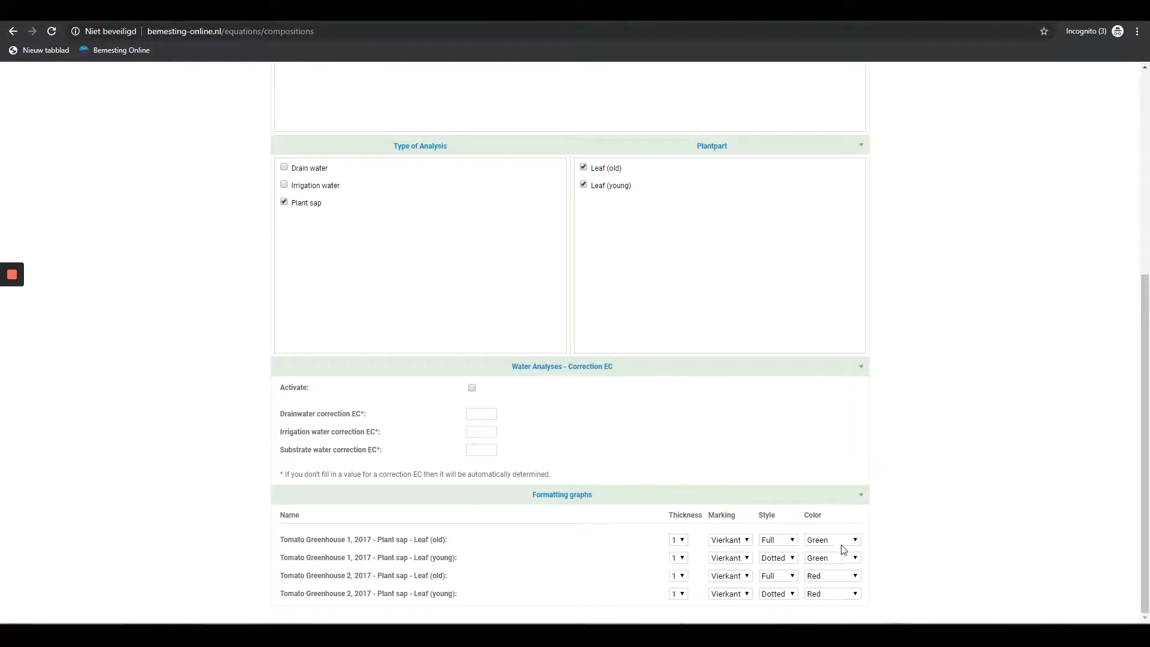
- Inspect the first graph line's colour and style options, keeping its style unchanged
{"action": "left_click", "coordinate": [831, 539]}
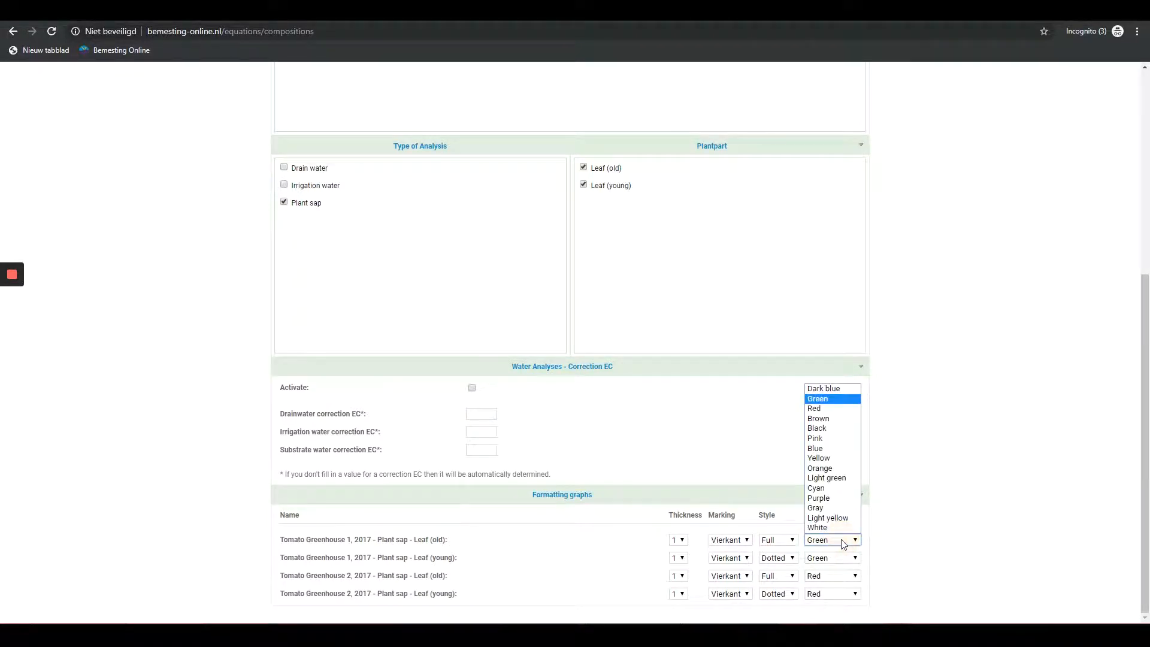
{"action": "mouse_move", "coordinate": [786, 546]}
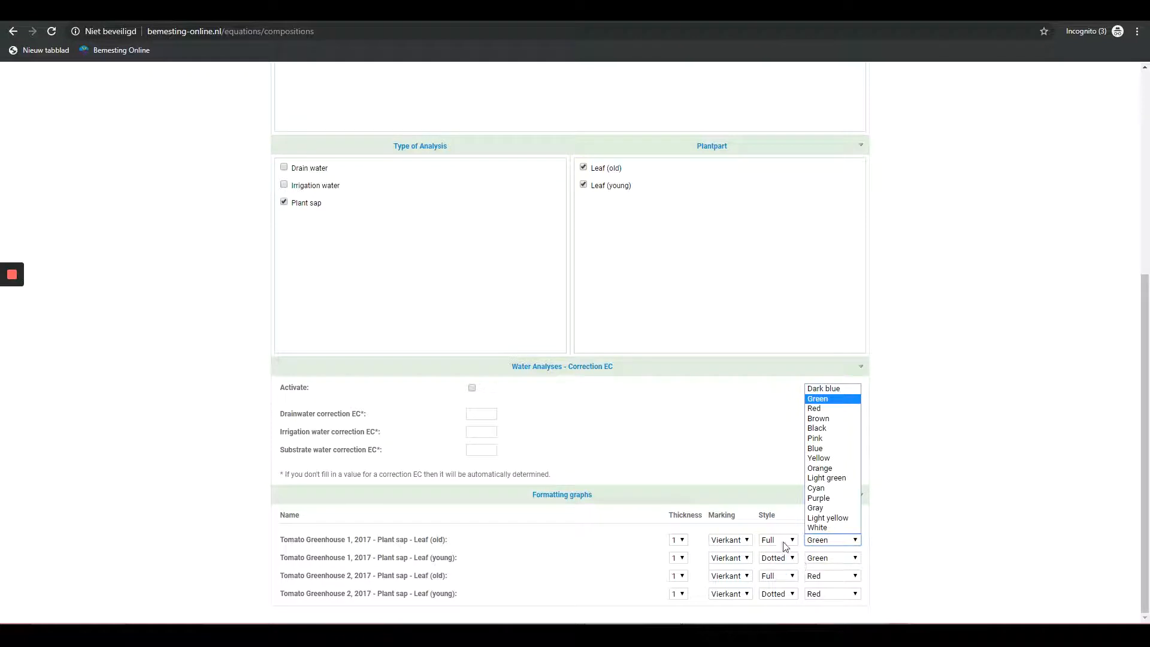
{"action": "left_click", "coordinate": [777, 540]}
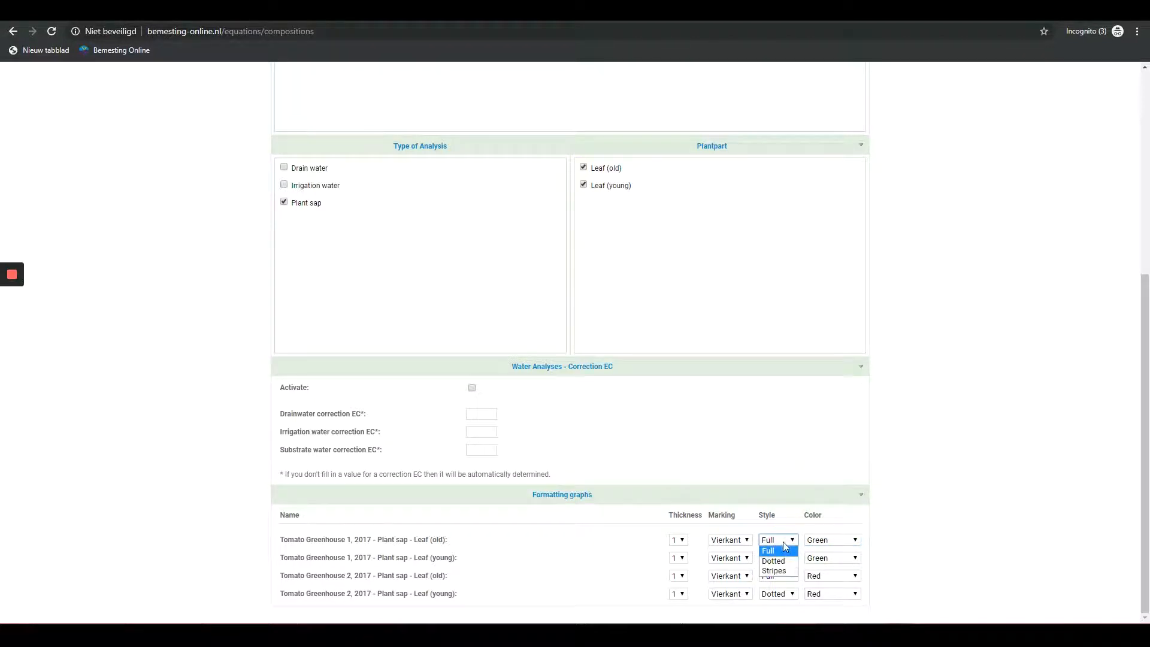
{"action": "left_click", "coordinate": [768, 552]}
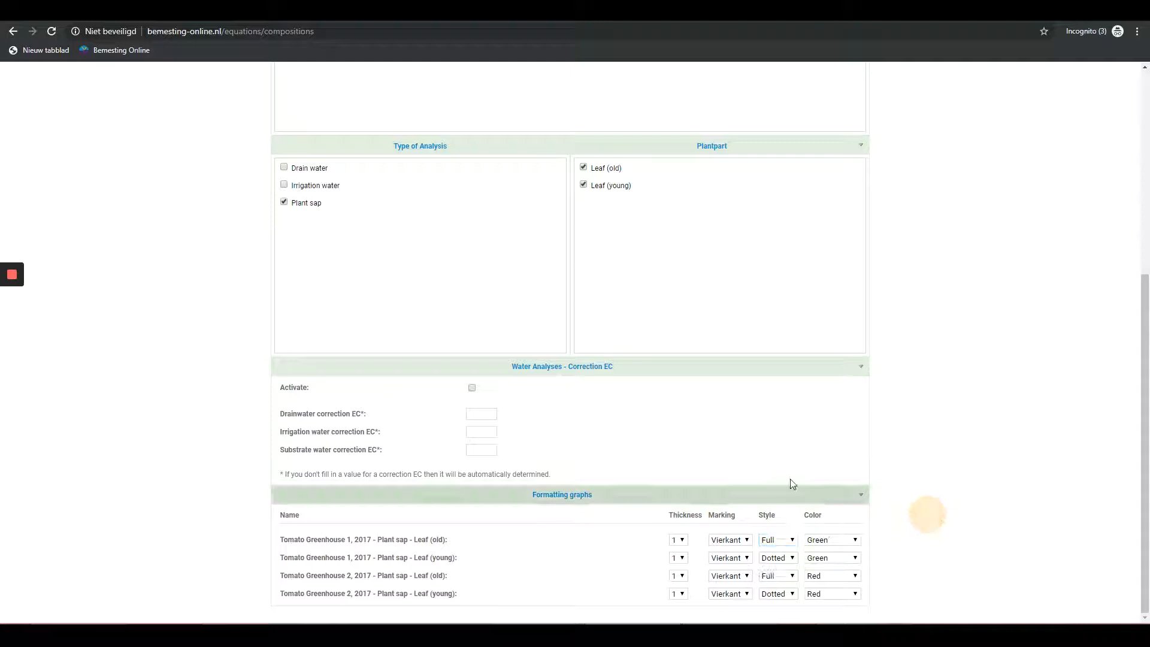
{"action": "scroll", "scroll_direction": "up", "scroll_amount": 3}
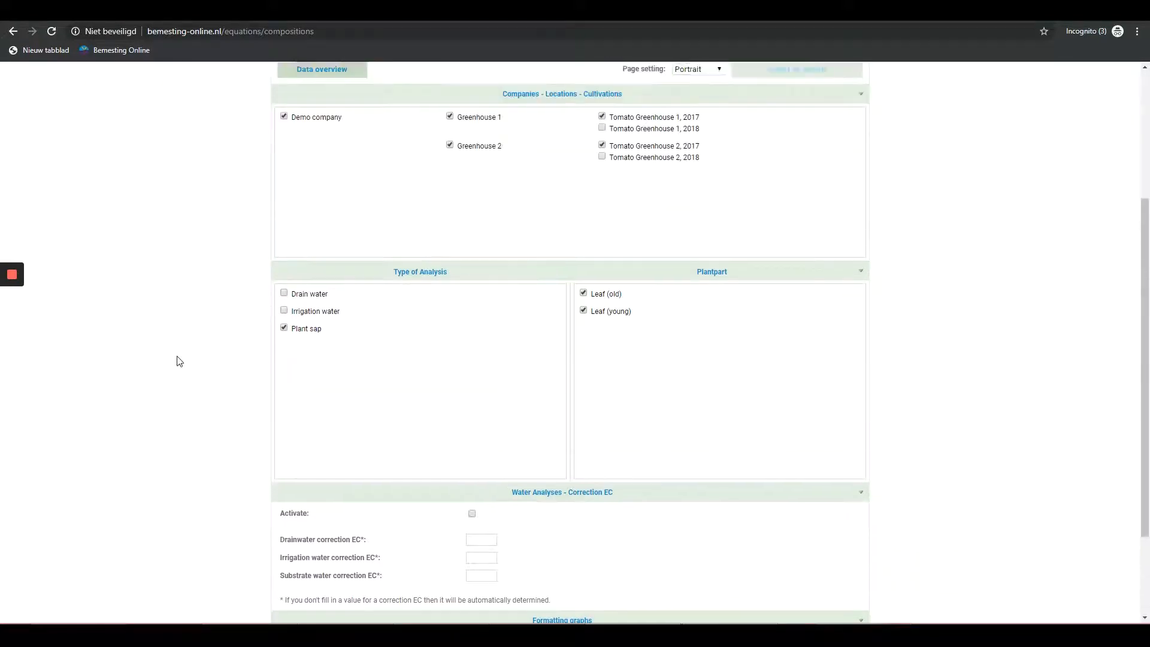
{"action": "scroll", "scroll_direction": "up", "scroll_amount": 3}
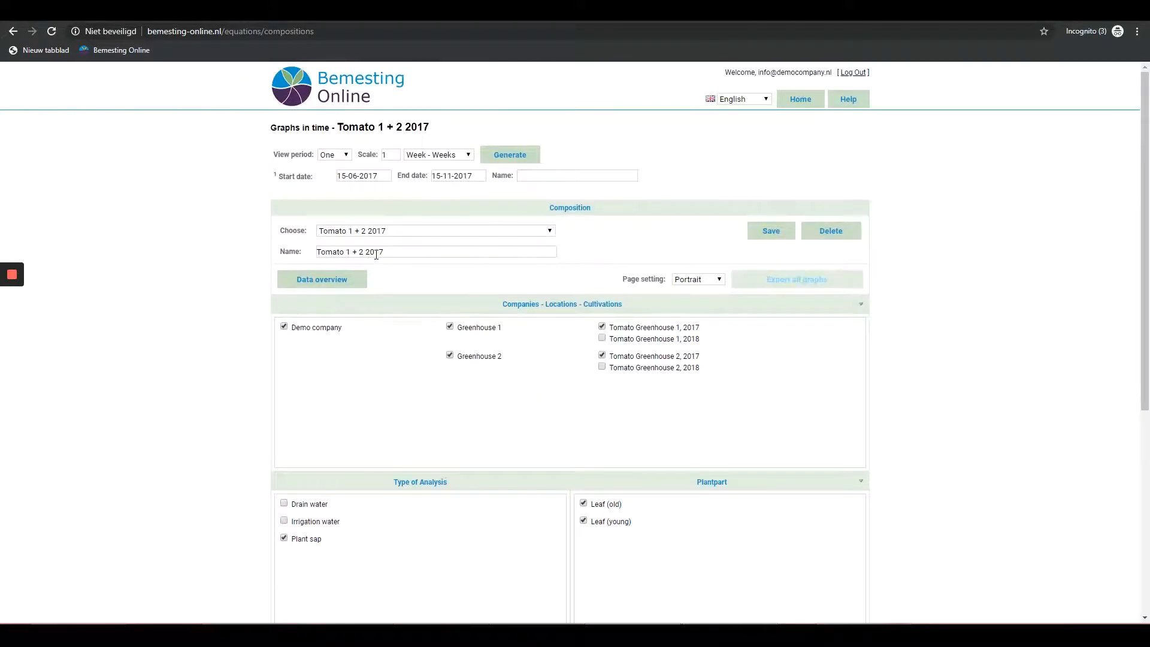
{"action": "mouse_move", "coordinate": [477, 206]}
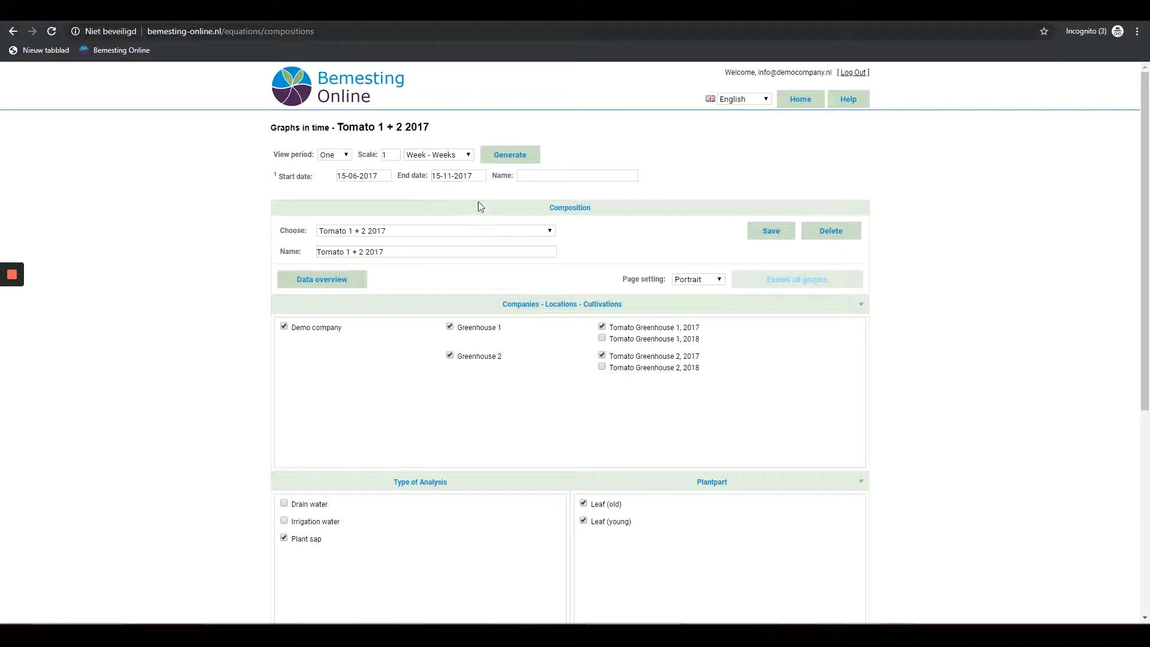
{"action": "mouse_move", "coordinate": [771, 230]}
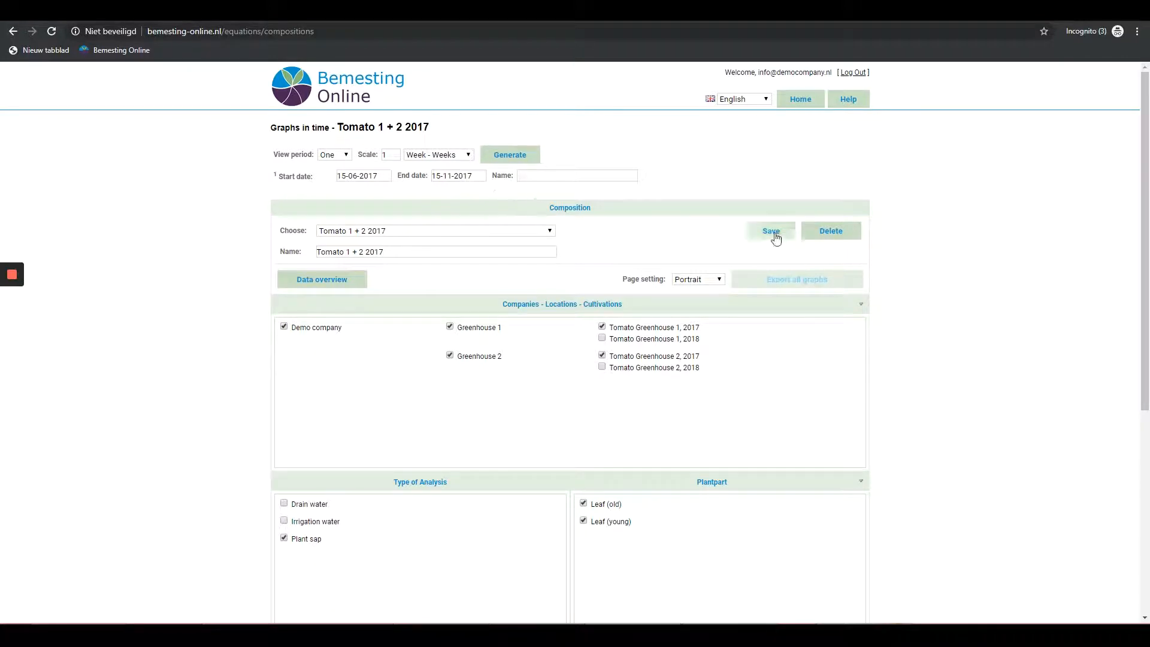
{"action": "left_click", "coordinate": [771, 230]}
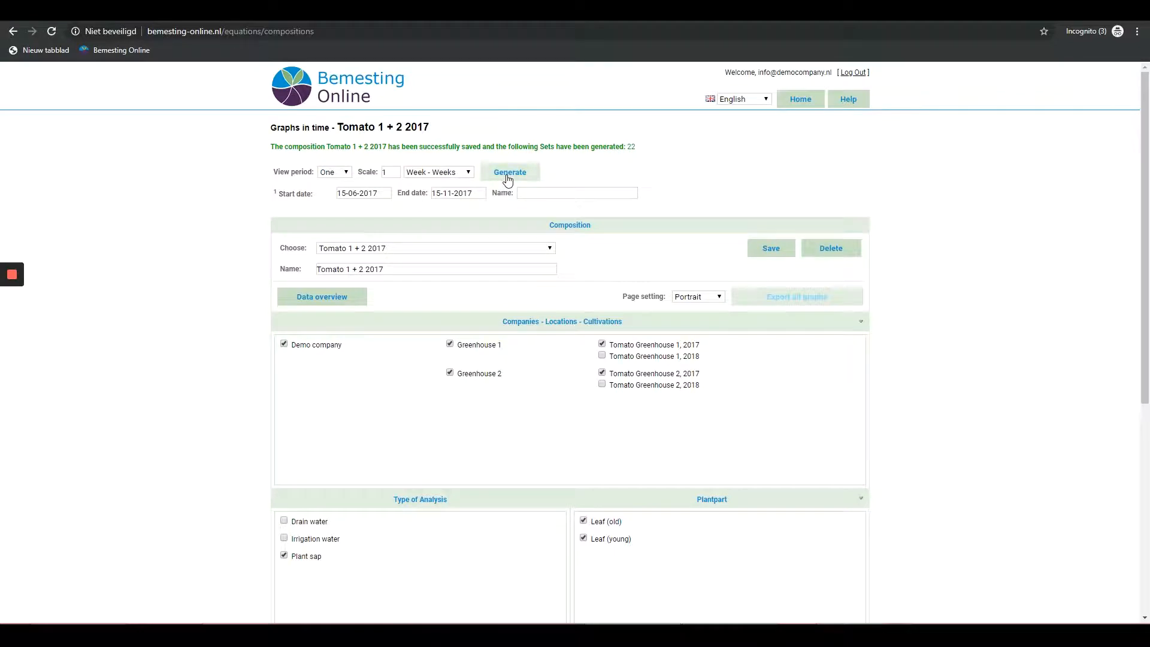
{"action": "left_click", "coordinate": [509, 172]}
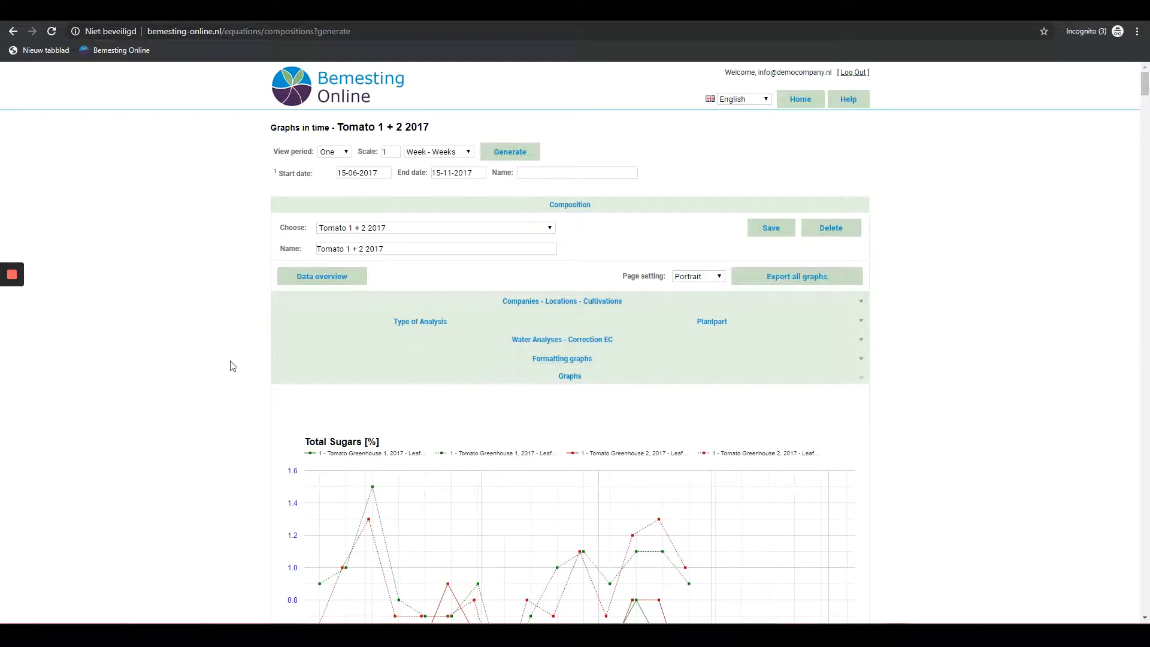
{"action": "scroll", "scroll_direction": "down", "scroll_amount": 3}
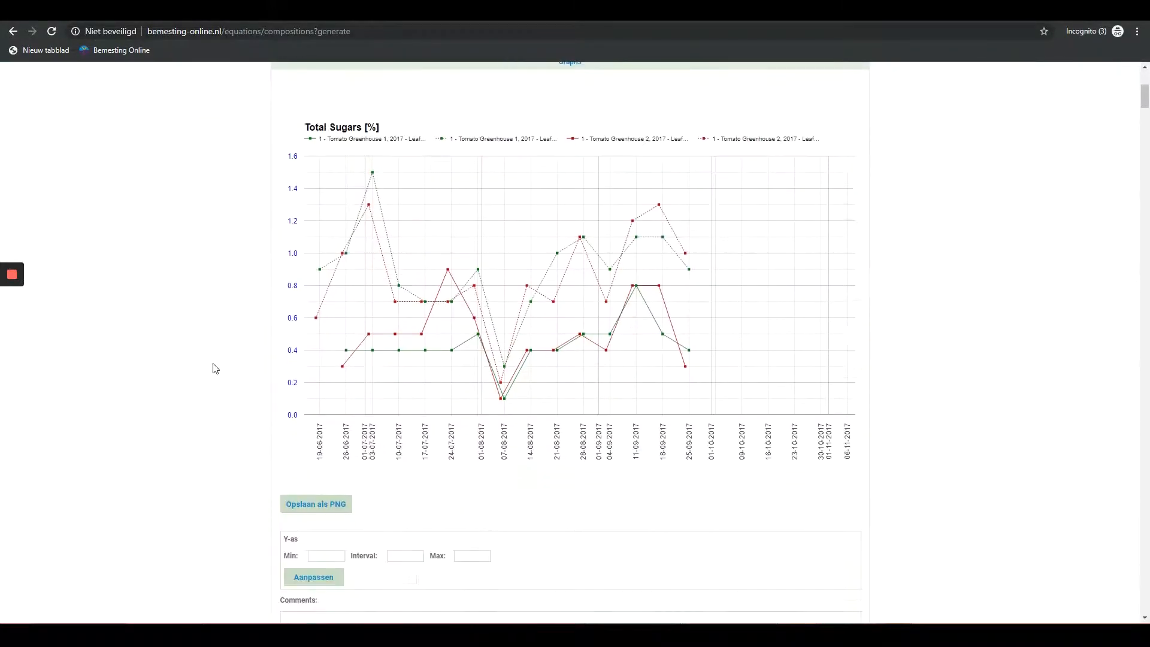
{"action": "scroll", "scroll_direction": "down", "scroll_amount": 3}
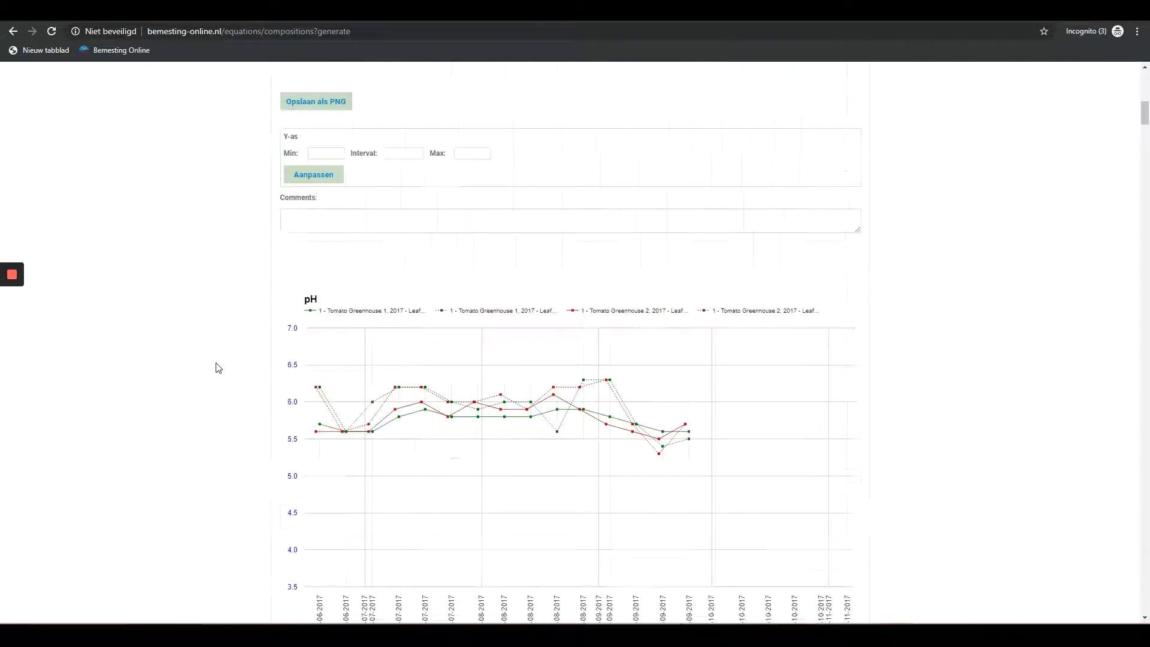
{"action": "scroll", "scroll_direction": "up", "scroll_amount": 3}
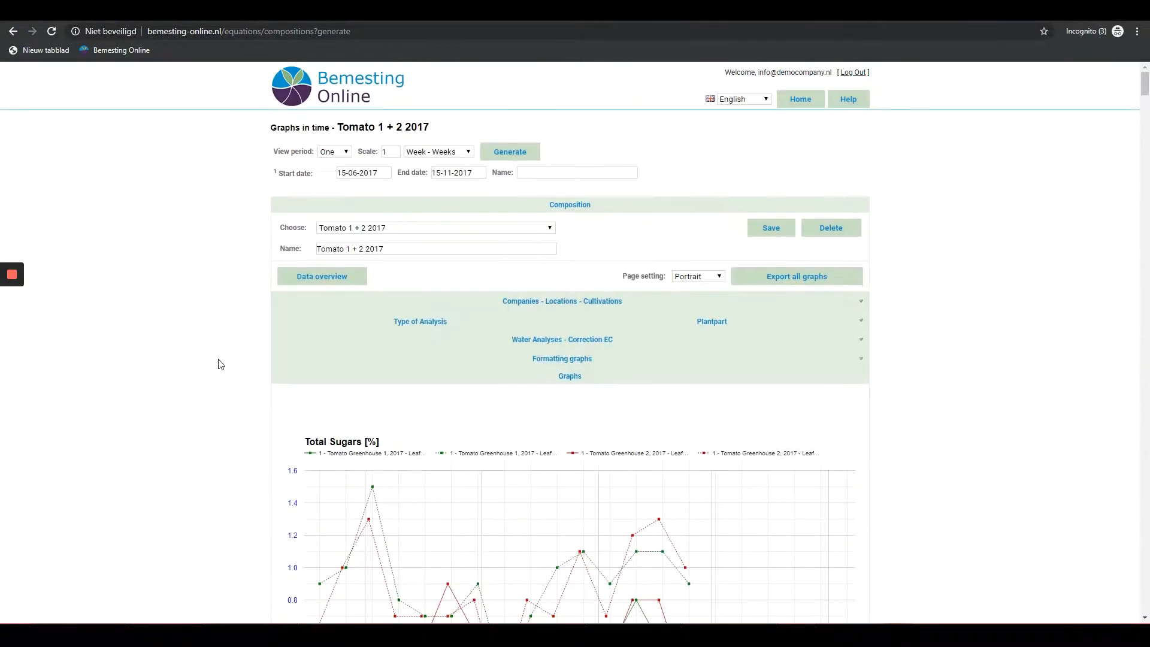
{"action": "mouse_move", "coordinate": [418, 286]}
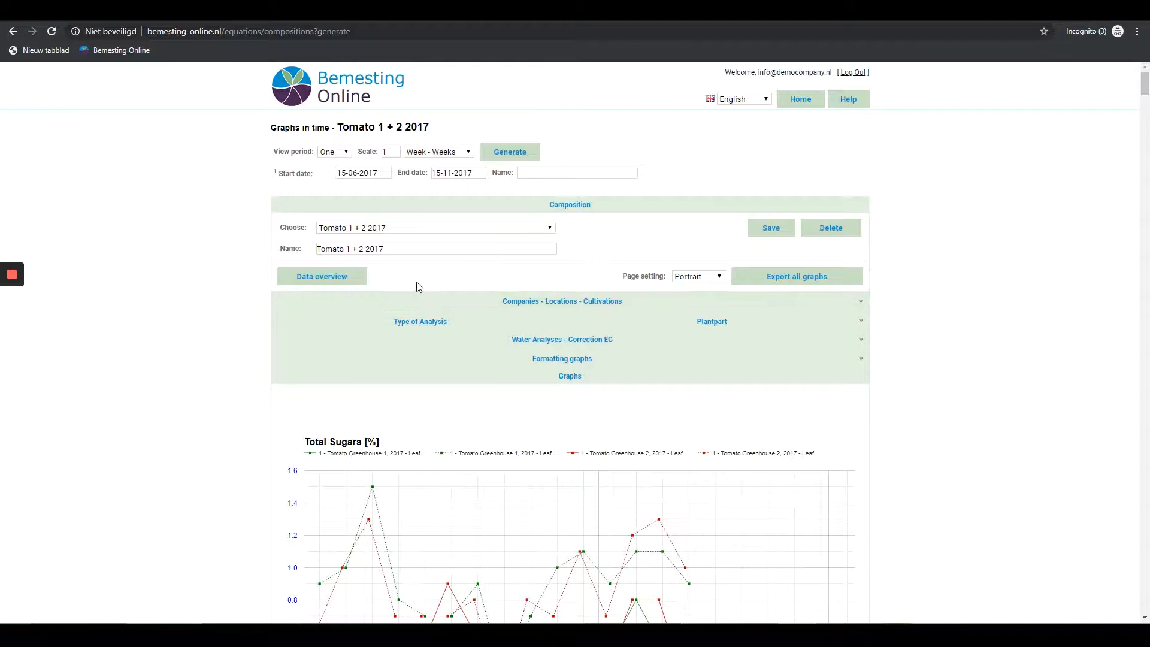
{"action": "mouse_move", "coordinate": [474, 275]}
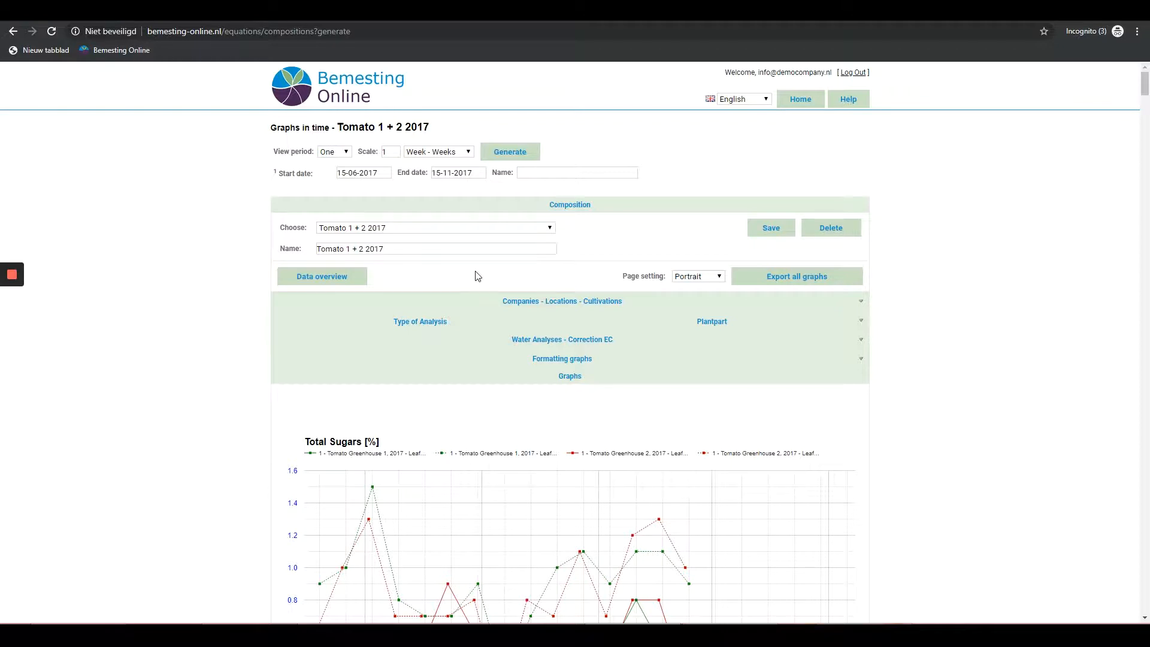
{"action": "mouse_move", "coordinate": [524, 281]}
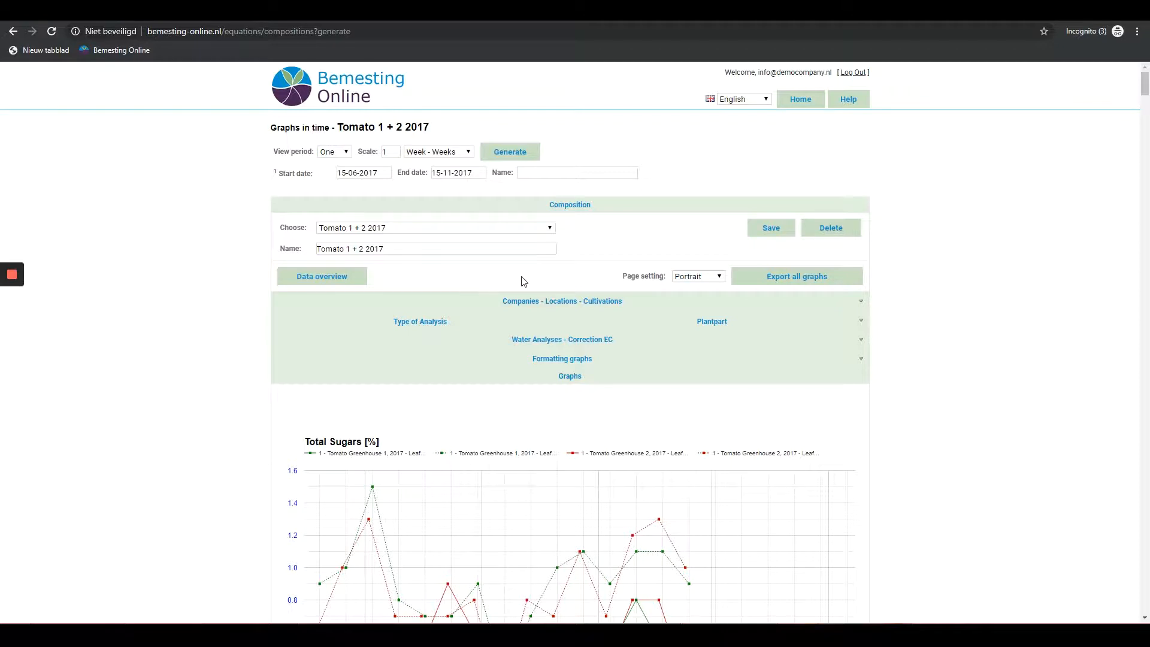
{"action": "mouse_move", "coordinate": [778, 297]}
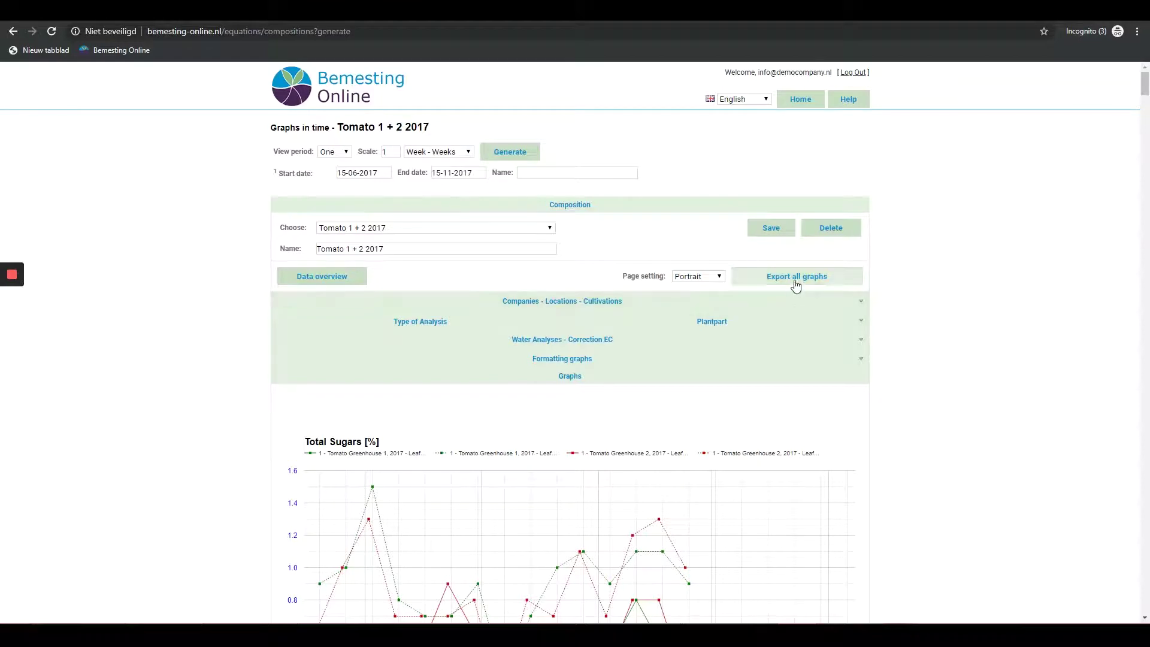
{"action": "mouse_move", "coordinate": [797, 281]}
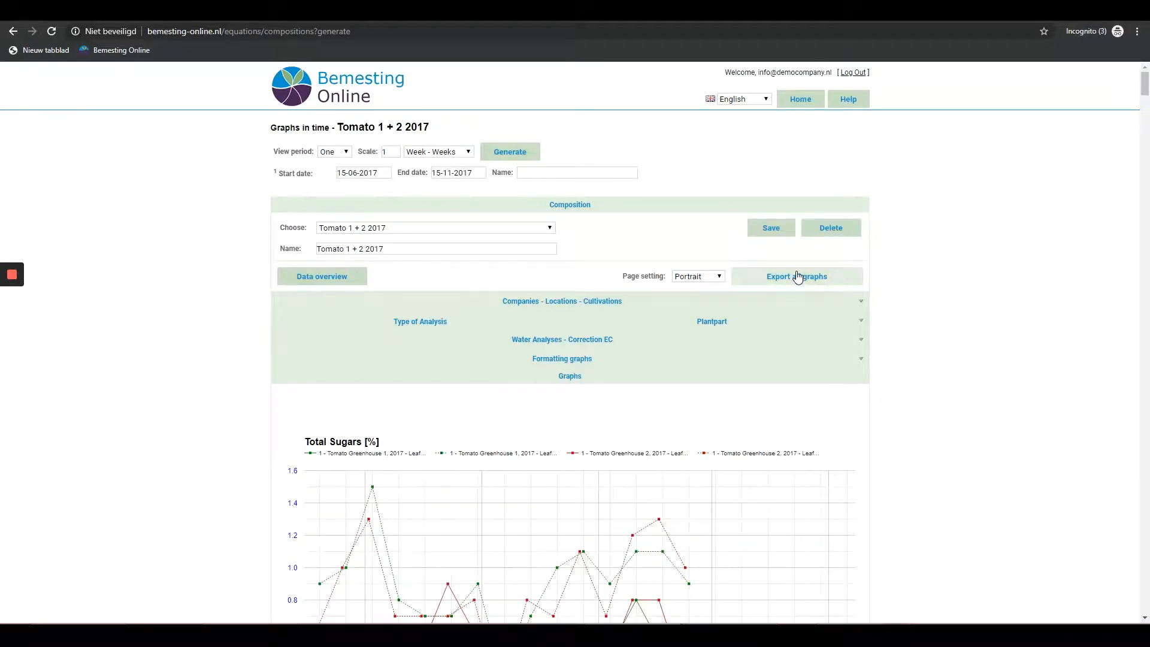
- Export all graphs to a 12-page PDF, open and scroll through it, then return
{"action": "left_click", "coordinate": [796, 276]}
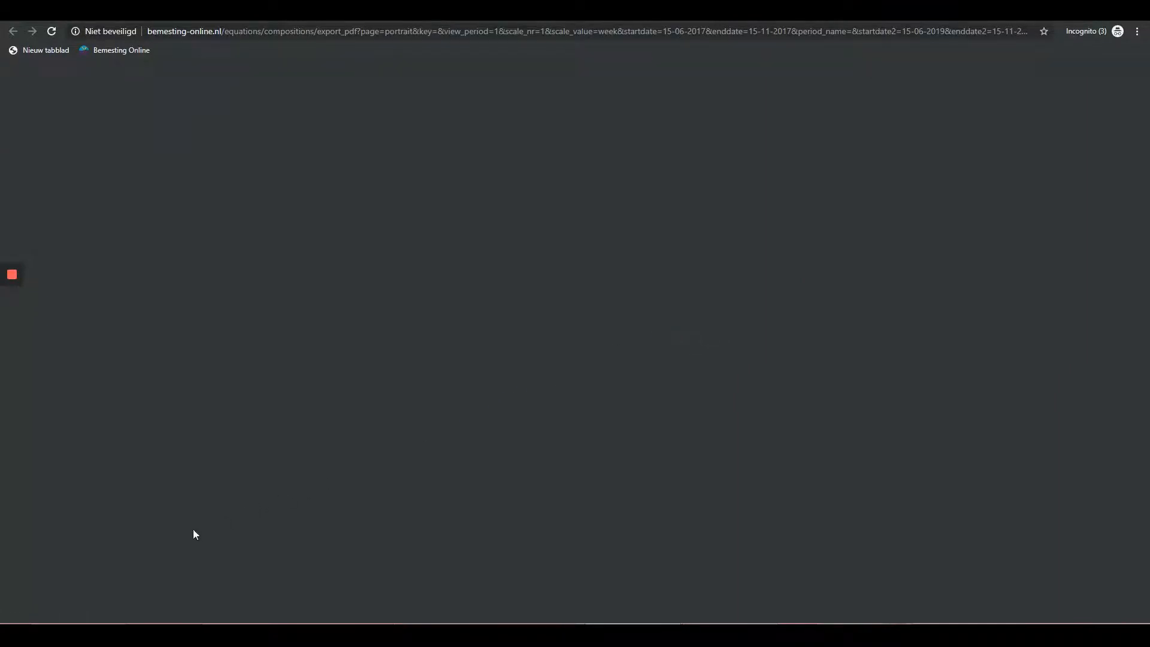
{"action": "mouse_move", "coordinate": [151, 560]}
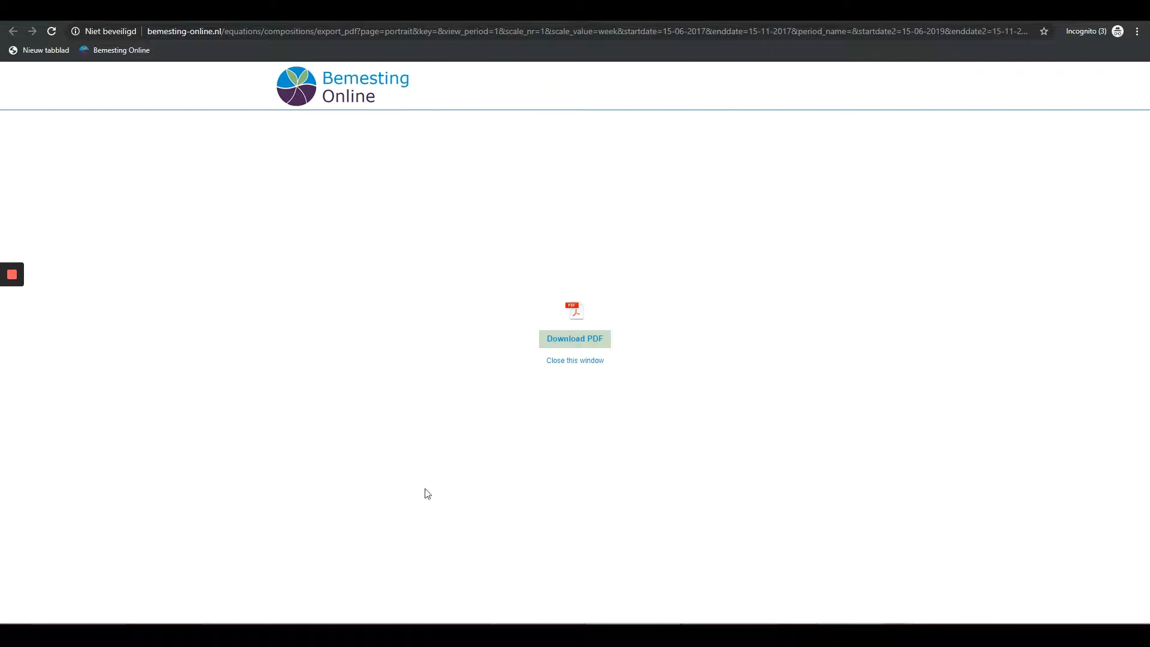
{"action": "left_click", "coordinate": [575, 338]}
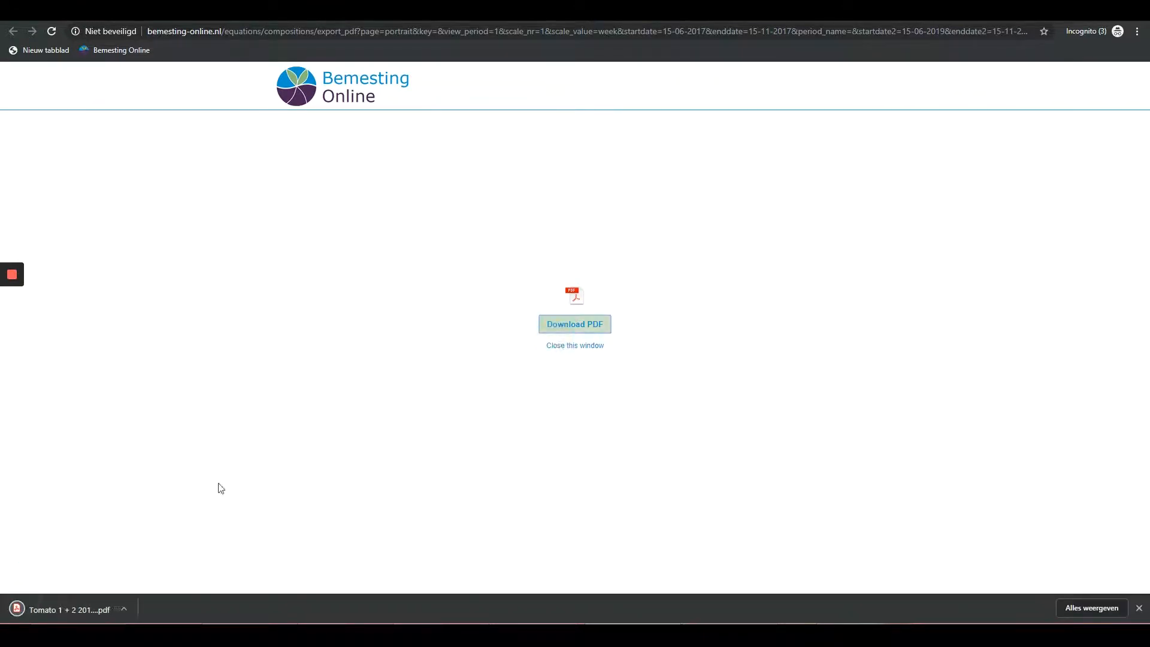
{"action": "left_click", "coordinate": [574, 324]}
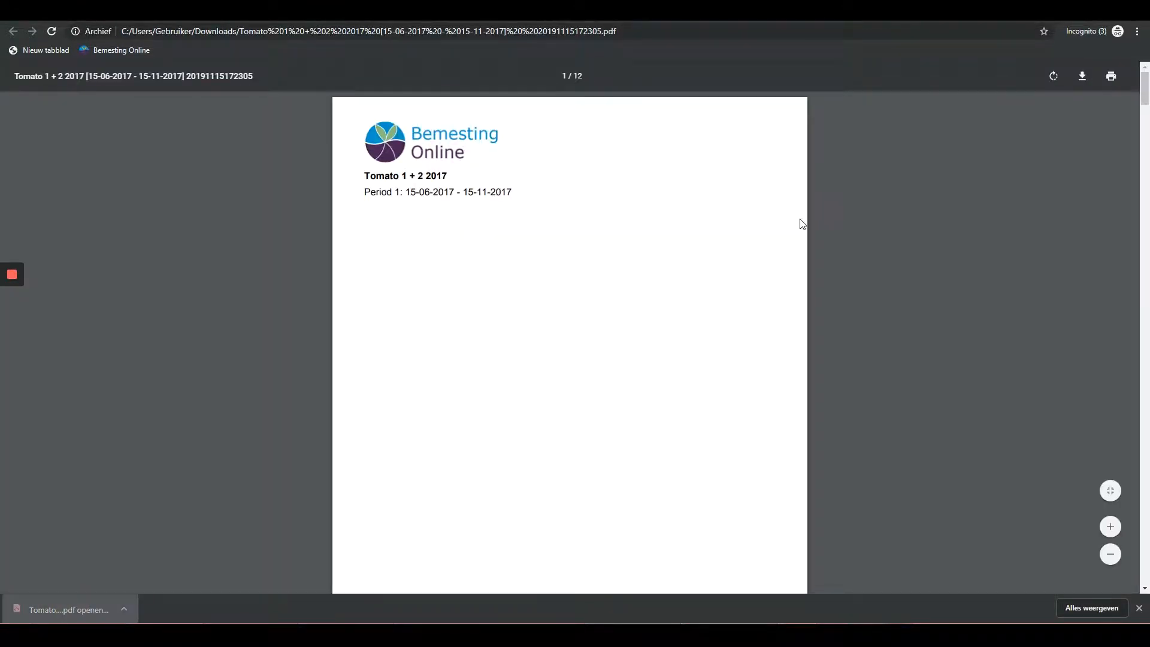
{"action": "scroll", "scroll_direction": "down", "scroll_amount": 3}
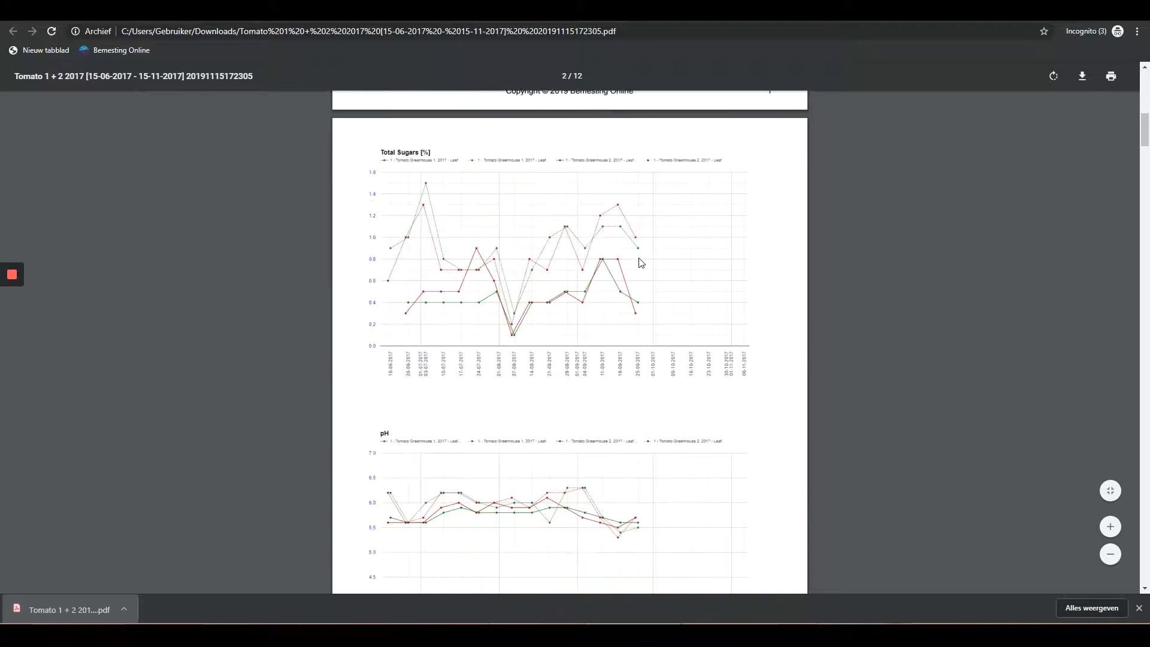
{"action": "scroll", "scroll_direction": "down", "scroll_amount": 3}
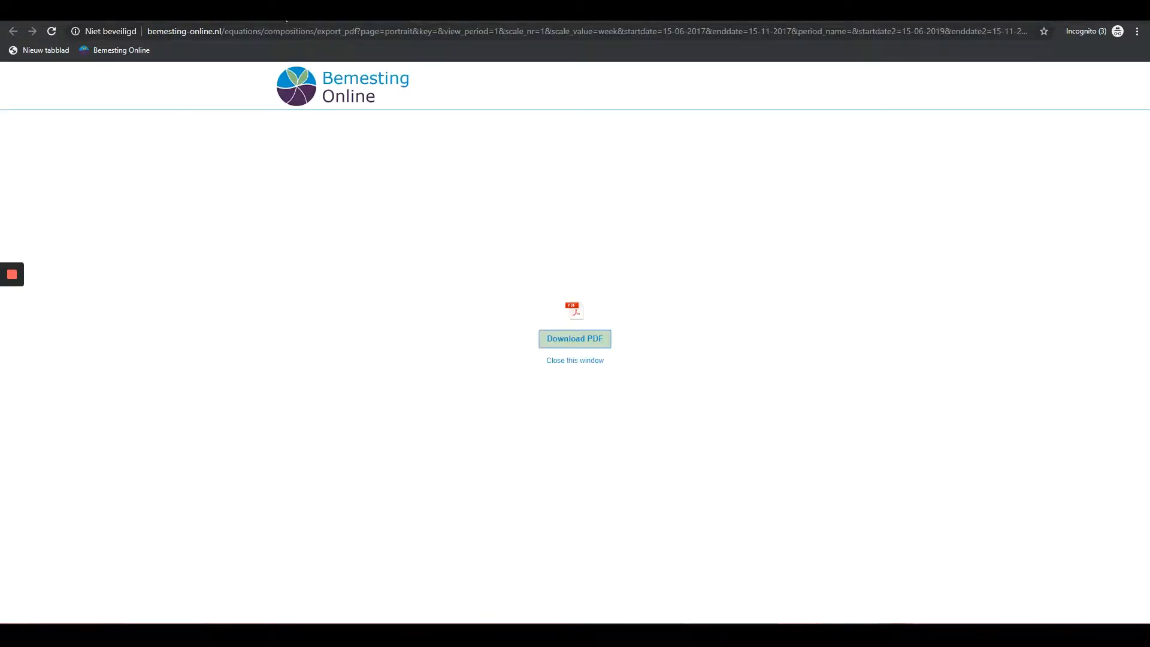
{"action": "left_click", "coordinate": [575, 360]}
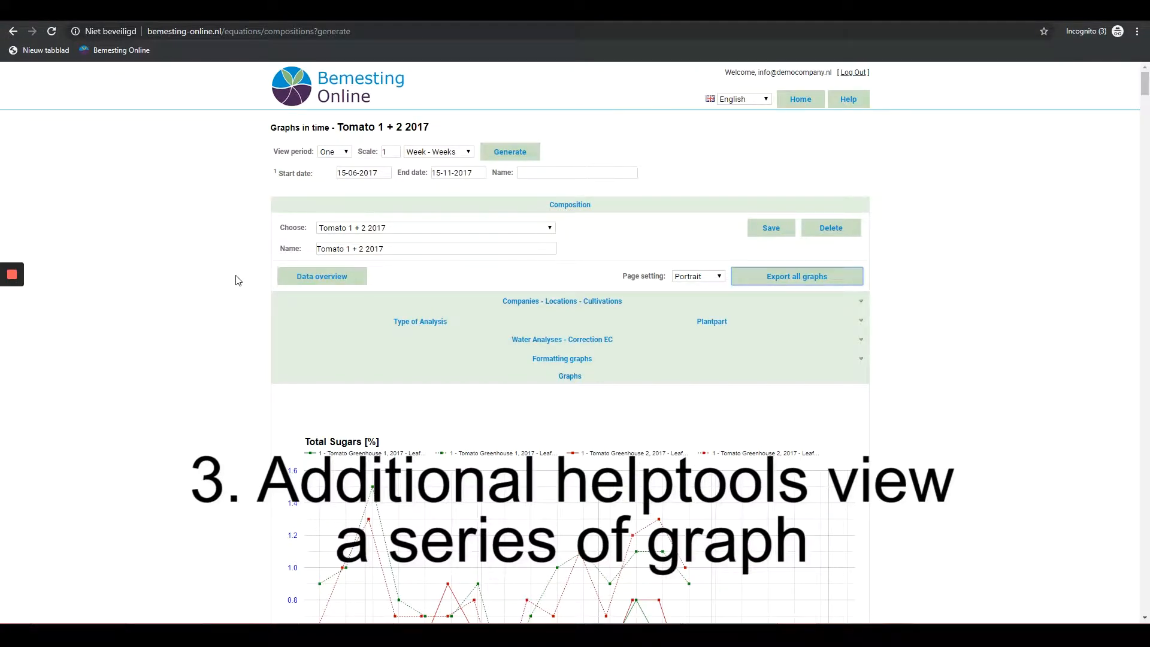
- Scroll down to the Ca - Calcium graph and save it as a PNG image
{"action": "scroll", "scroll_direction": "down", "scroll_amount": 3}
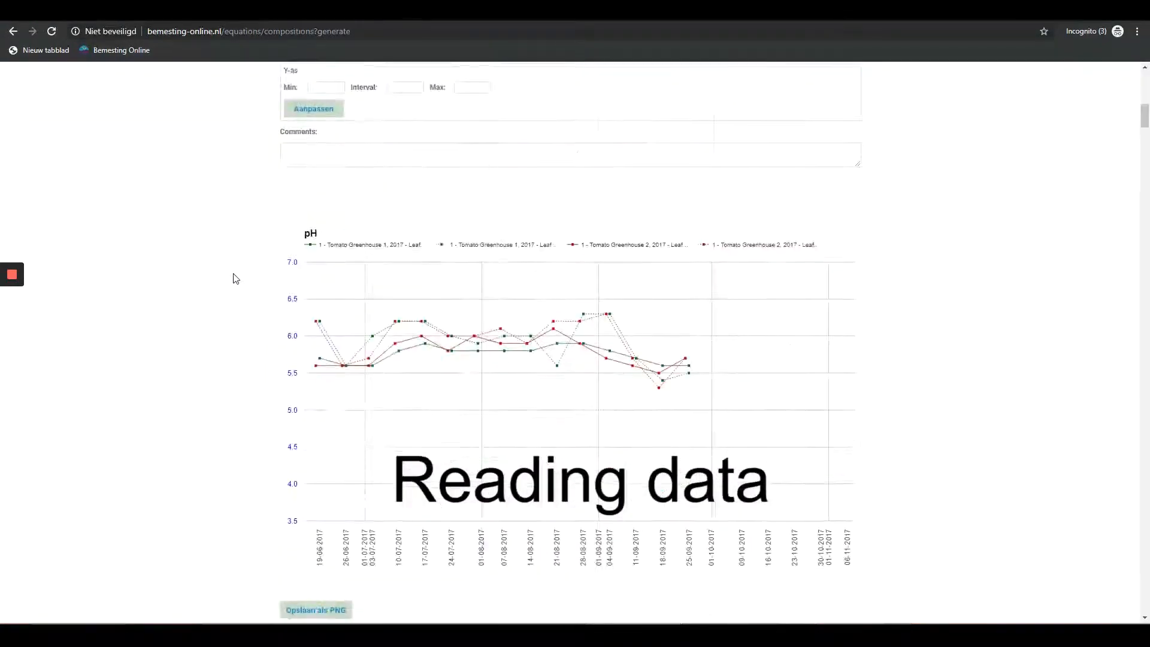
{"action": "scroll", "scroll_direction": "down", "scroll_amount": 3}
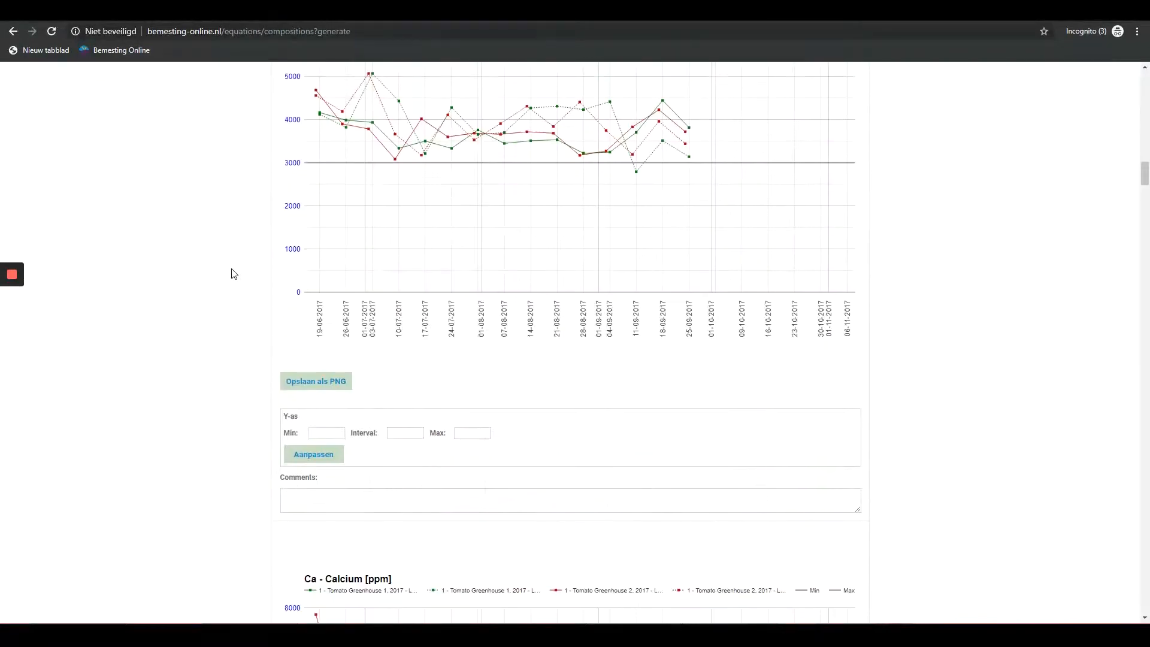
{"action": "scroll", "scroll_direction": "down", "scroll_amount": 3}
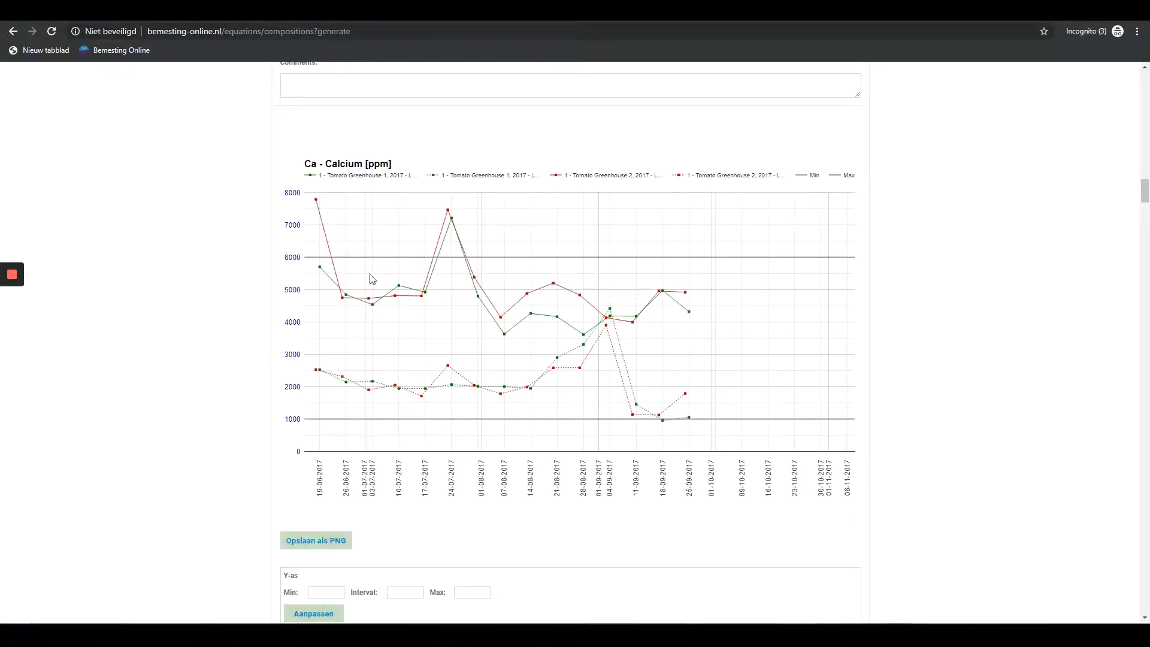
{"action": "mouse_move", "coordinate": [448, 216]}
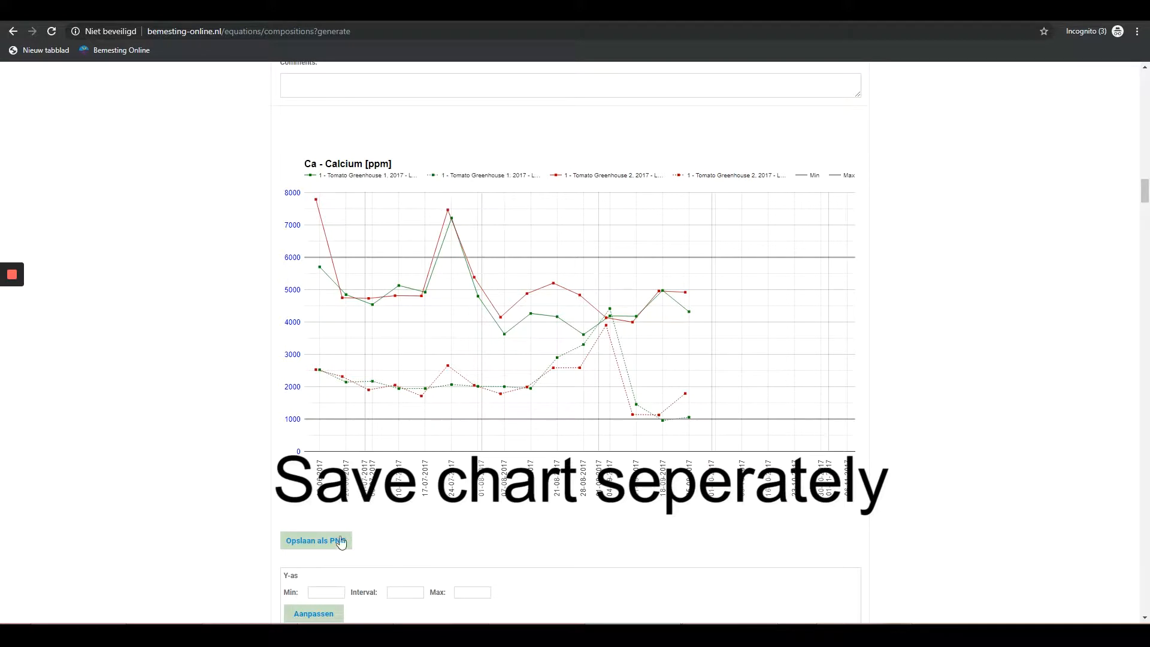
{"action": "left_click", "coordinate": [315, 540]}
{"action": "type", "text": "1000"}
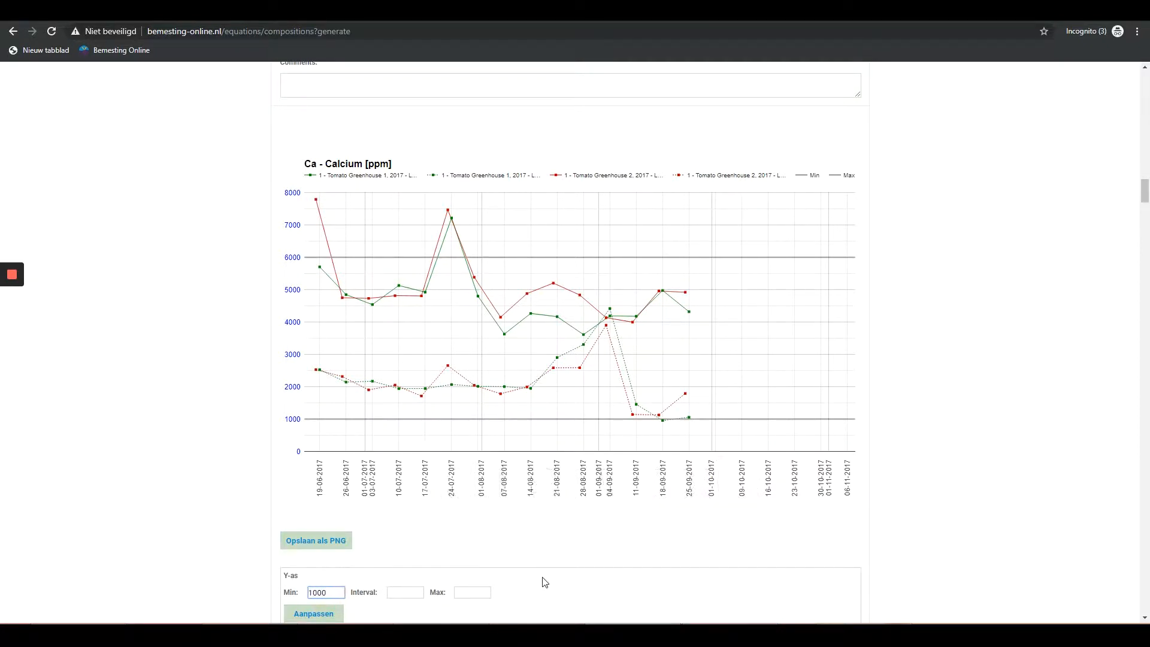
- Set the Calcium graph's Y-axis interval to 2000 and maximum to 7000
{"action": "left_click", "coordinate": [403, 592]}
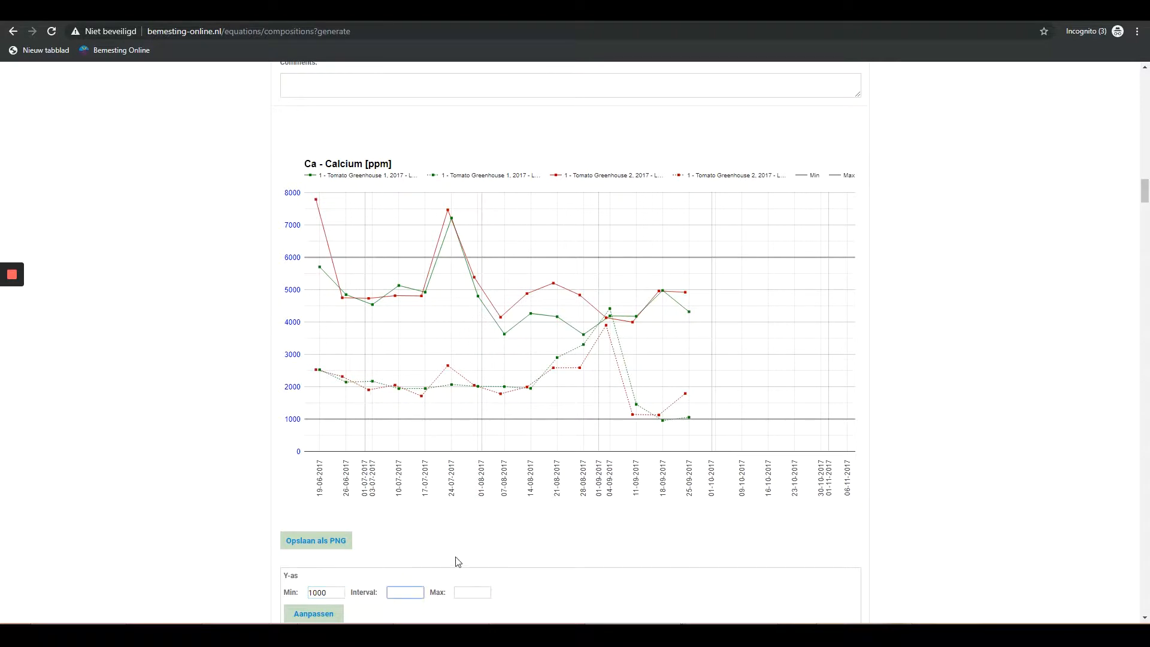
{"action": "type", "text": "2000"}
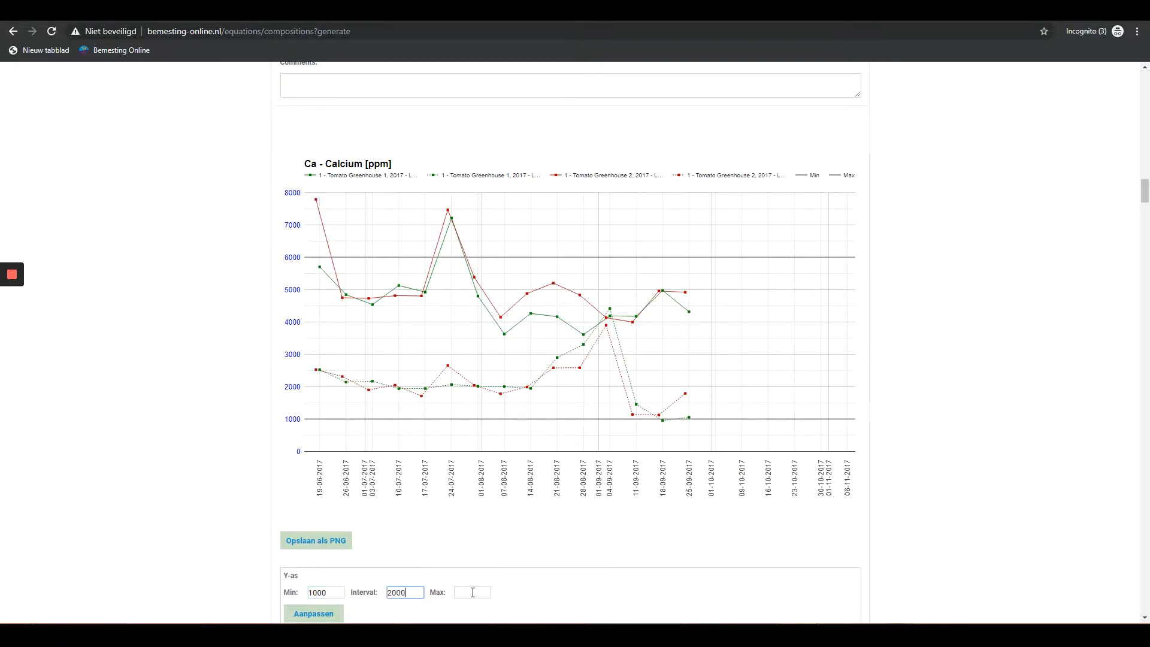
{"action": "type", "text": "7000"}
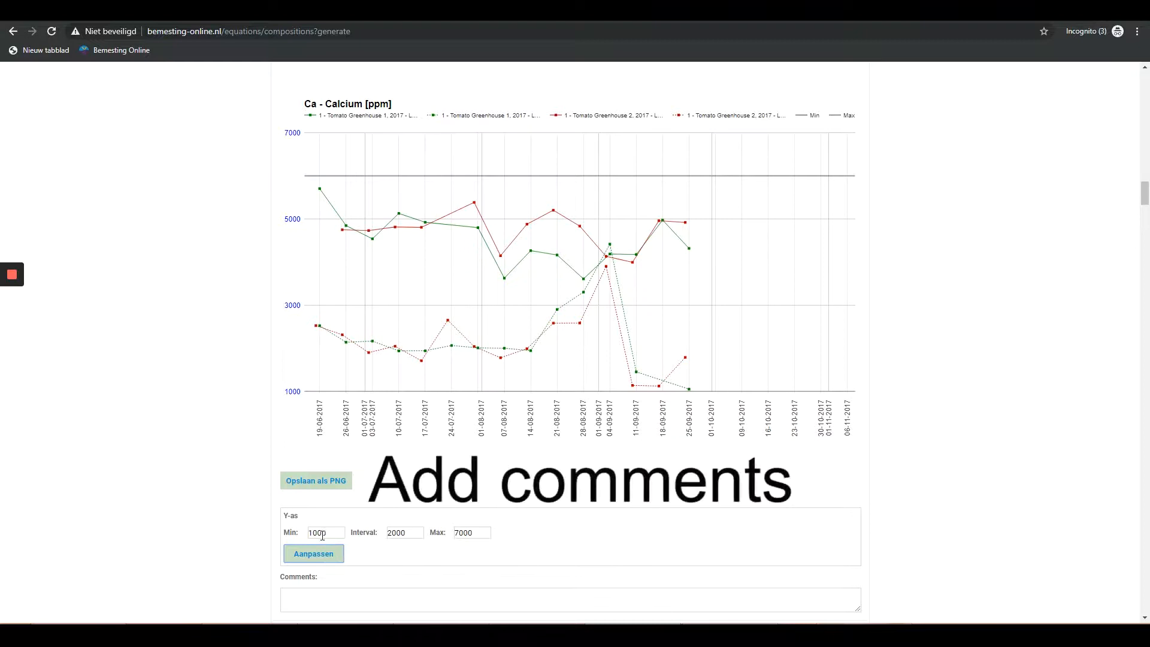
- Add the comment 'Calcium ok?' under the Ca - Calcium graph
{"action": "scroll", "scroll_direction": "down", "scroll_amount": 3}
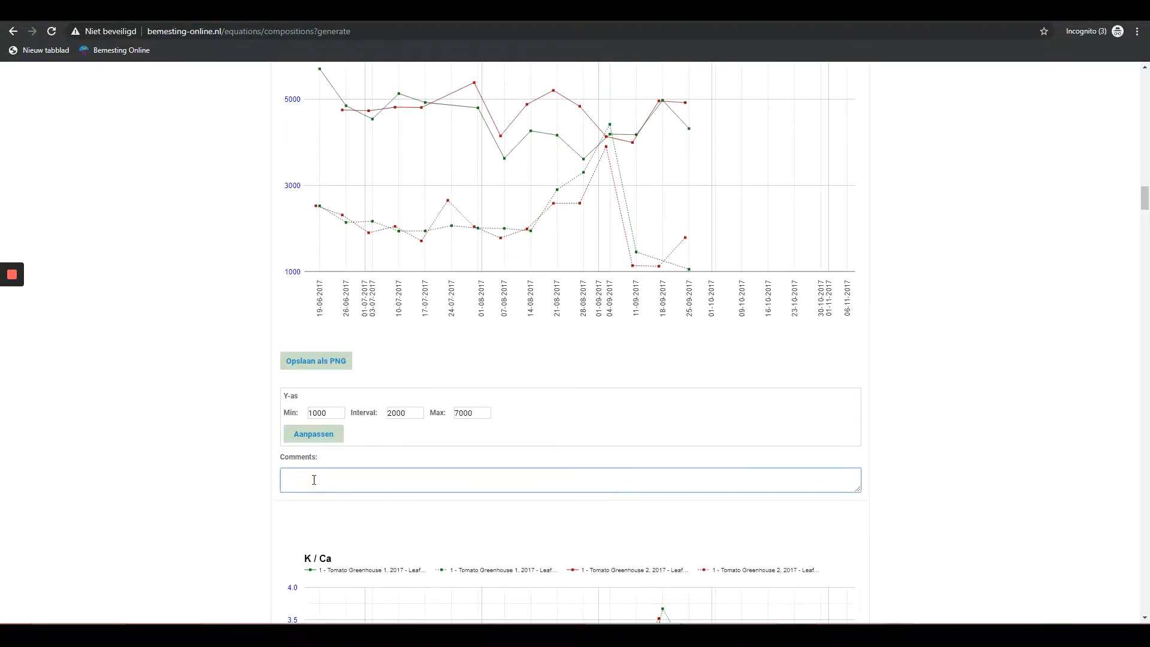
{"action": "type", "text": "Calcu"}
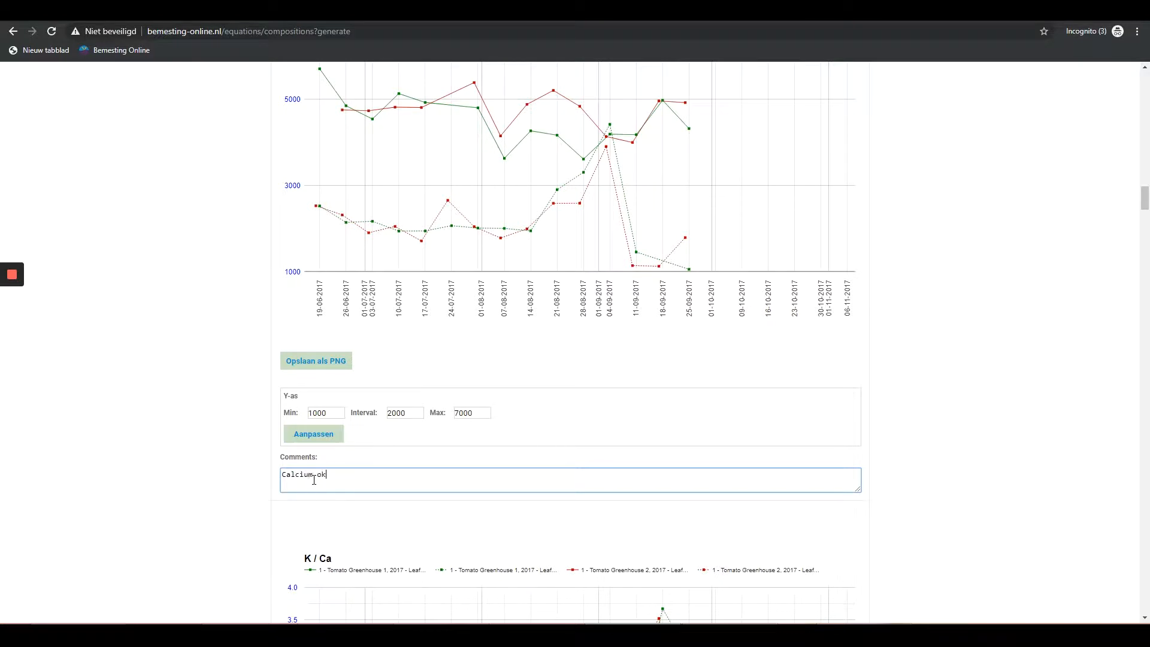
{"action": "type", "text": "?"}
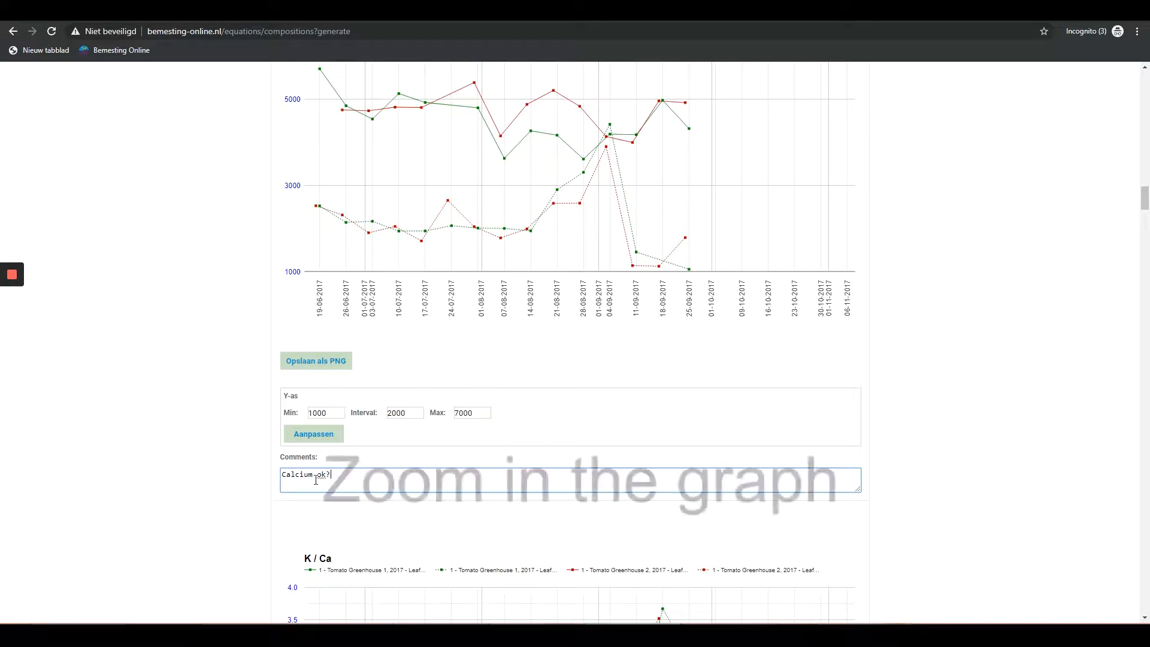
{"action": "scroll", "scroll_direction": "up", "scroll_amount": 3}
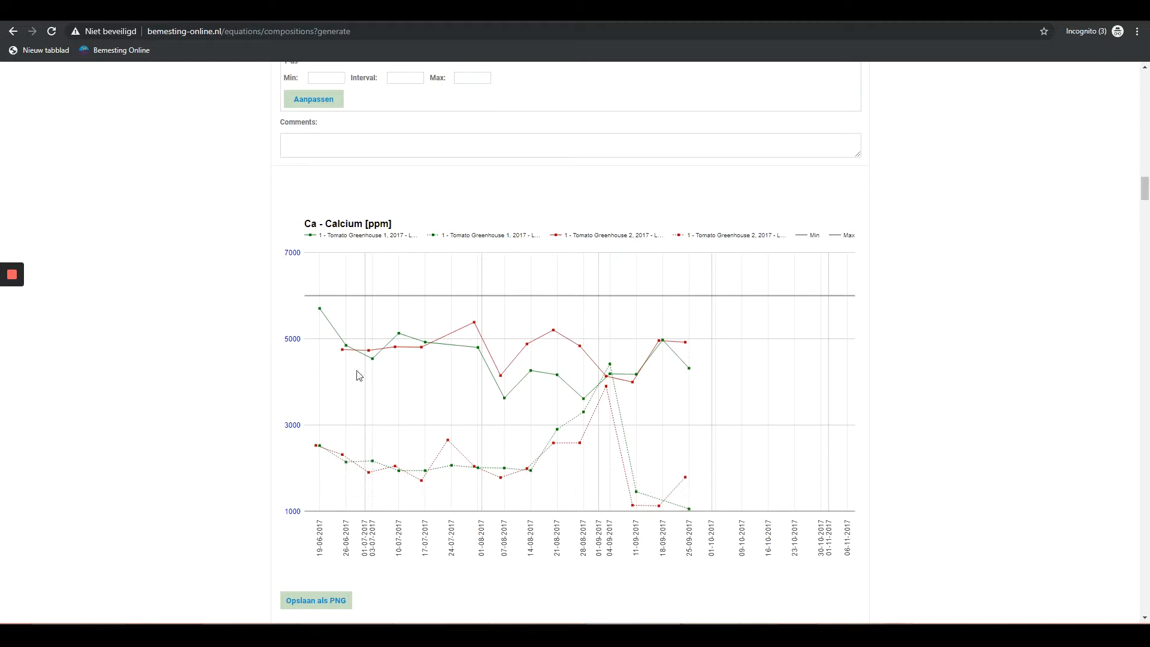
{"action": "mouse_move", "coordinate": [401, 288]}
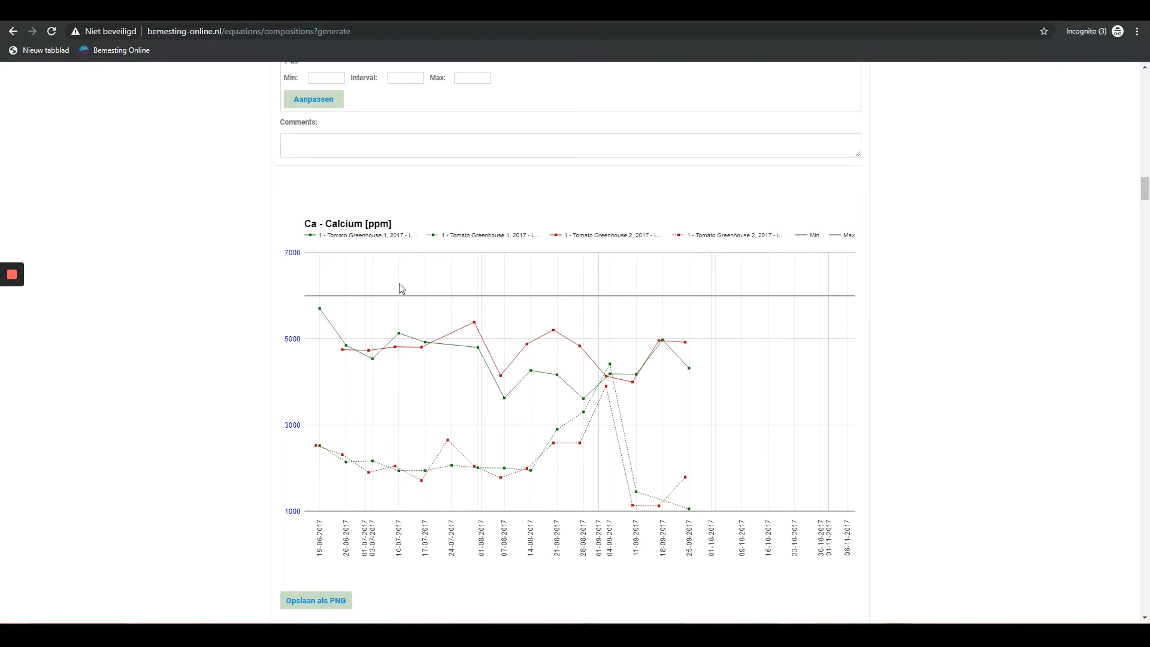
{"action": "mouse_move", "coordinate": [408, 266]}
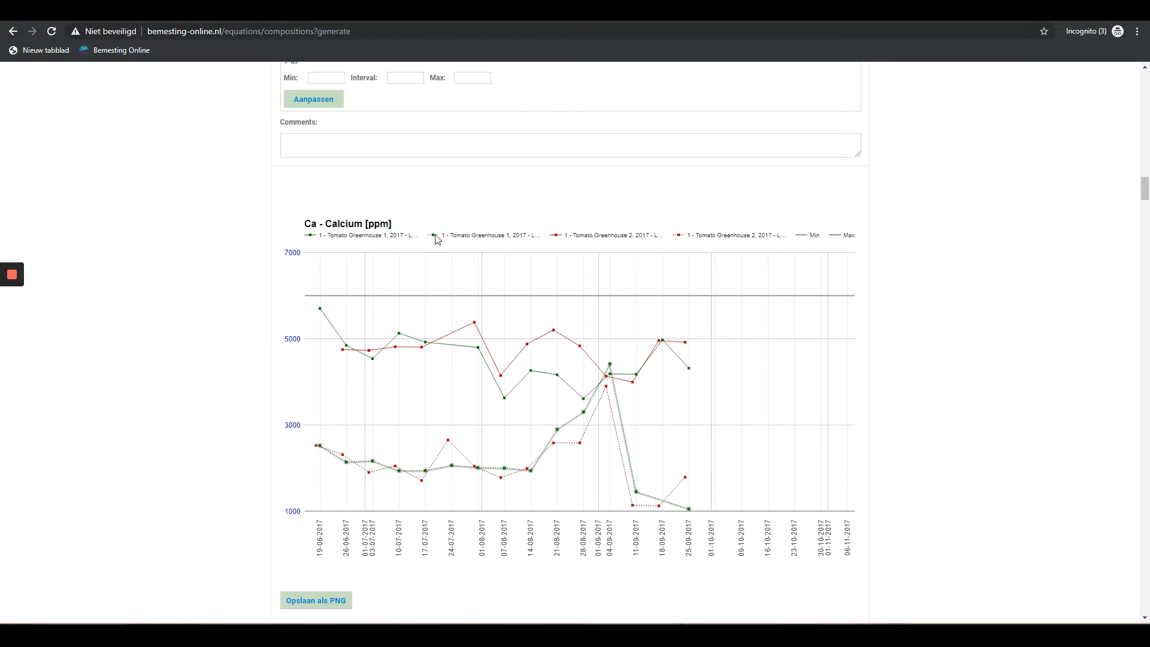
{"action": "mouse_move", "coordinate": [429, 248]}
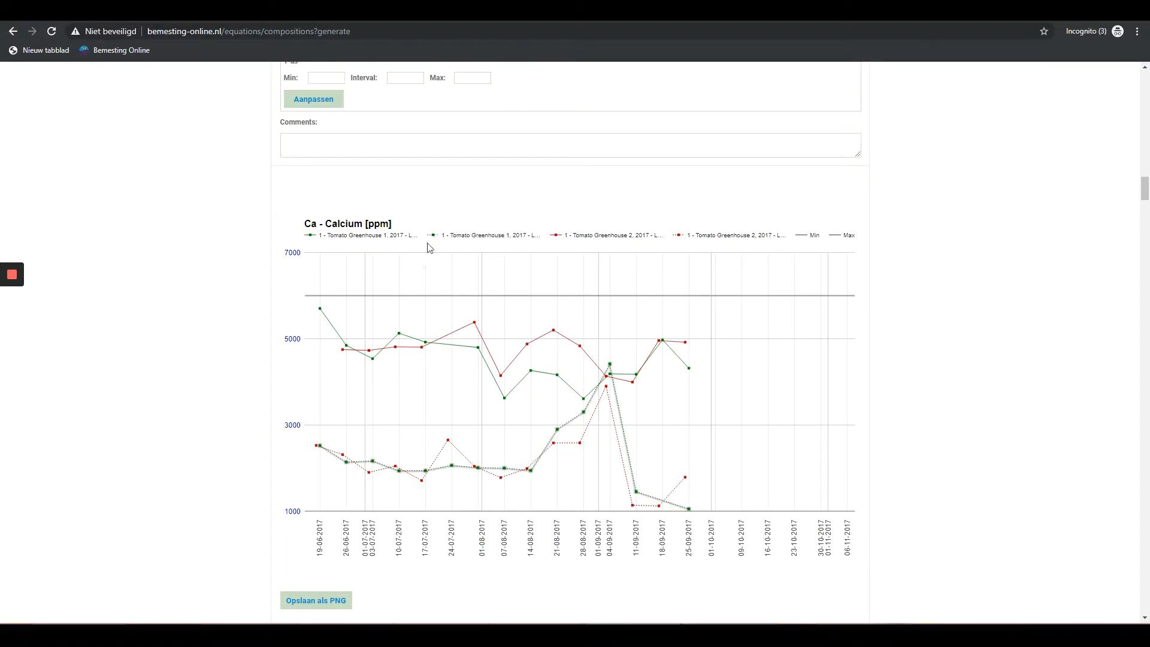
{"action": "scroll", "scroll_direction": "down", "scroll_amount": 3}
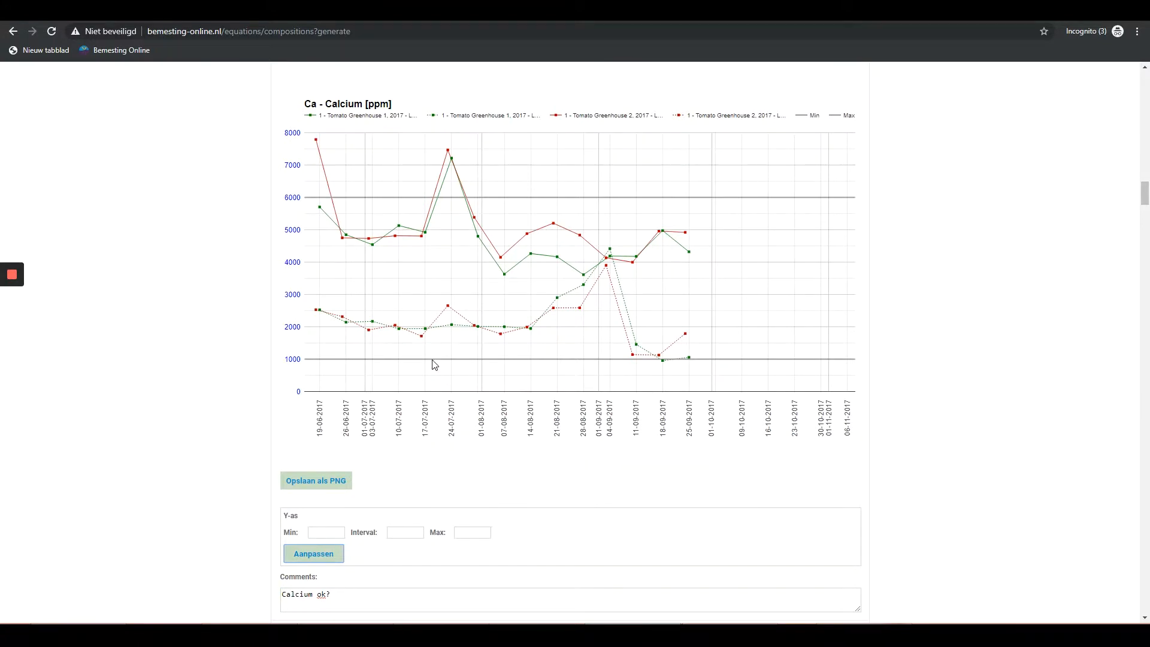
{"action": "mouse_move", "coordinate": [441, 205]}
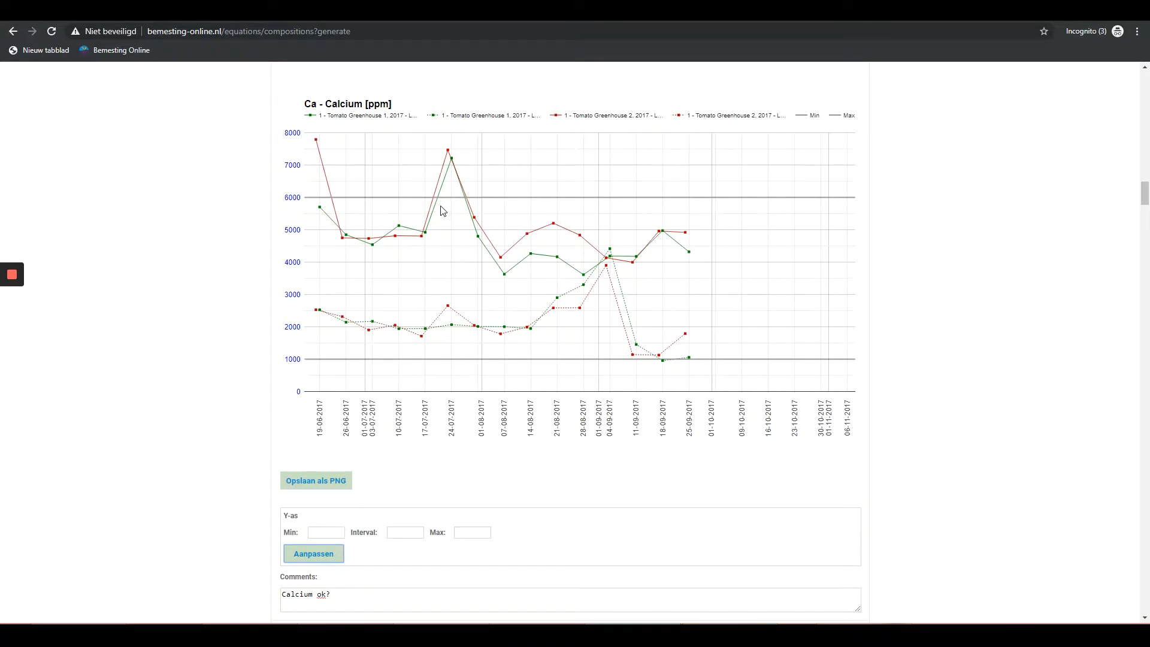
{"action": "scroll", "scroll_direction": "down", "scroll_amount": 3}
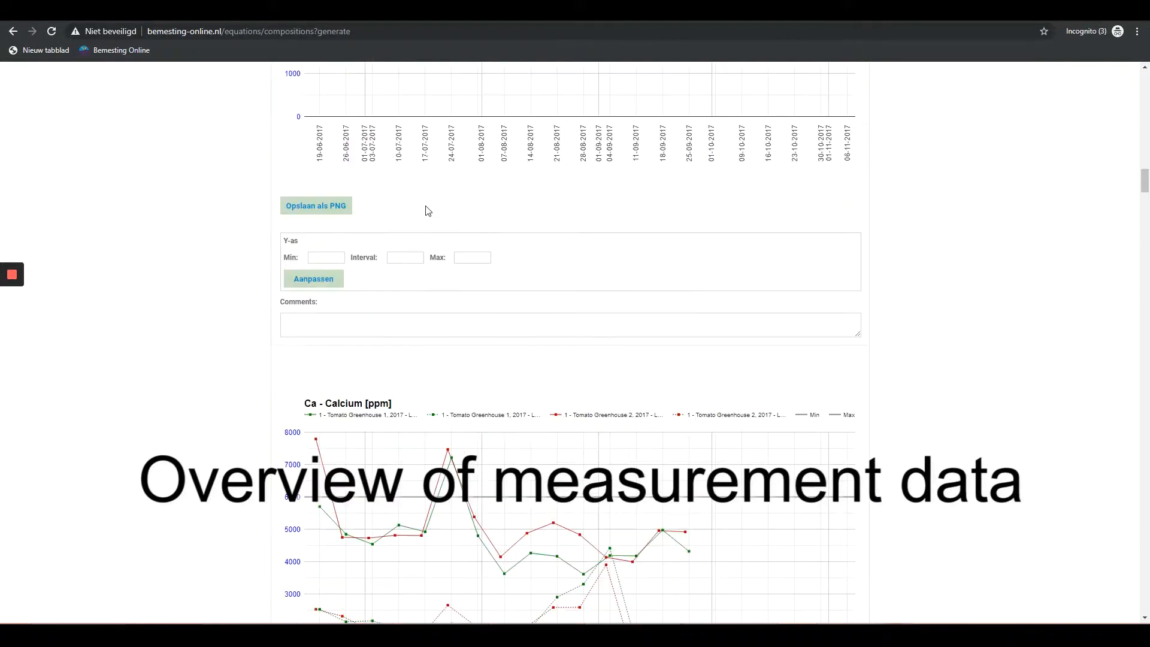
{"action": "scroll", "scroll_direction": "down", "scroll_amount": 3}
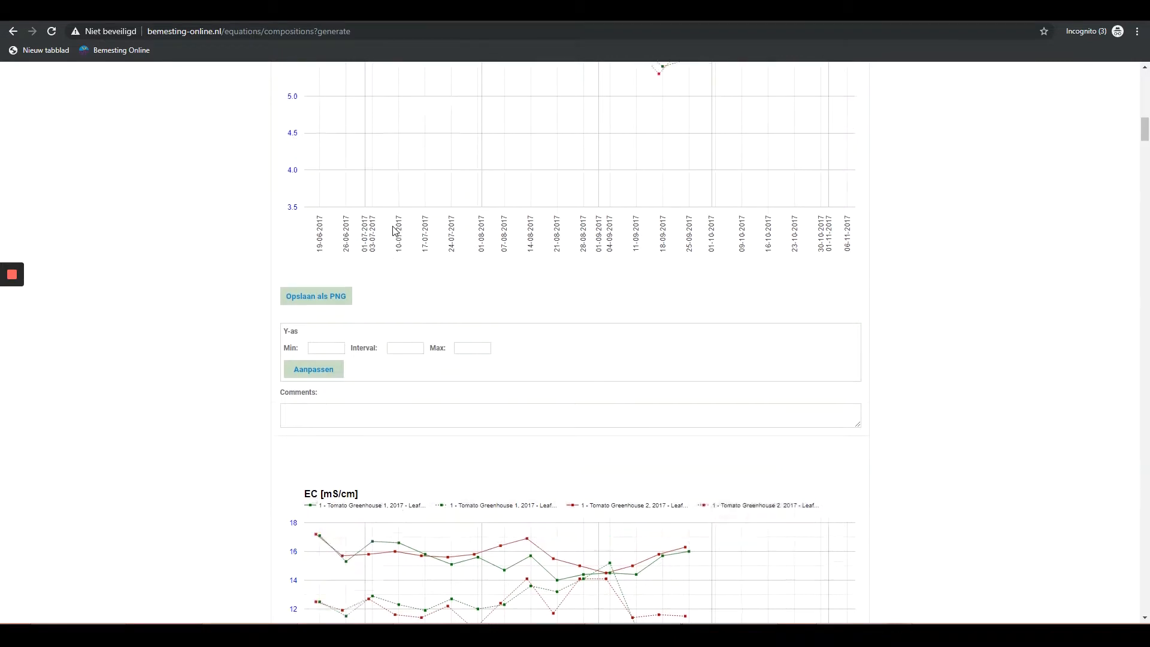
{"action": "scroll", "scroll_direction": "up", "scroll_amount": 3}
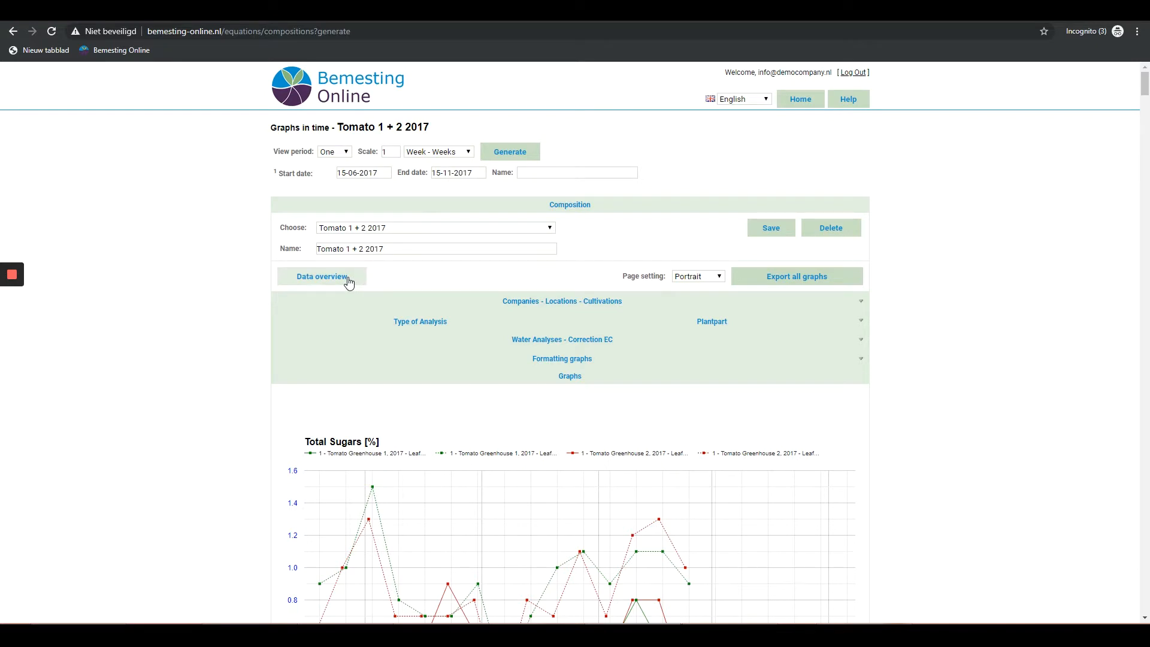
- Open the Tomato 1 + 2 2017 data overview and export its plant sap table to Excel
{"action": "left_click", "coordinate": [321, 277]}
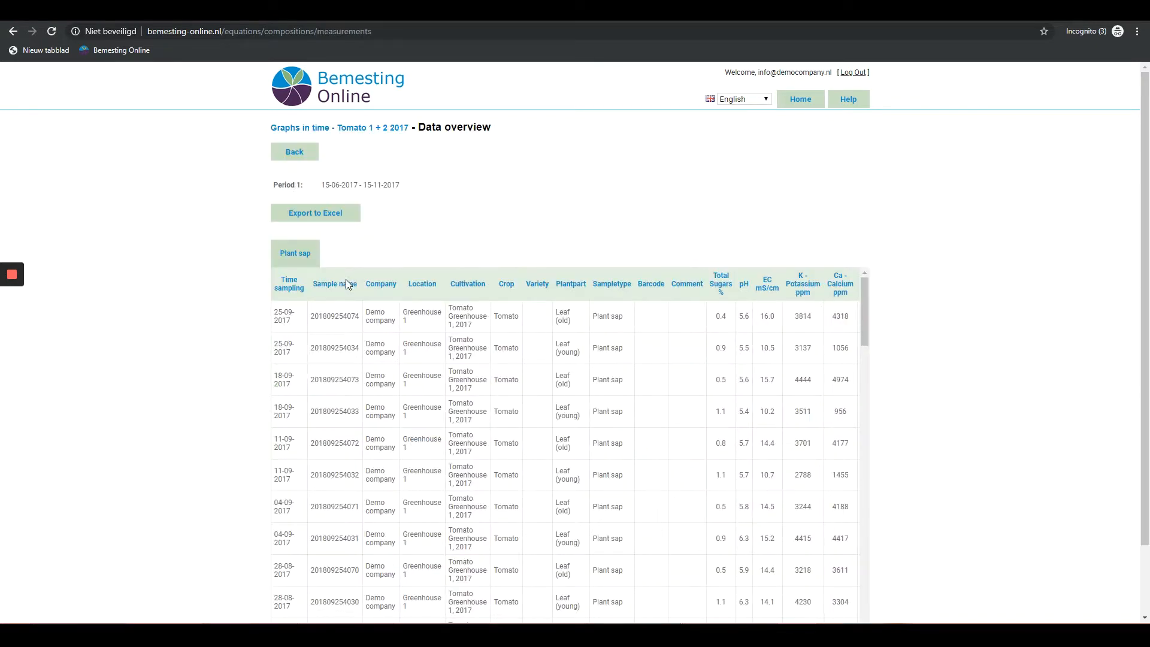
{"action": "mouse_move", "coordinate": [228, 330]}
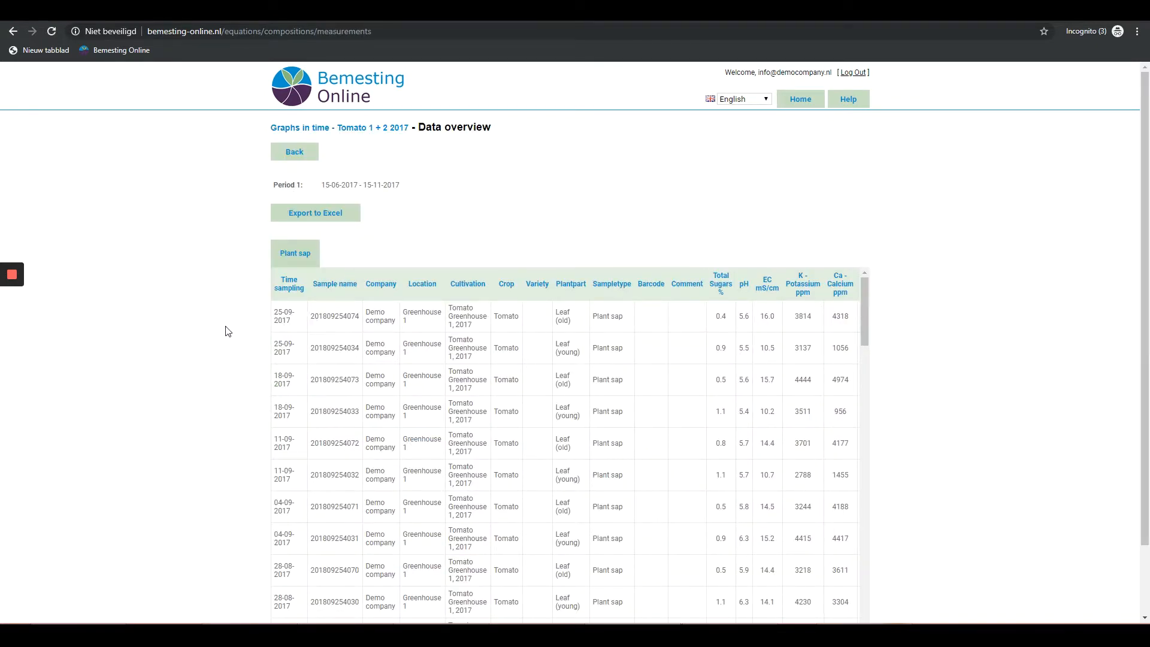
{"action": "mouse_move", "coordinate": [316, 213]}
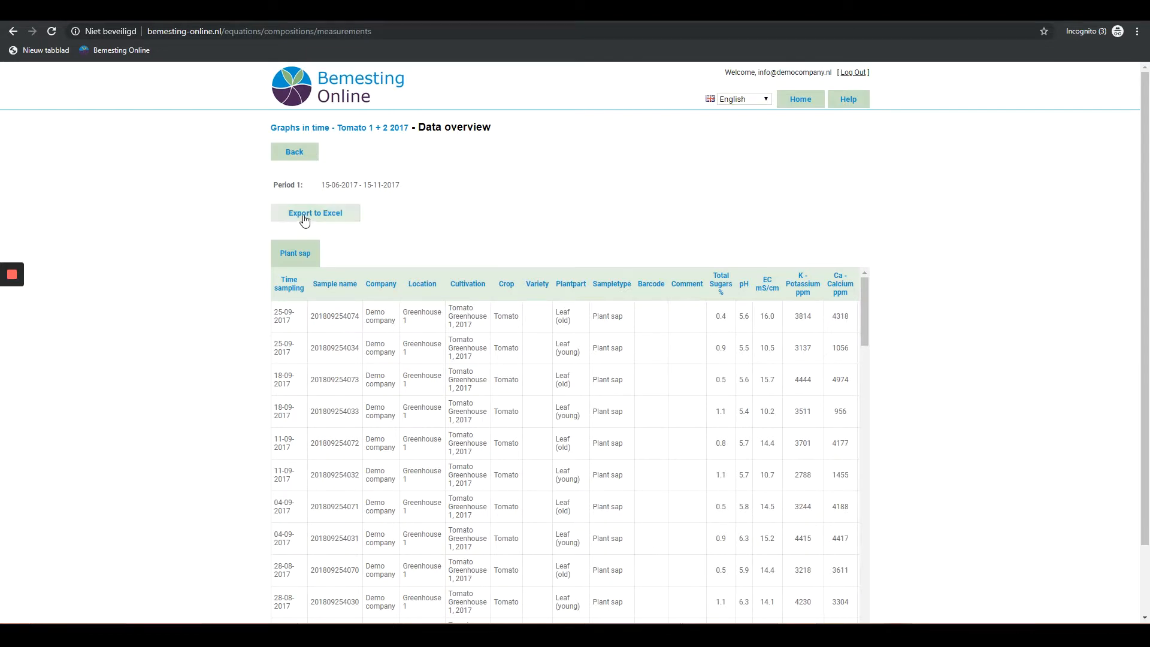
{"action": "left_click", "coordinate": [316, 213]}
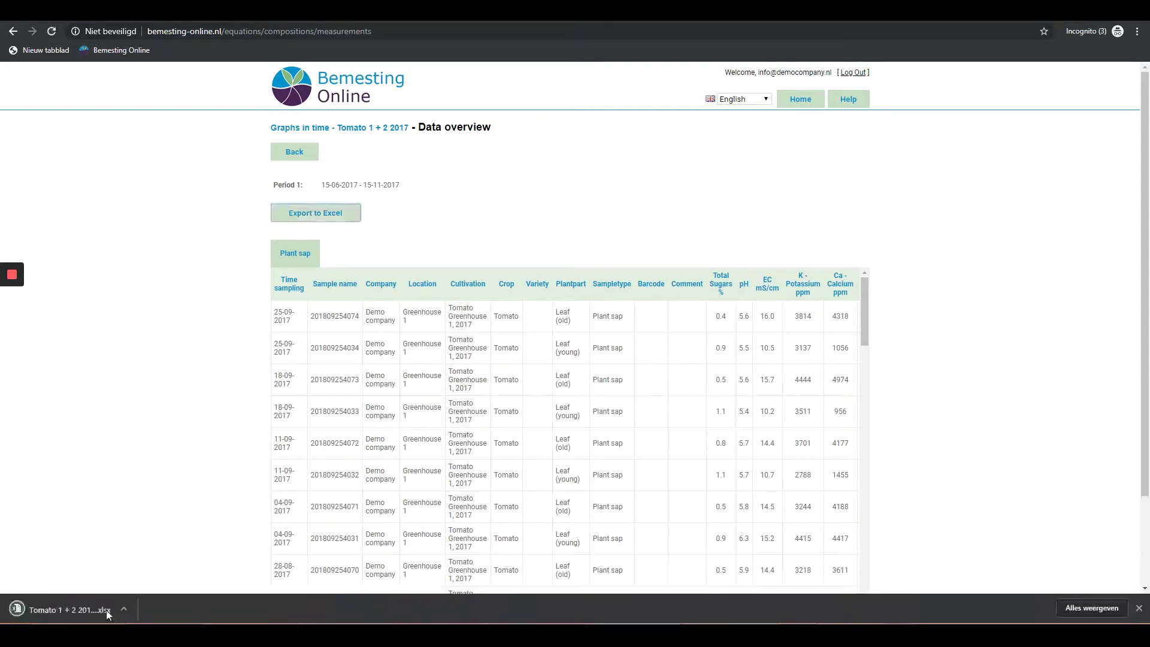
{"action": "left_click", "coordinate": [66, 610]}
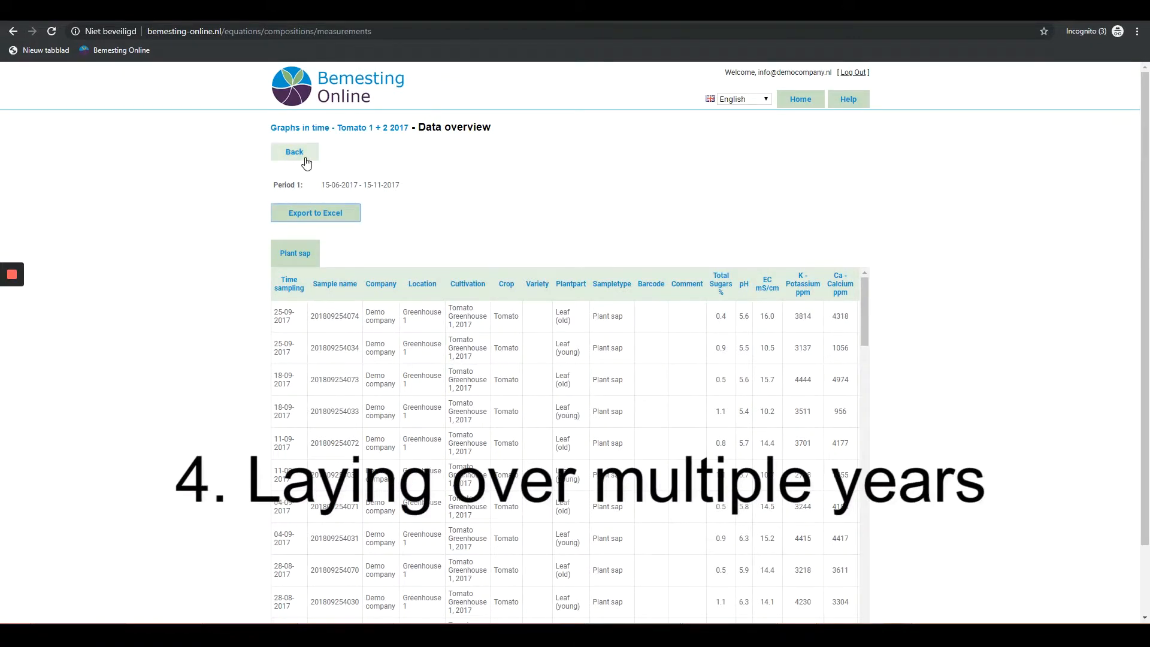
- Back in graph settings, set View period to Two, named 'period 1' and 'period 2'
{"action": "left_click", "coordinate": [294, 152]}
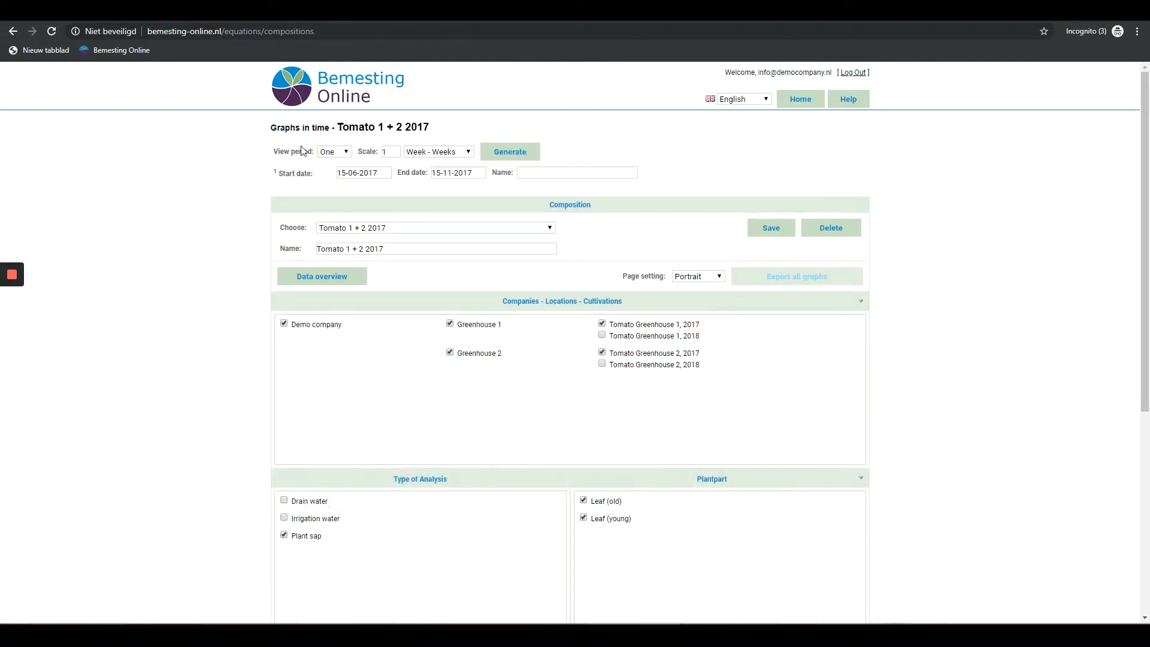
{"action": "left_click", "coordinate": [334, 152]}
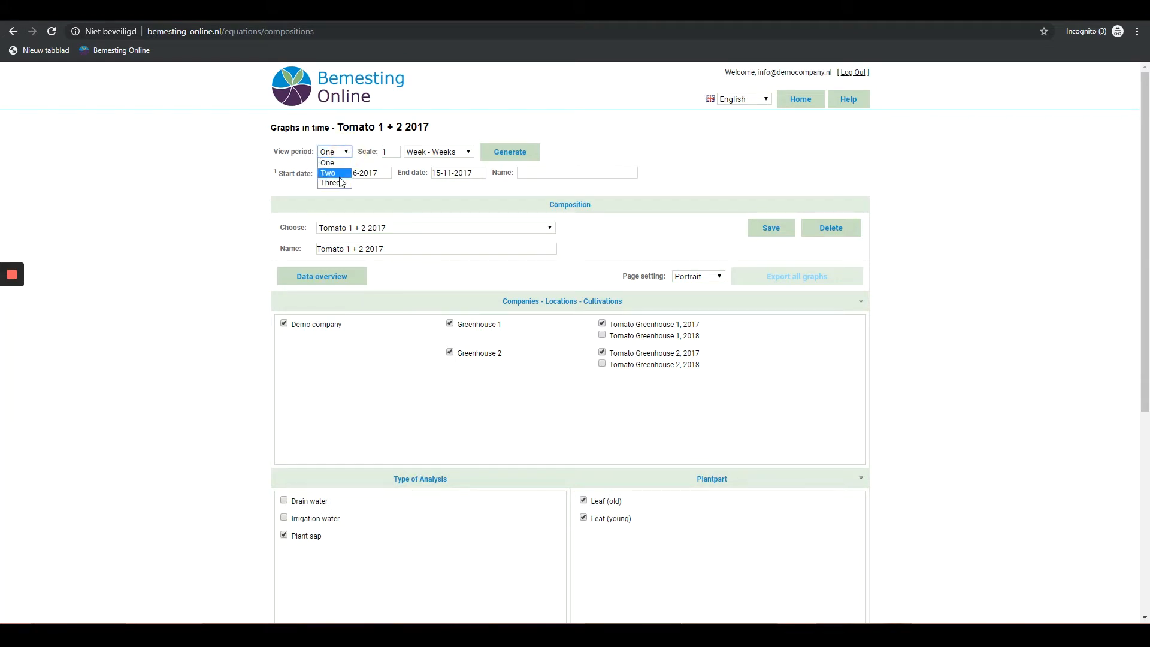
{"action": "left_click", "coordinate": [328, 173]}
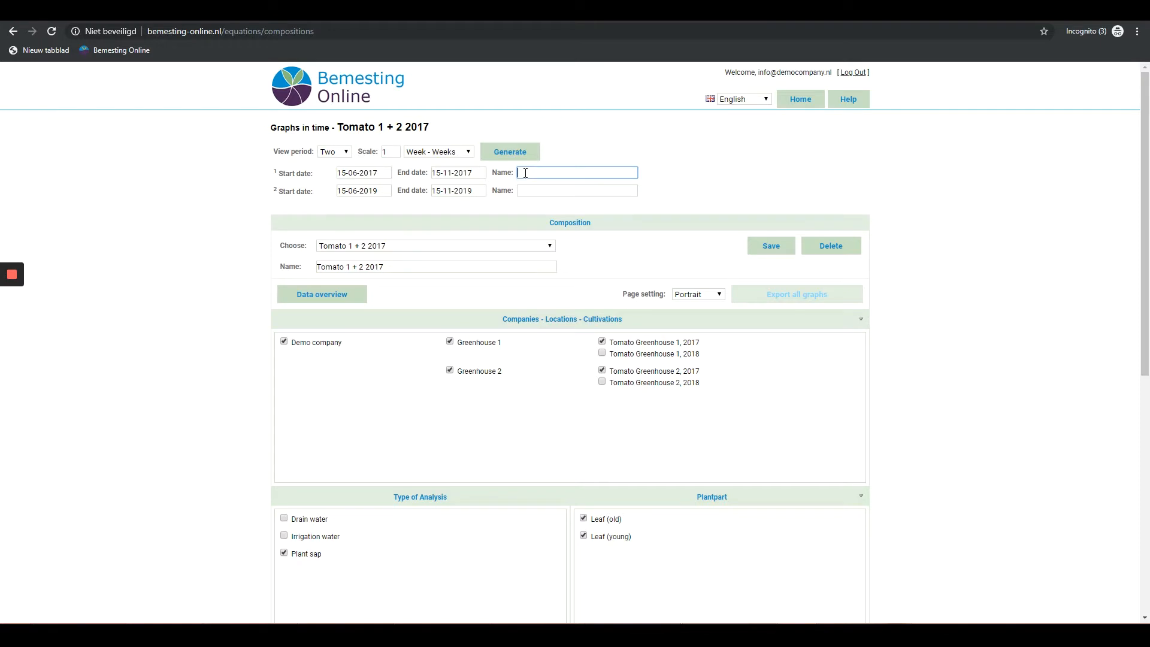
{"action": "type", "text": "period"}
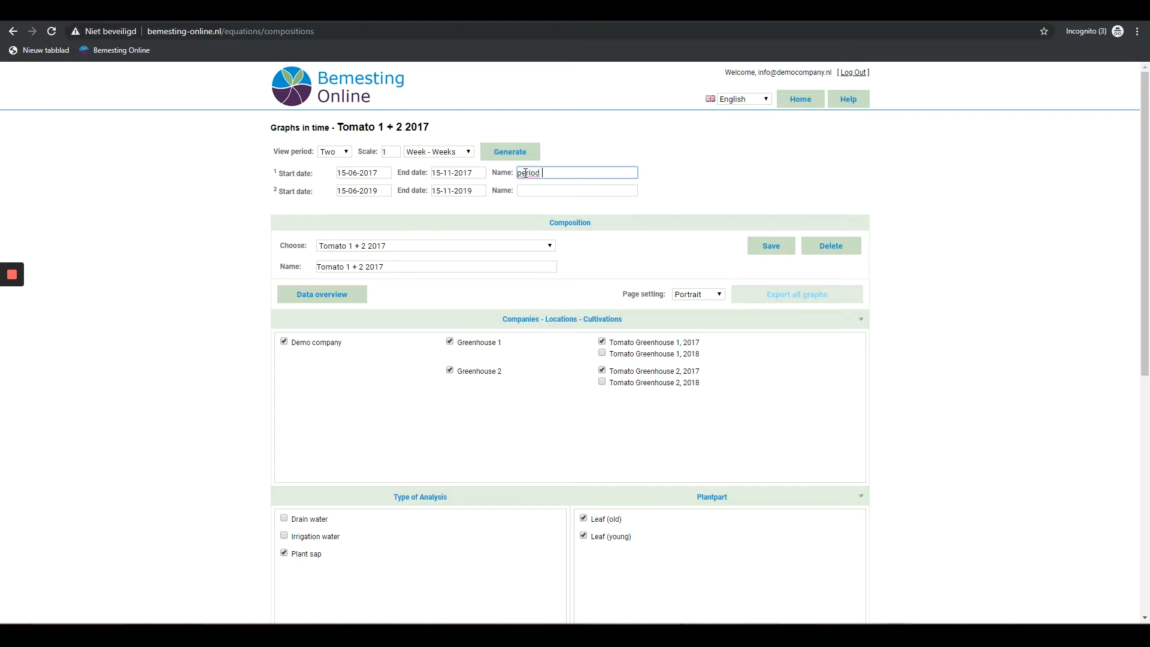
{"action": "left_click", "coordinate": [575, 190]}
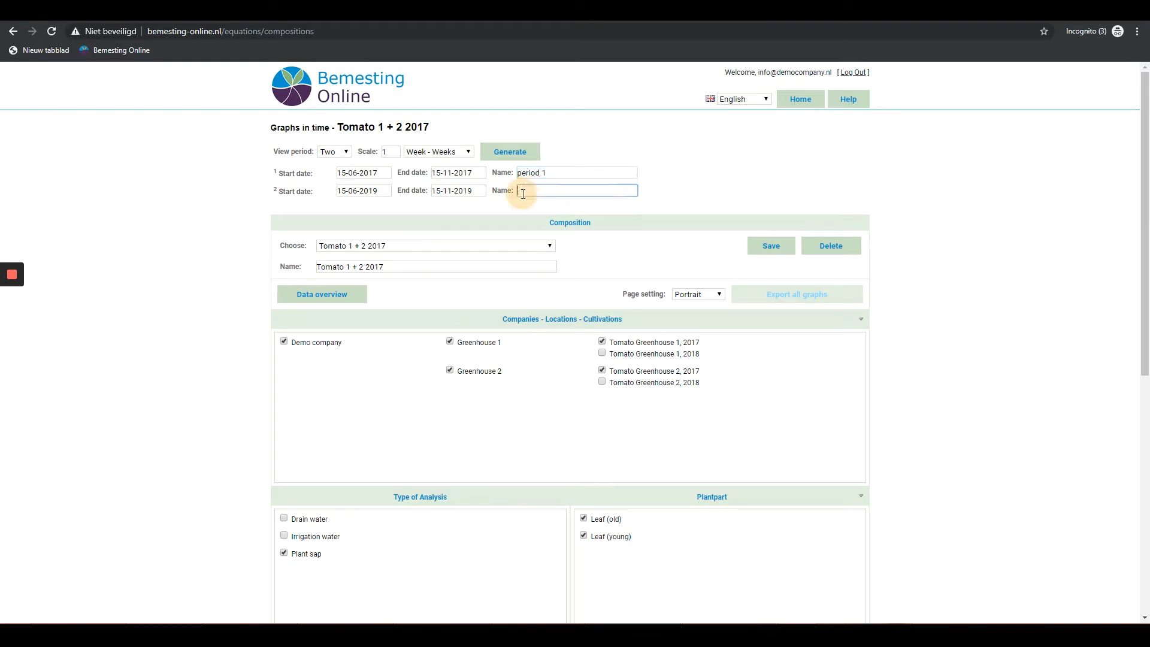
{"action": "type", "text": "period 2"}
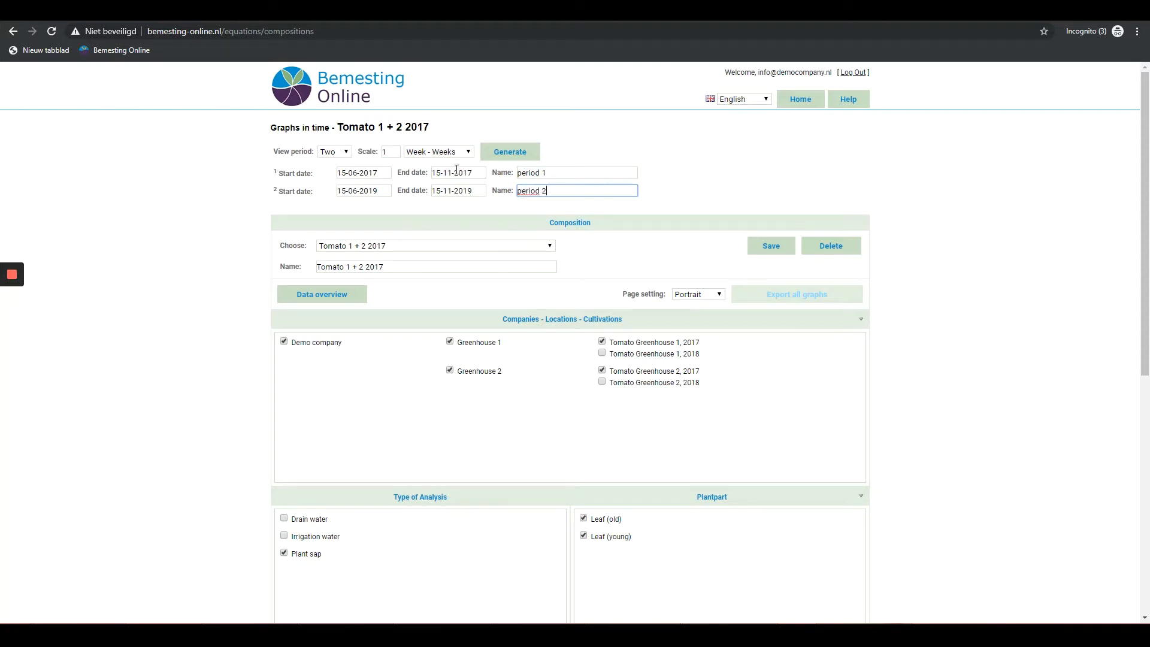
- Set period dates to 15-06–15-08-2017 and 16-08–15-11-2017, then generate the overlay
{"action": "left_click", "coordinate": [457, 172]}
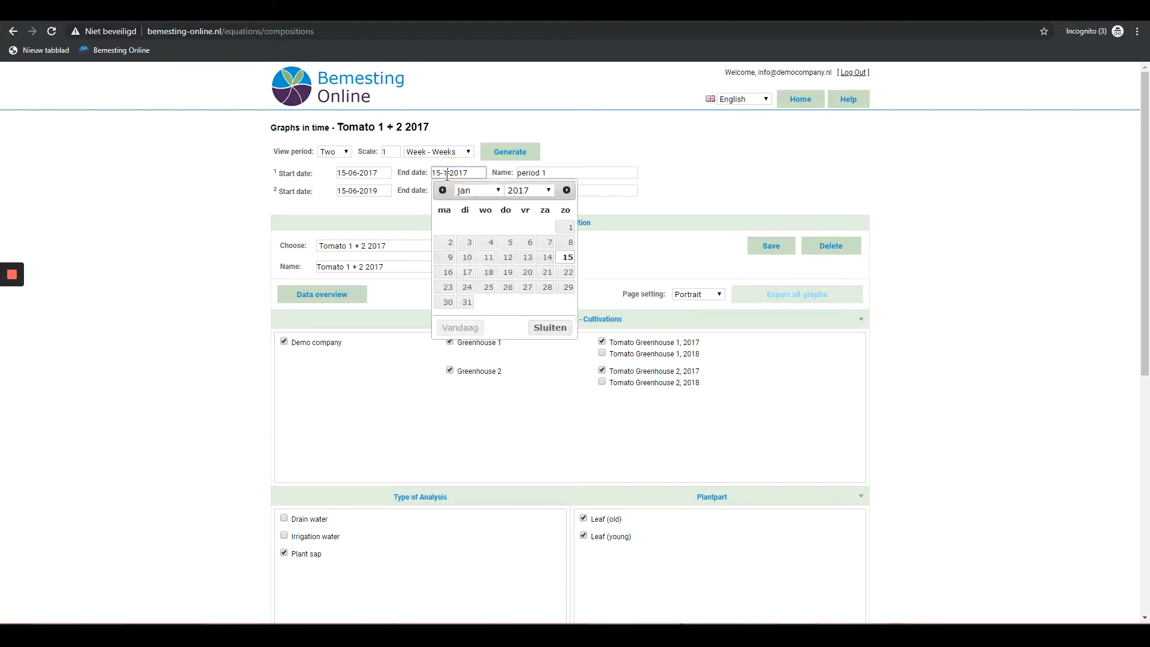
{"action": "left_click", "coordinate": [363, 190]}
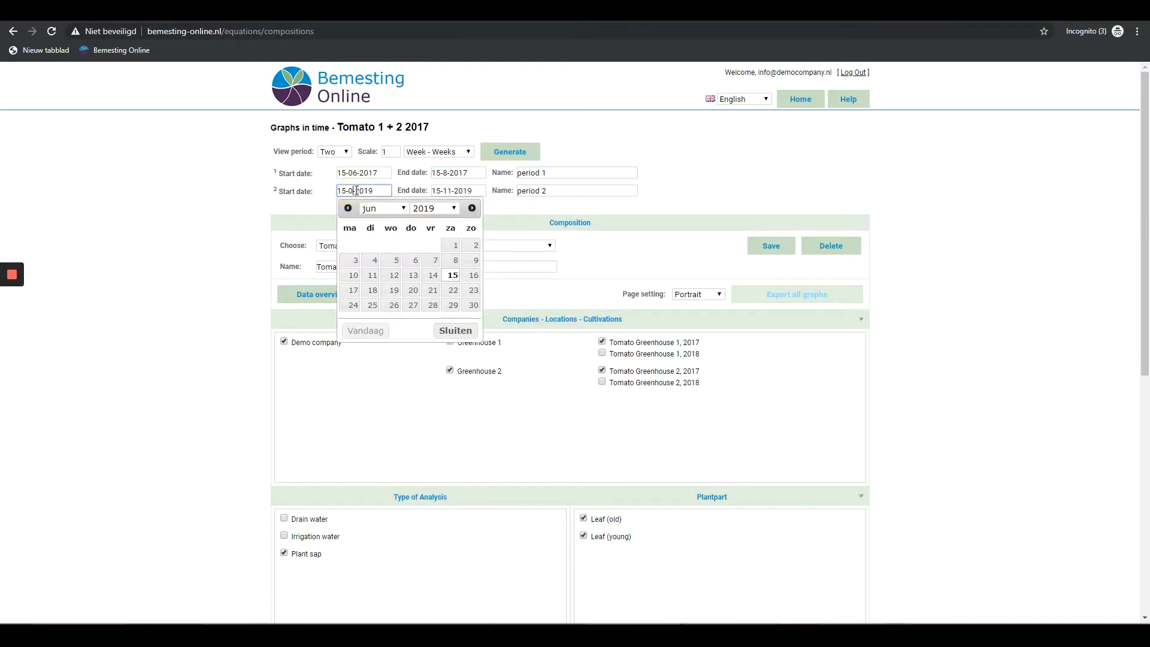
{"action": "left_click", "coordinate": [471, 208]}
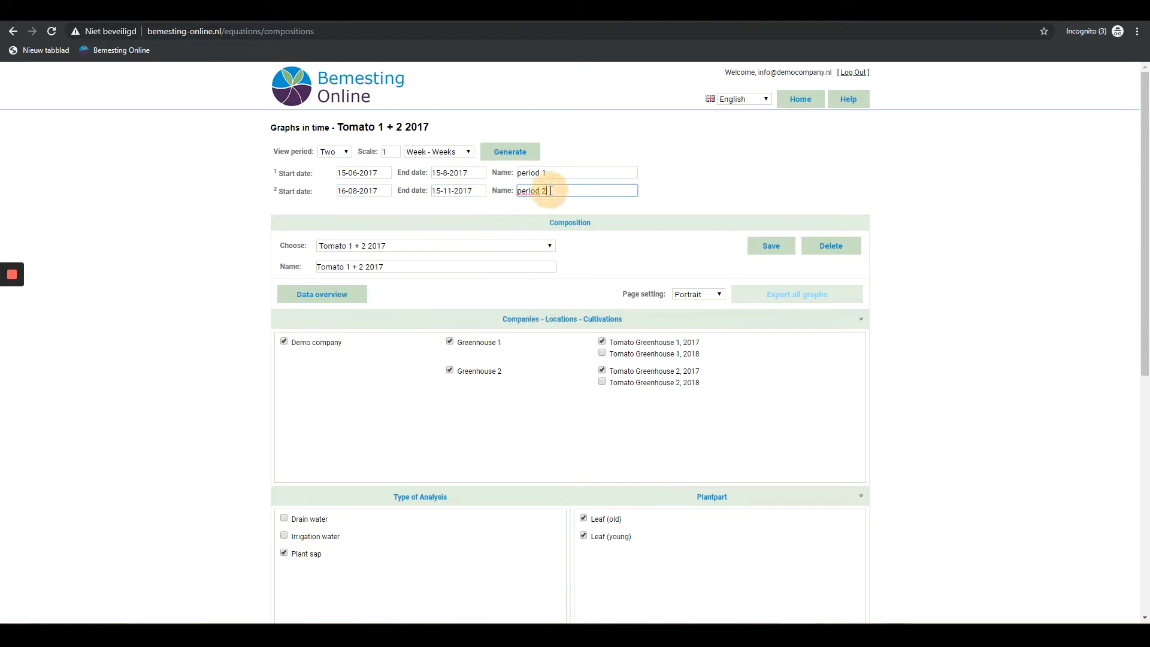
{"action": "left_click", "coordinate": [509, 152]}
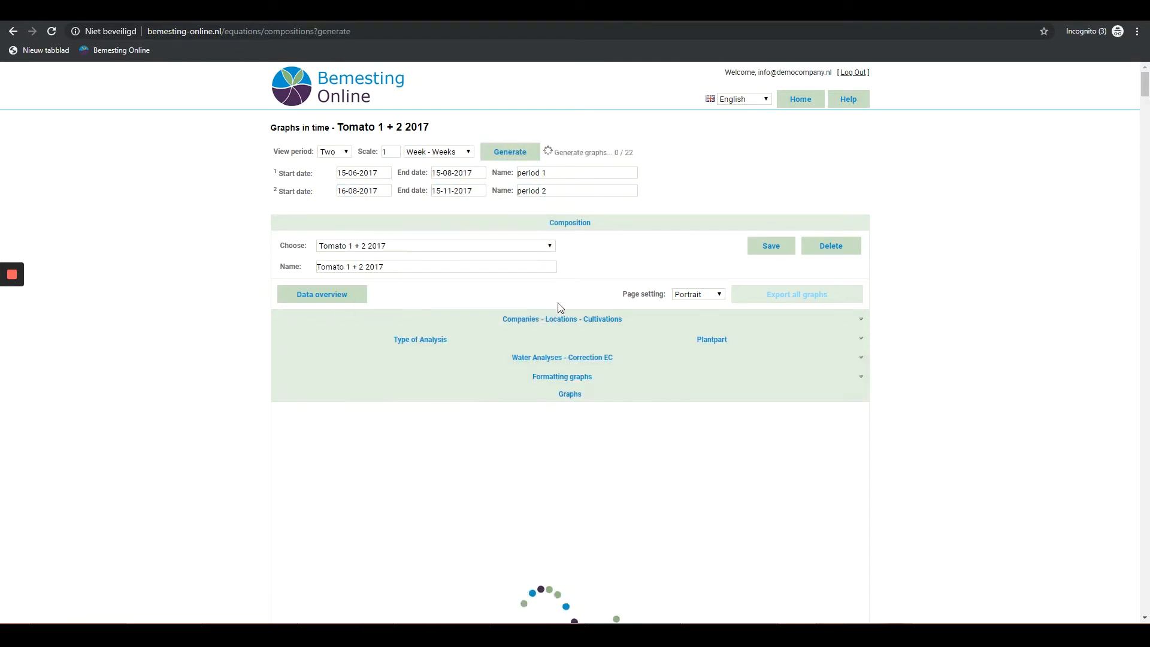
{"action": "scroll", "scroll_direction": "down", "scroll_amount": 3}
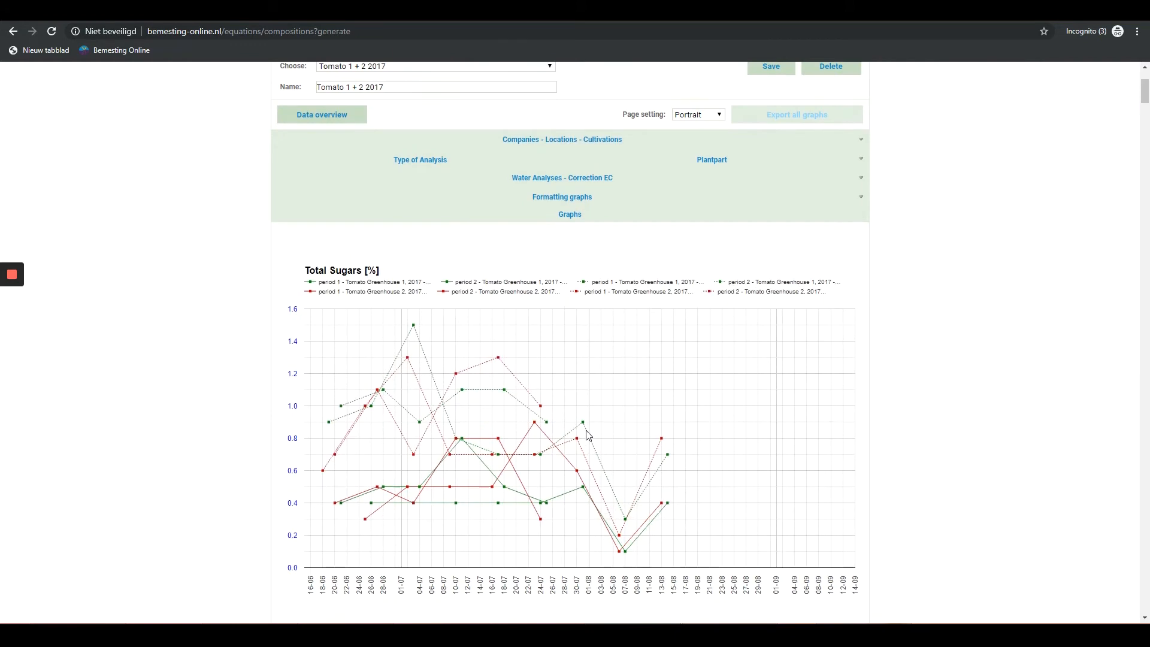